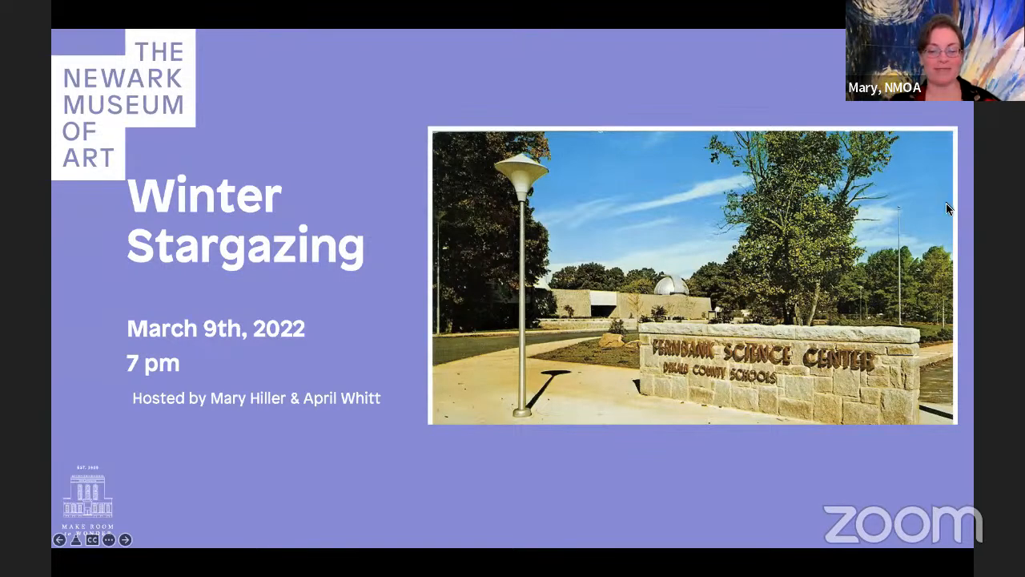
pyautogui.moveTo(937, 250)
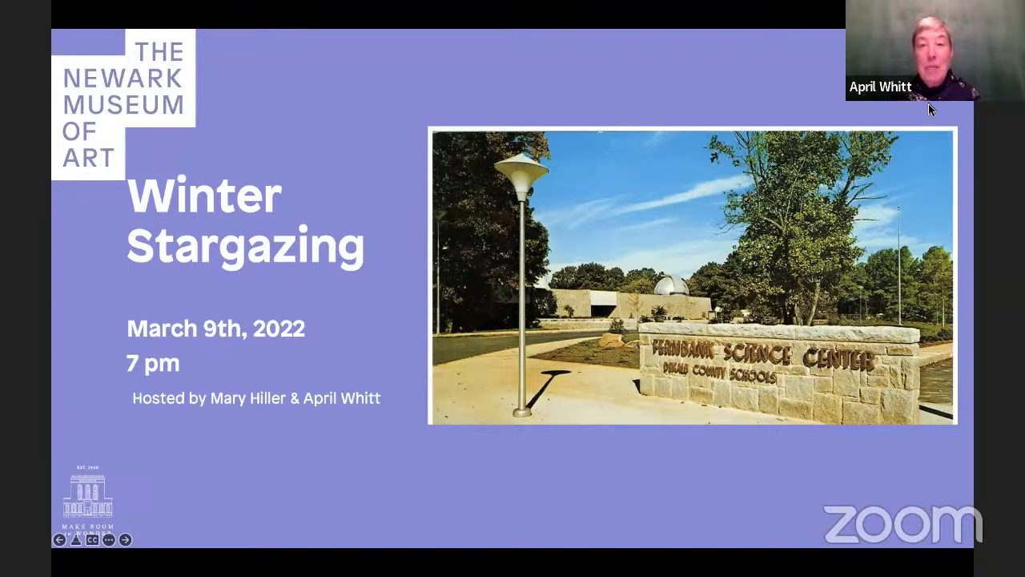
pyautogui.moveTo(929, 262)
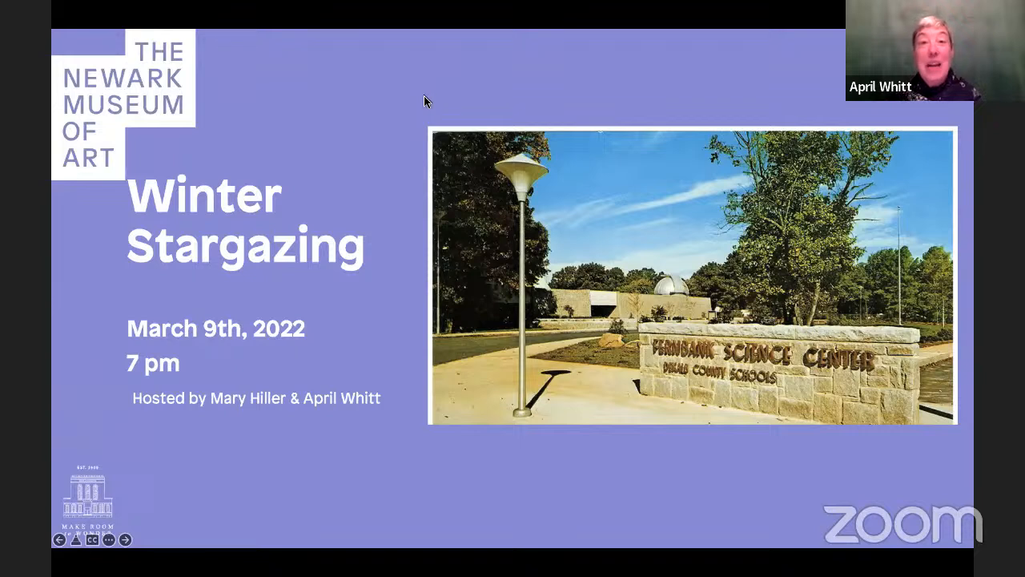
pyautogui.moveTo(282, 13)
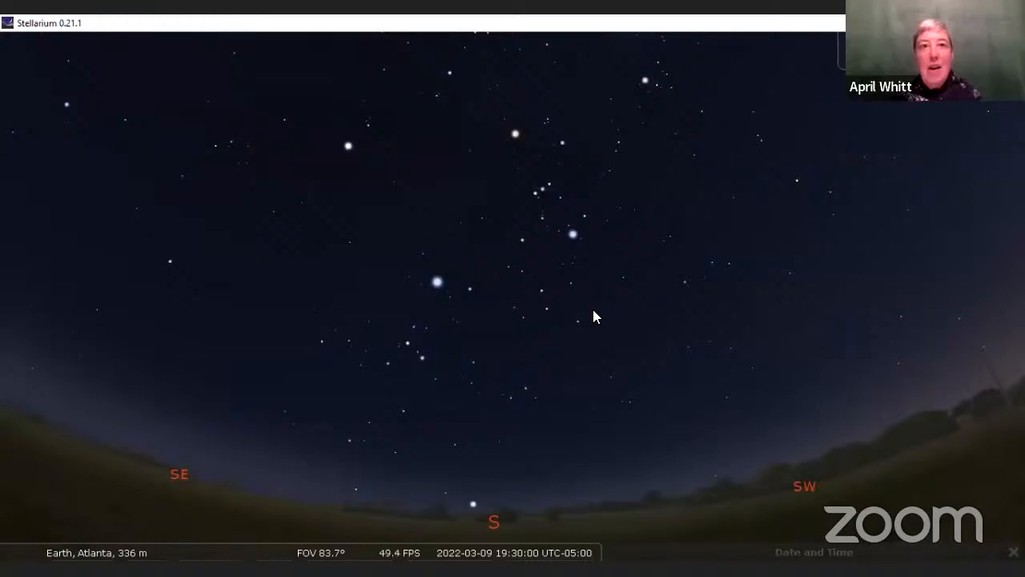
pyautogui.moveTo(807, 536)
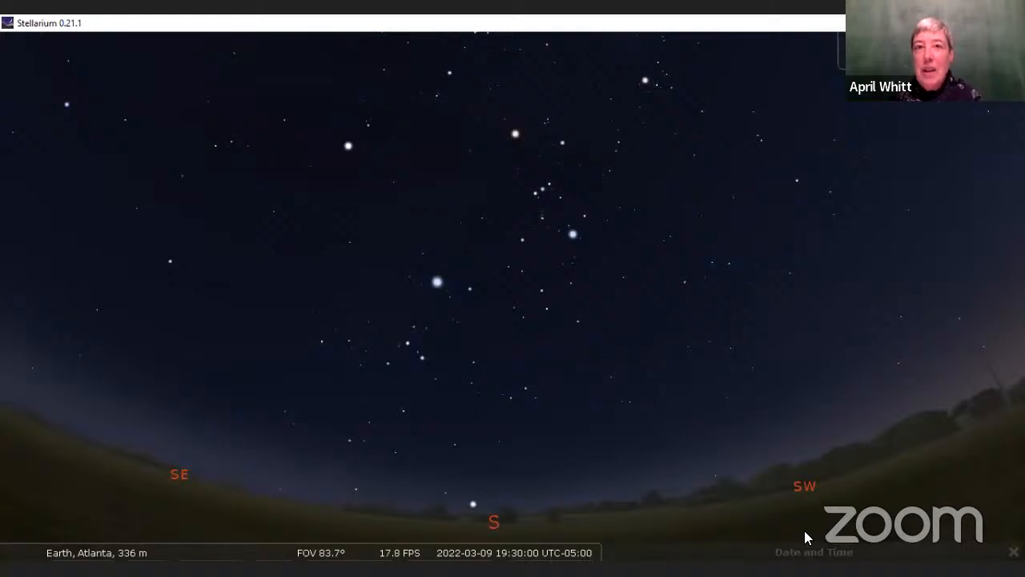
pyautogui.moveTo(831, 552)
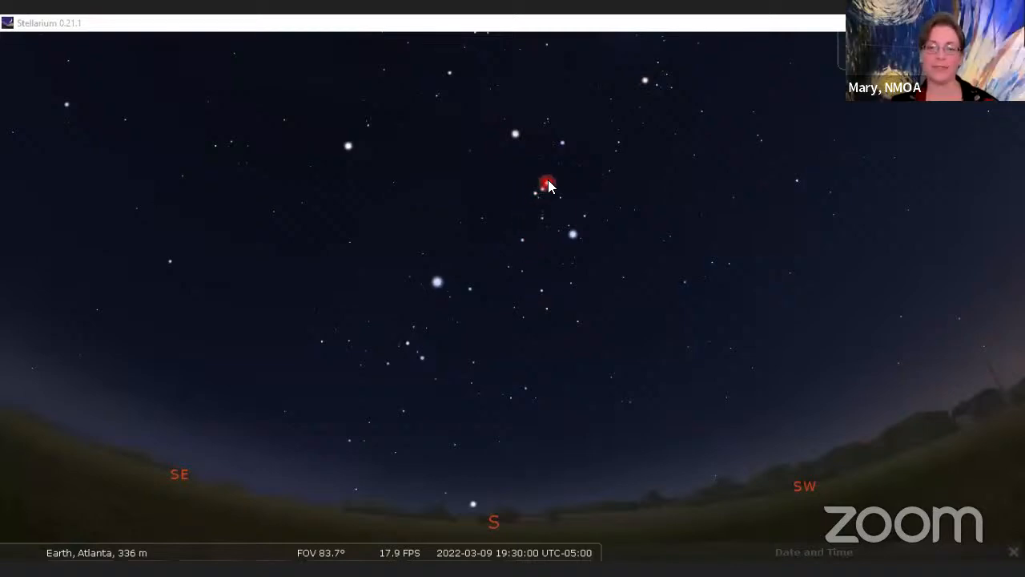
pyautogui.moveTo(527, 200)
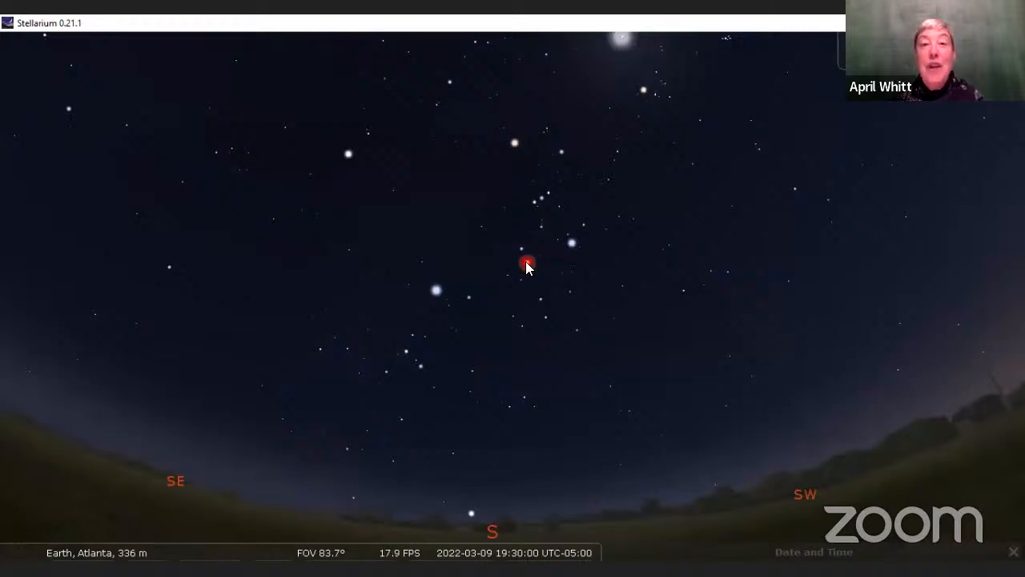
pyautogui.moveTo(583, 205)
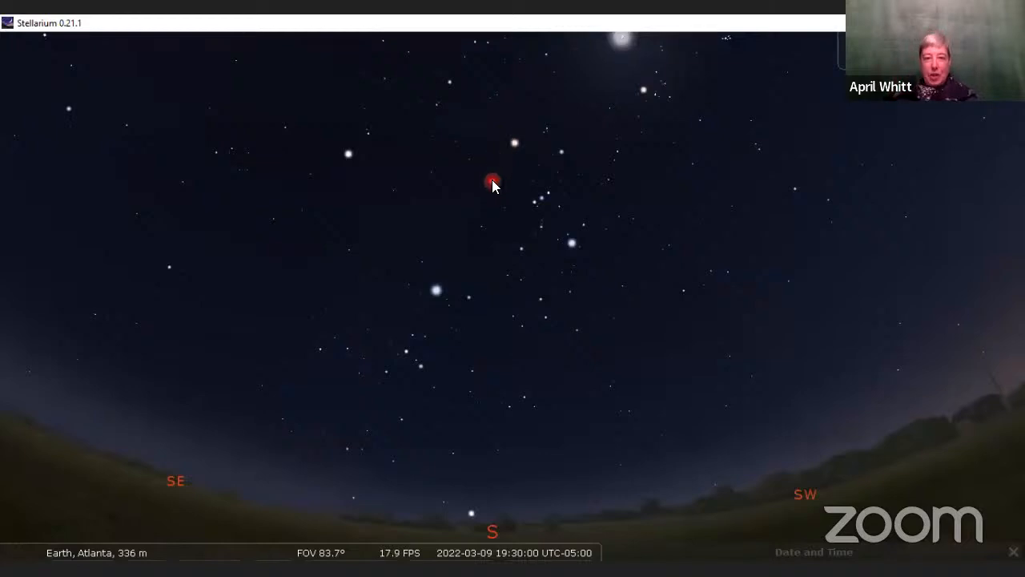
pyautogui.moveTo(577, 258)
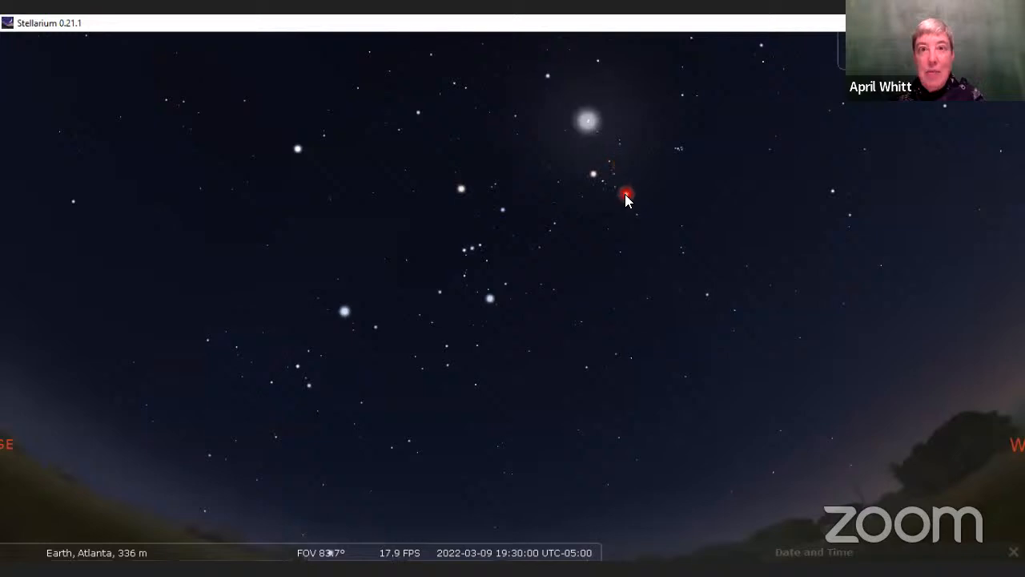
pyautogui.moveTo(679, 166)
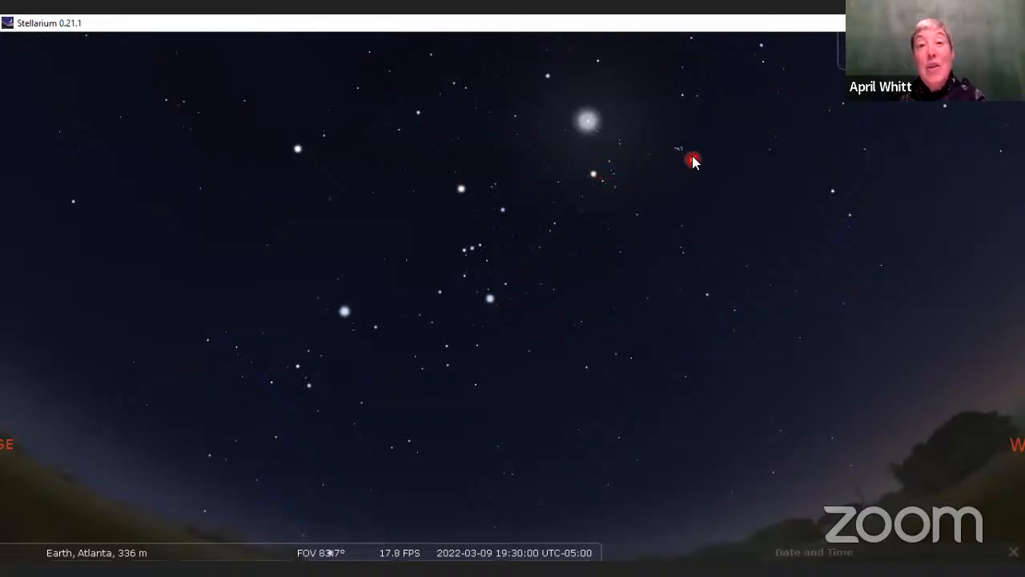
pyautogui.moveTo(677, 135)
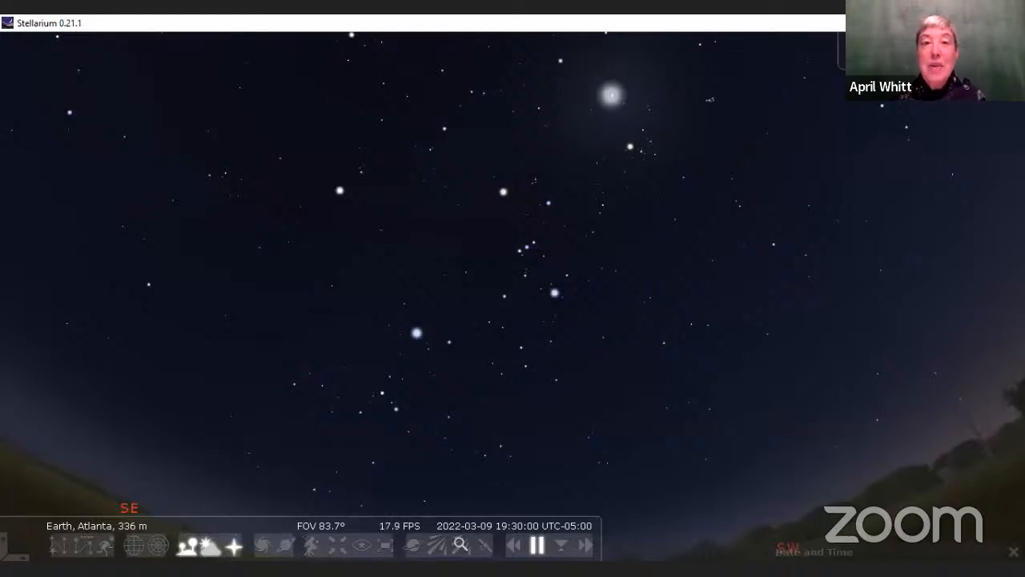
pyautogui.click(417, 334)
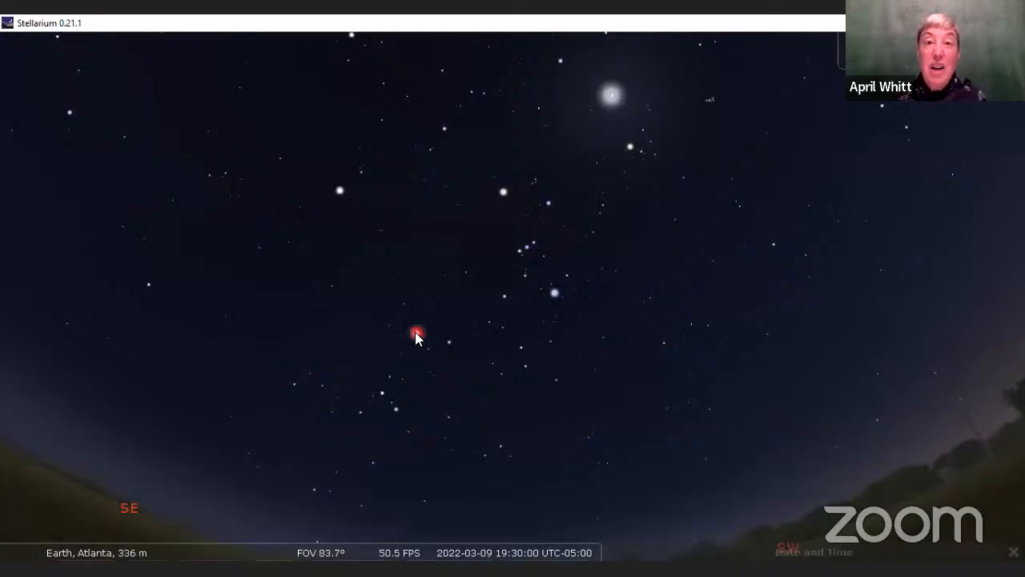
pyautogui.click(416, 333)
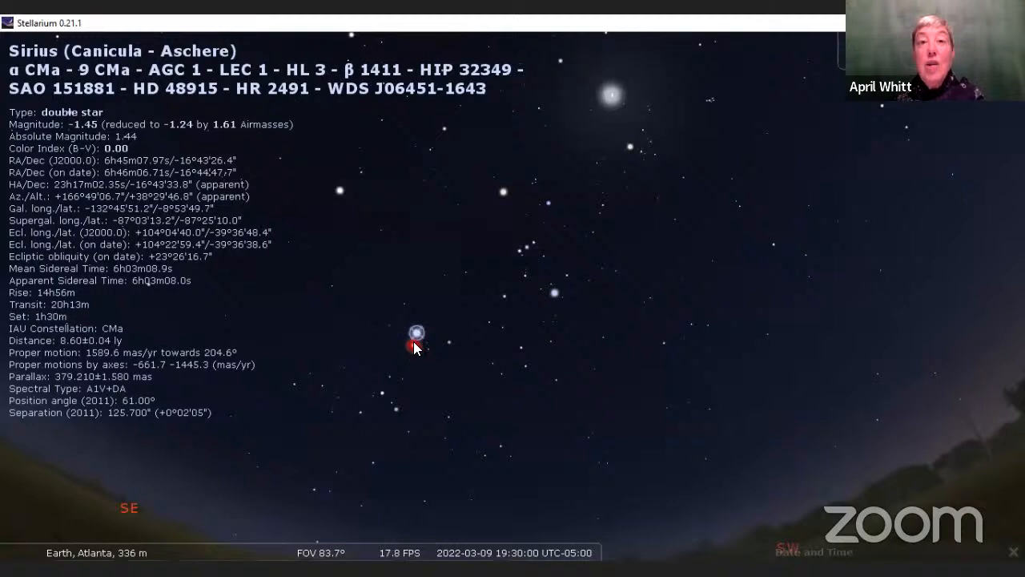
pyautogui.click(424, 392)
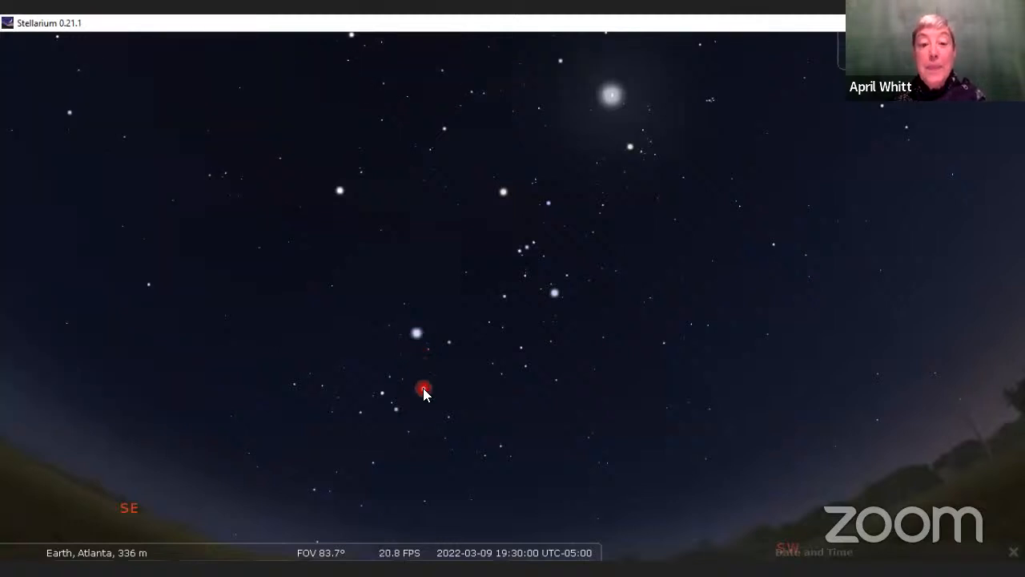
pyautogui.moveTo(801, 535)
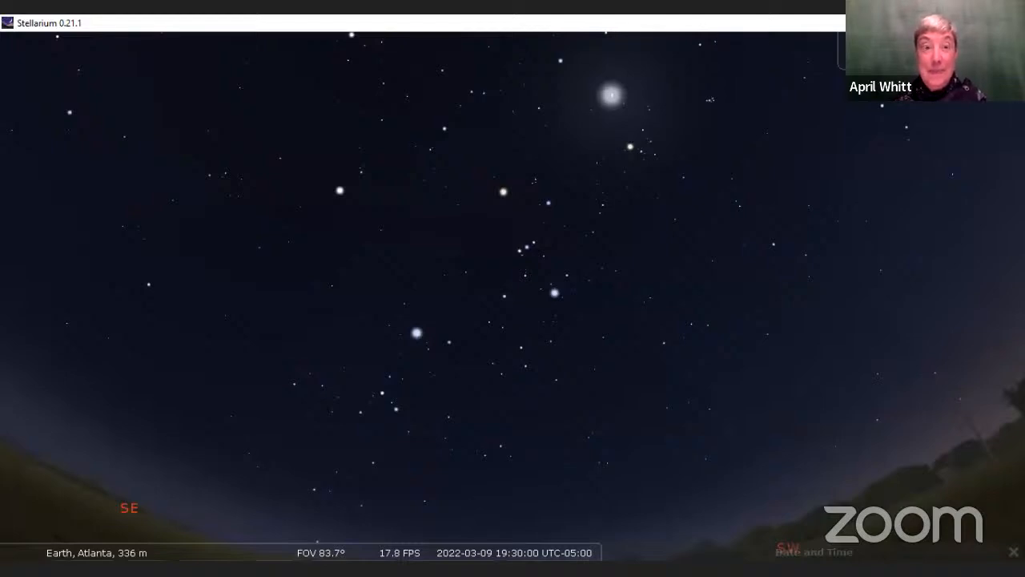
pyautogui.click(707, 269)
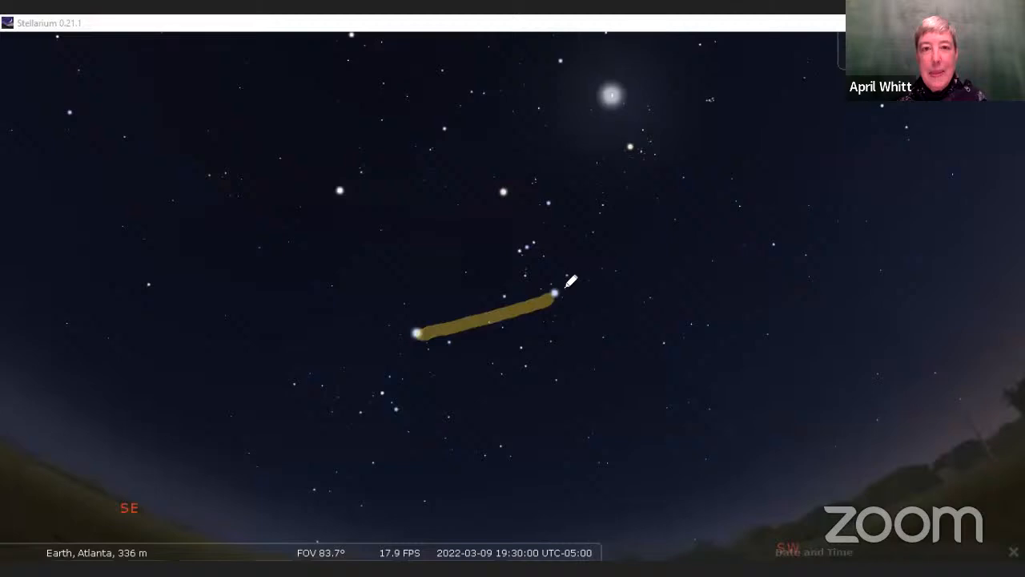
# - Extend the drawn line from the Orion star up to the brighter star near the glow
pyautogui.moveTo(553, 292); pyautogui.dragTo(628, 156)
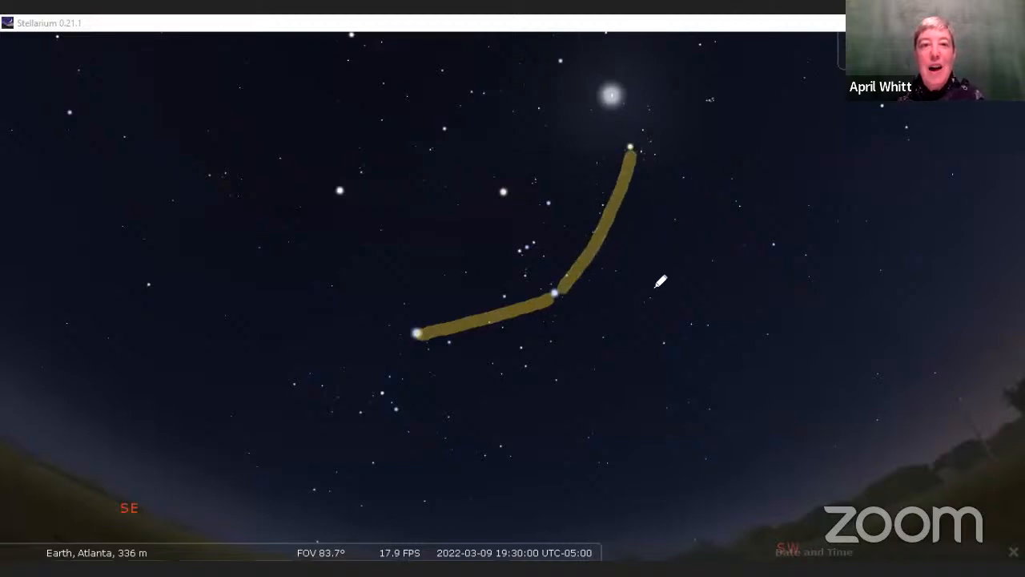
pyautogui.moveTo(681, 171)
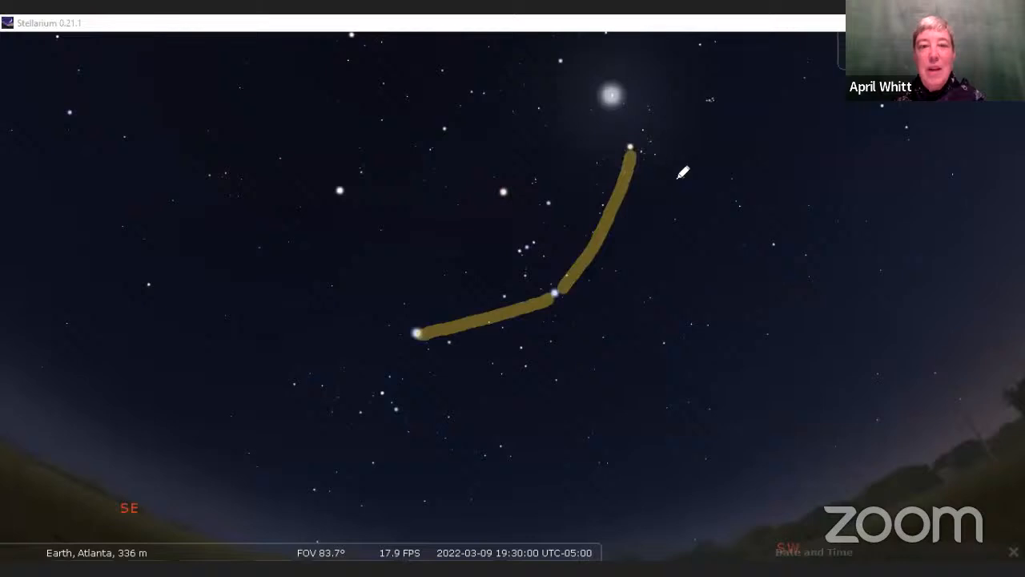
pyautogui.moveTo(704, 454)
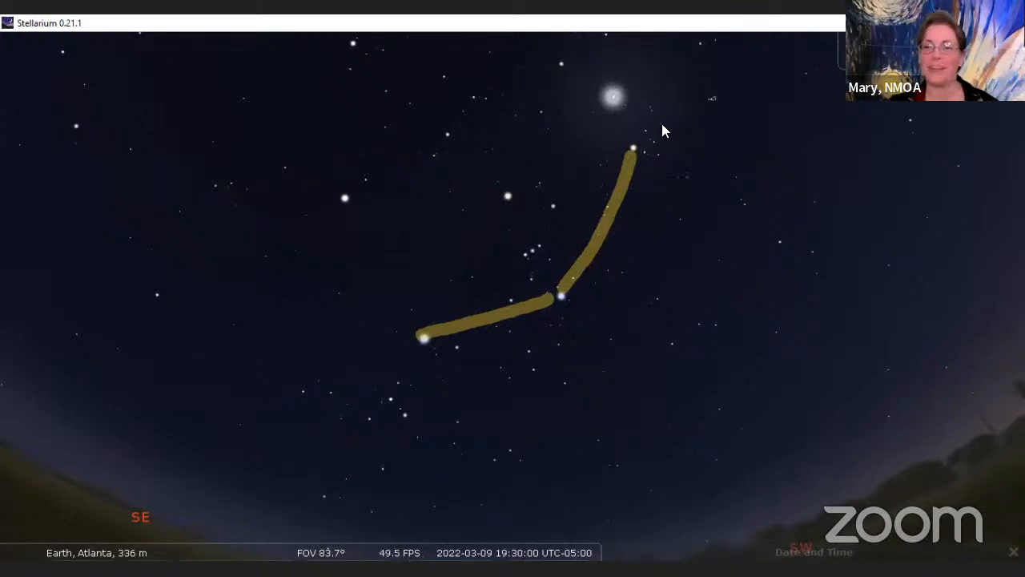
pyautogui.moveTo(459, 103)
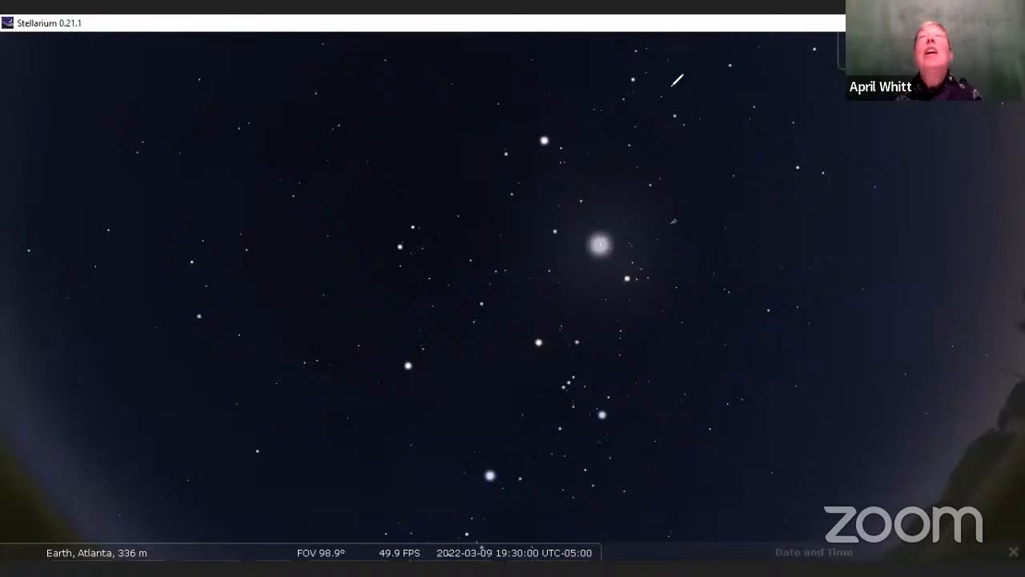
pyautogui.moveTo(497, 470)
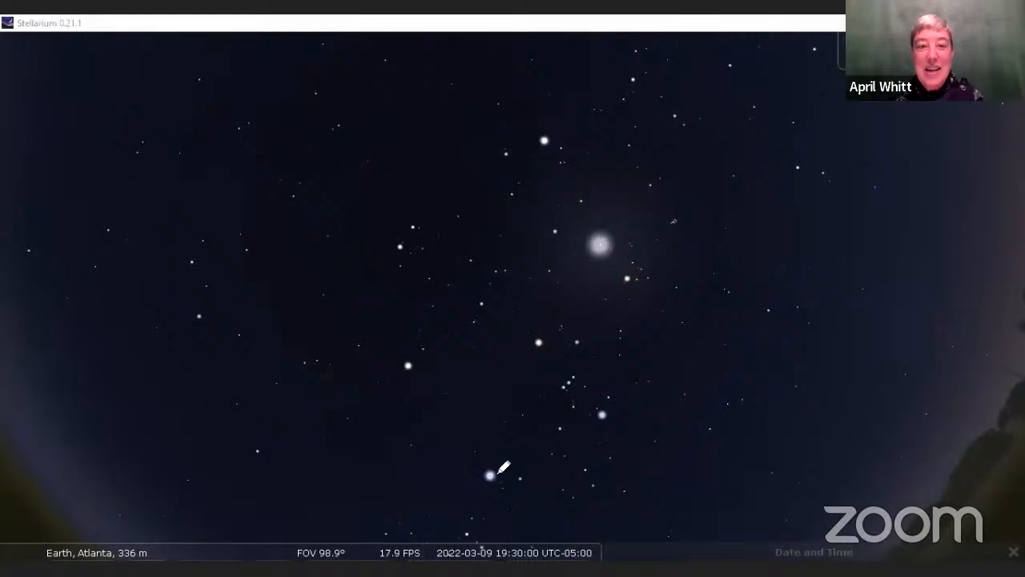
# - Draw gold lines linking the bright stars, including the lower stars, around the glow
pyautogui.moveTo(493, 476); pyautogui.dragTo(560, 445)
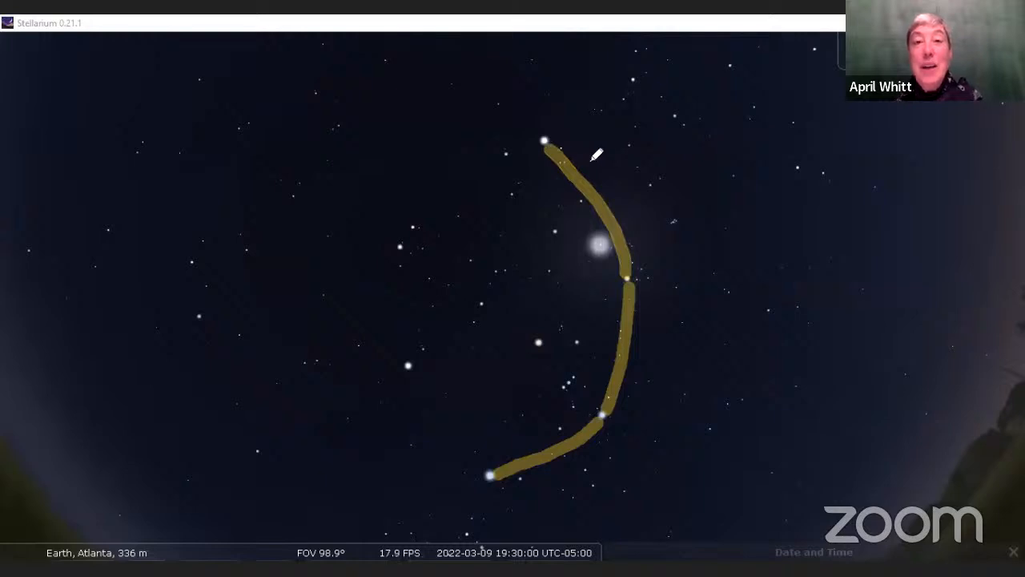
pyautogui.moveTo(545, 120)
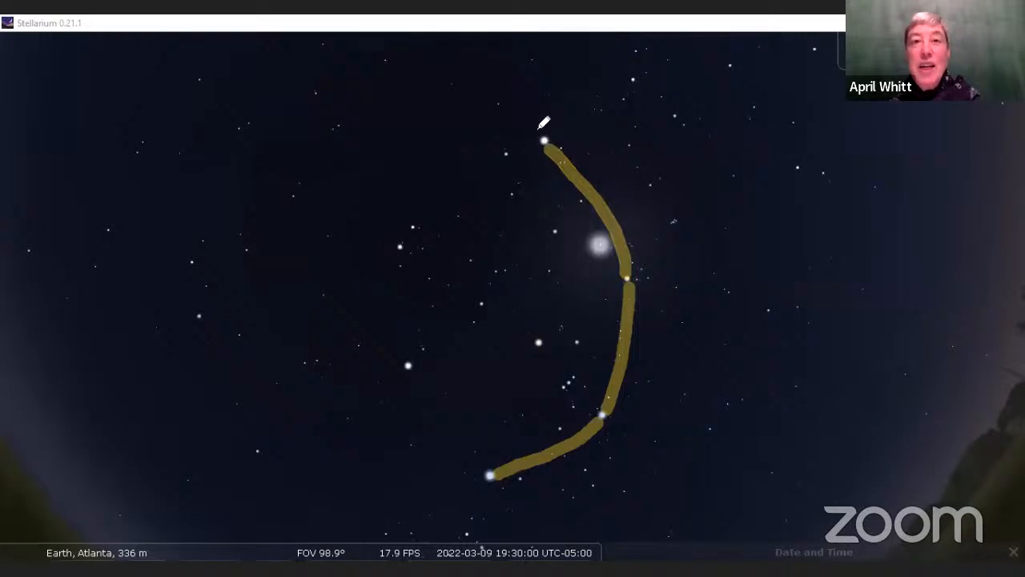
pyautogui.moveTo(581, 164)
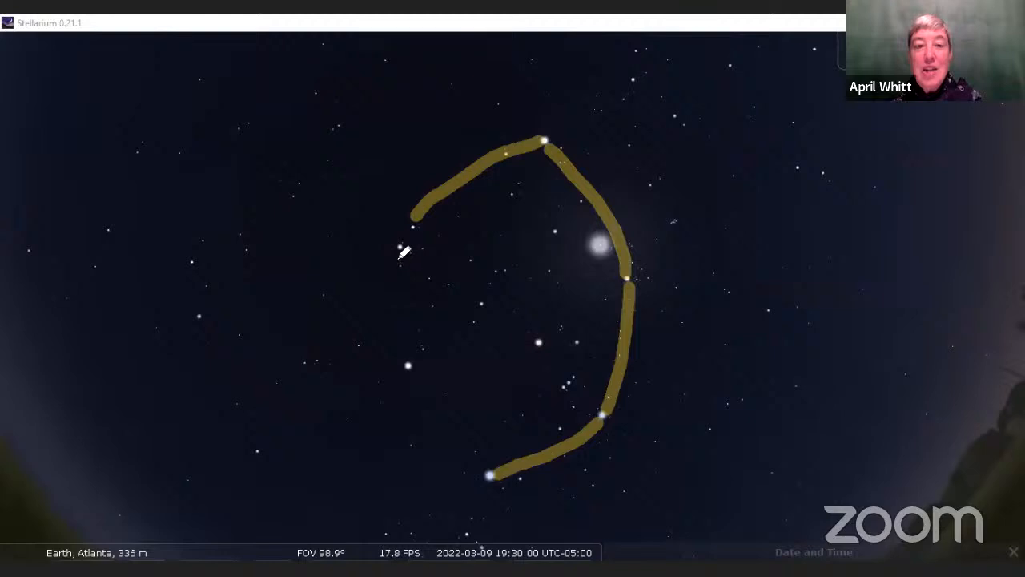
pyautogui.moveTo(411, 245)
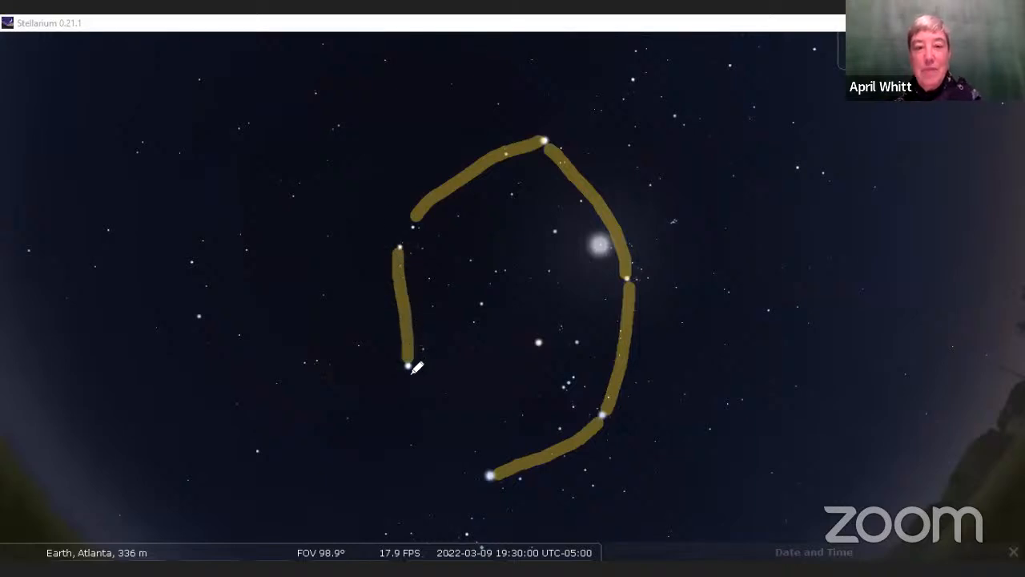
pyautogui.moveTo(411, 369); pyautogui.dragTo(481, 457)
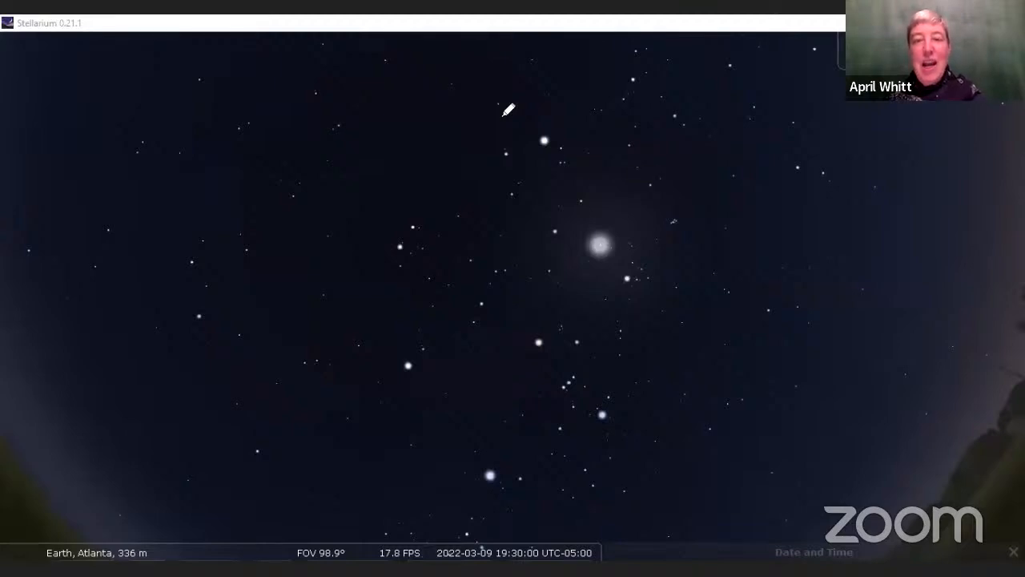
pyautogui.moveTo(587, 250)
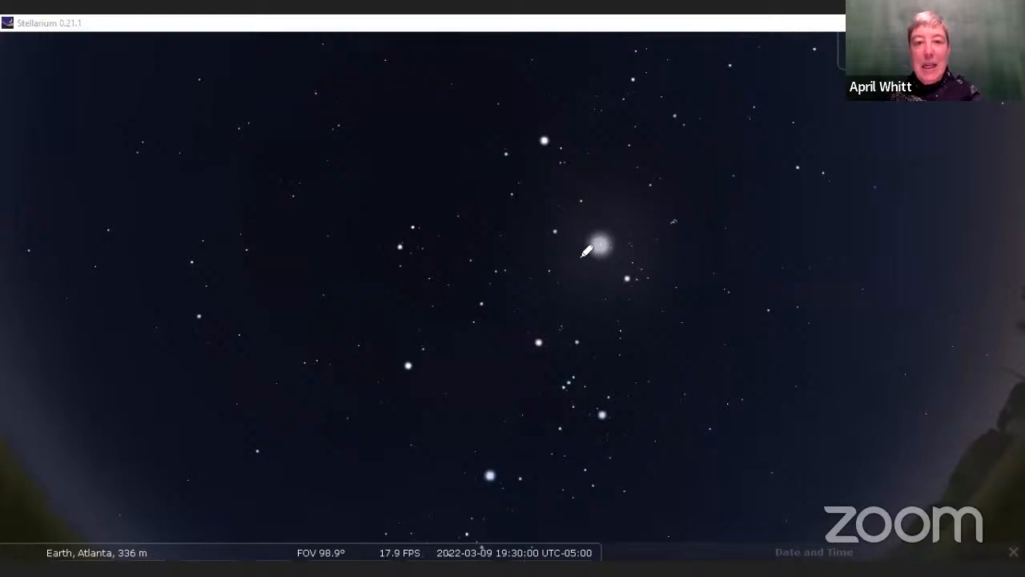
pyautogui.moveTo(773, 521)
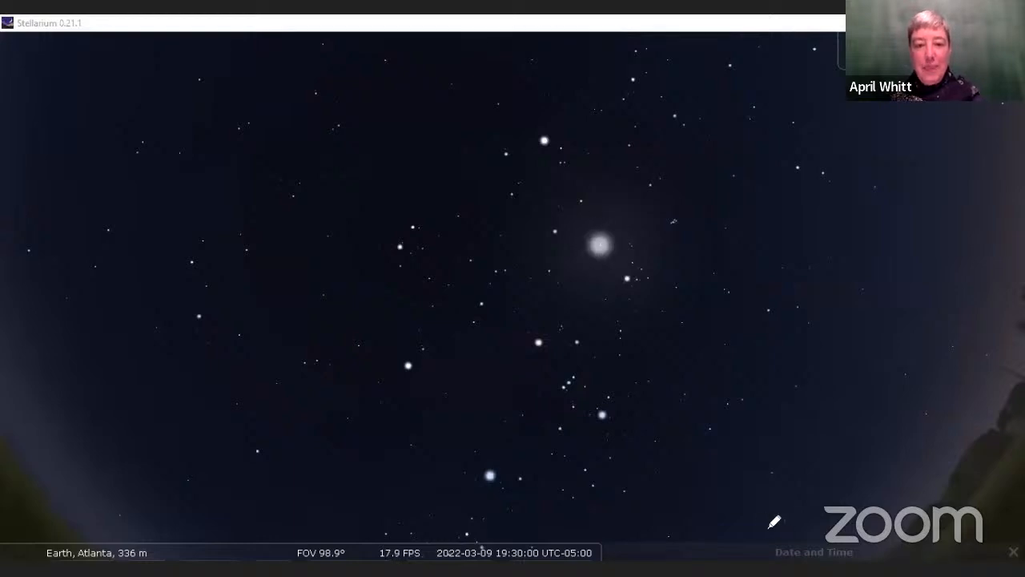
pyautogui.moveTo(527, 312)
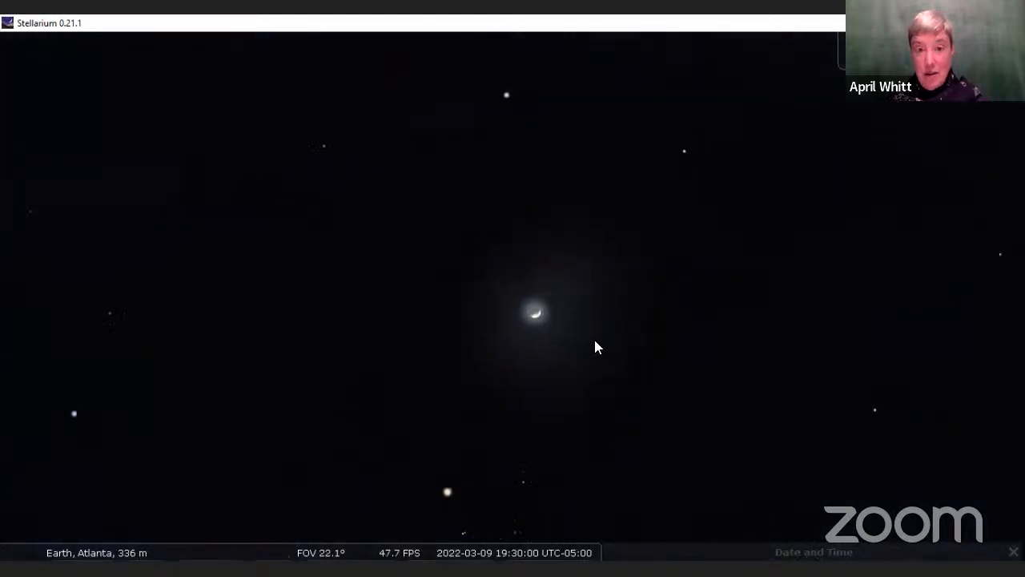
# - Zoom in on the Moon until its craters and dark maria fill the view
pyautogui.scroll(3)
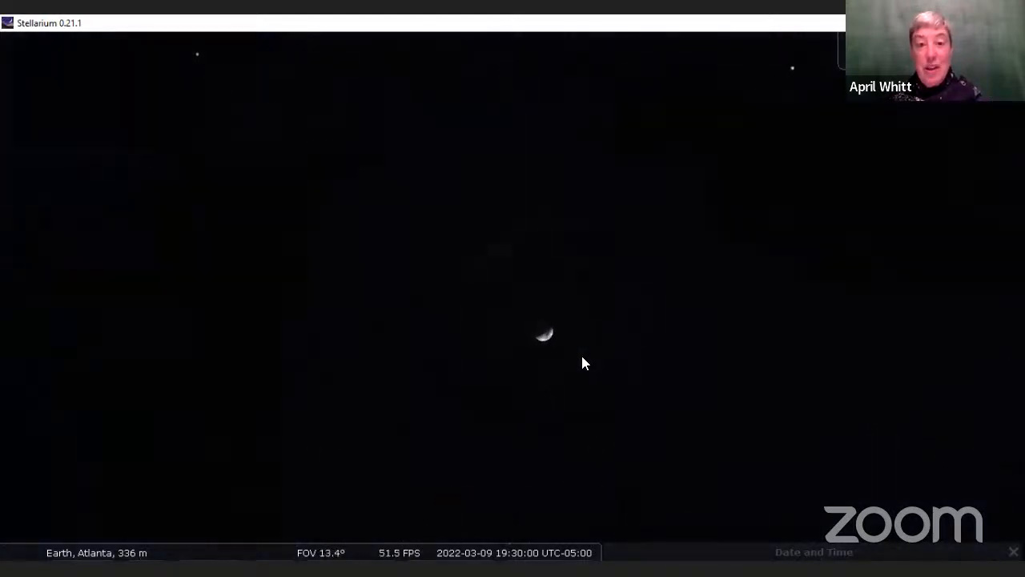
pyautogui.scroll(3)
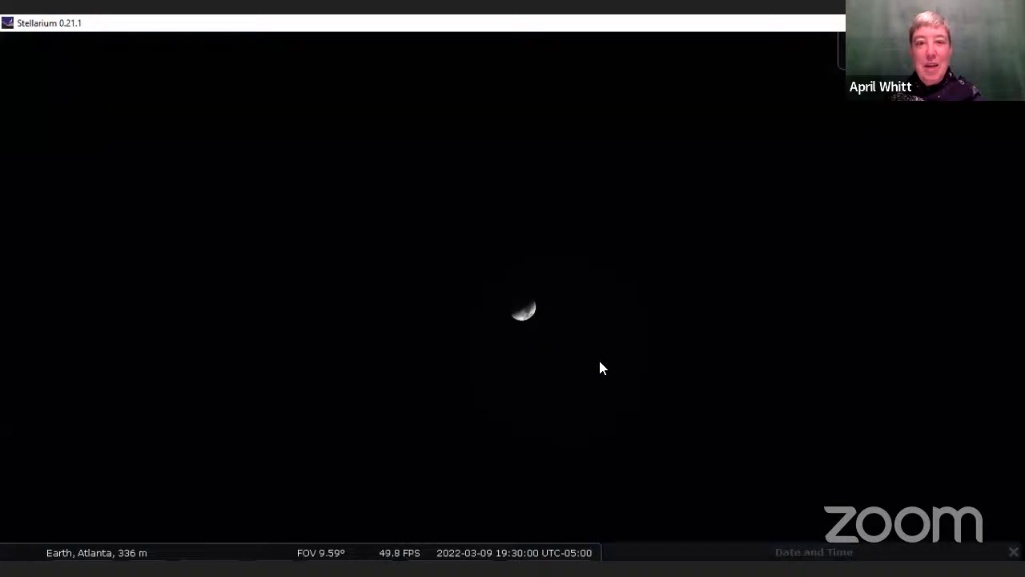
pyautogui.scroll(3)
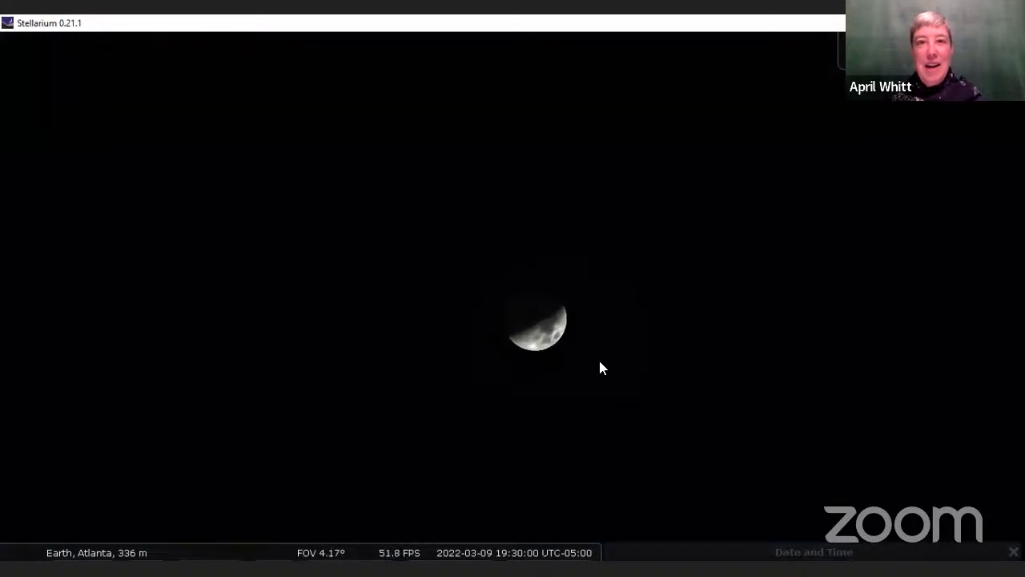
pyautogui.scroll(3)
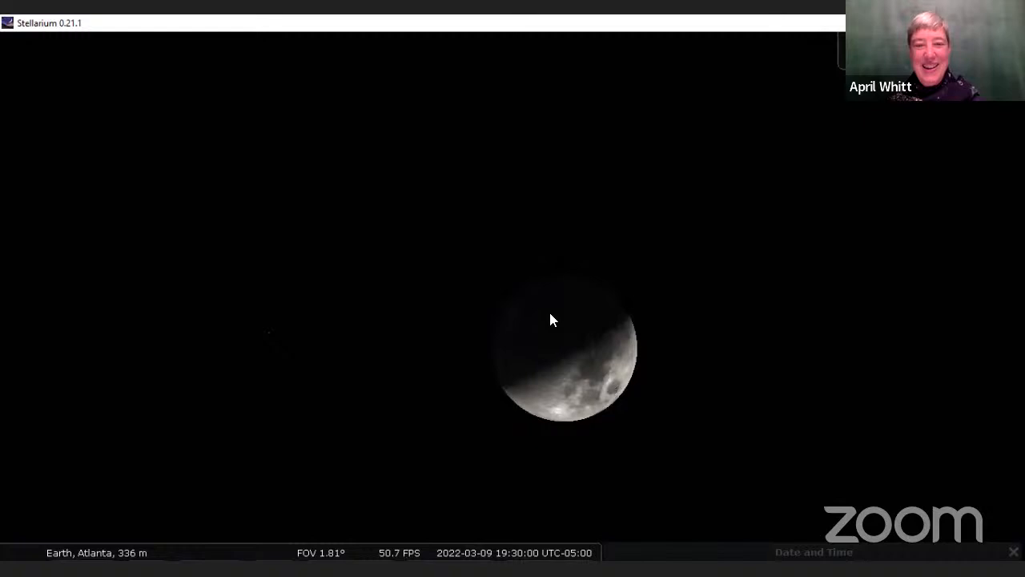
pyautogui.scroll(3)
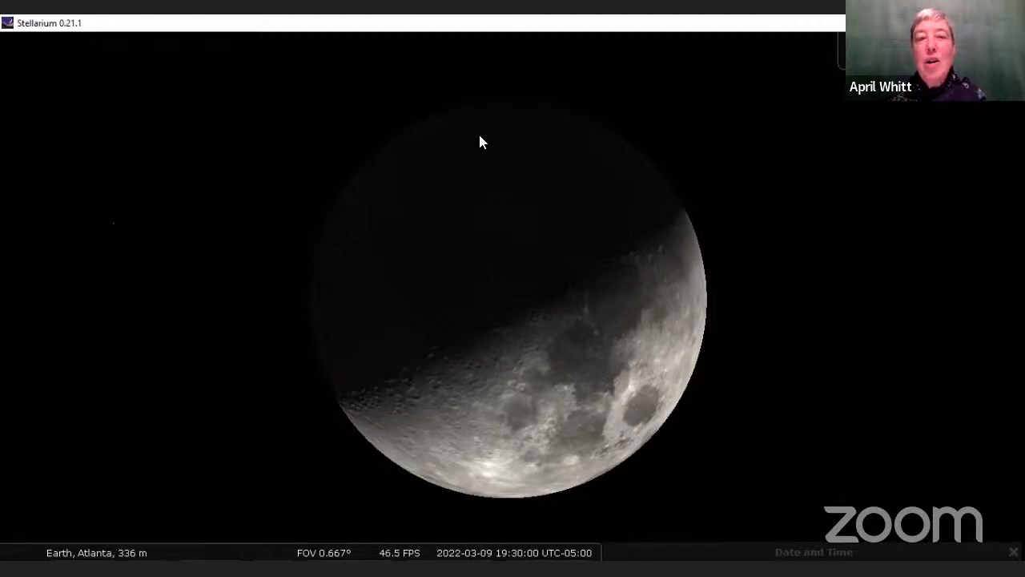
pyautogui.moveTo(505, 115)
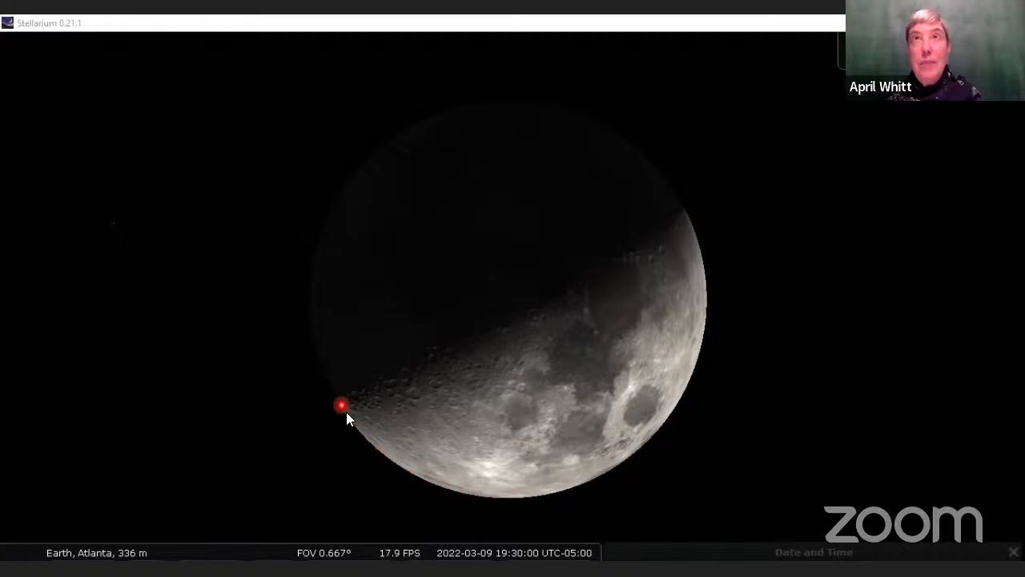
# - Place the spotlight marker on a spot along the Moon's terminator
pyautogui.moveTo(342, 404); pyautogui.dragTo(547, 497)
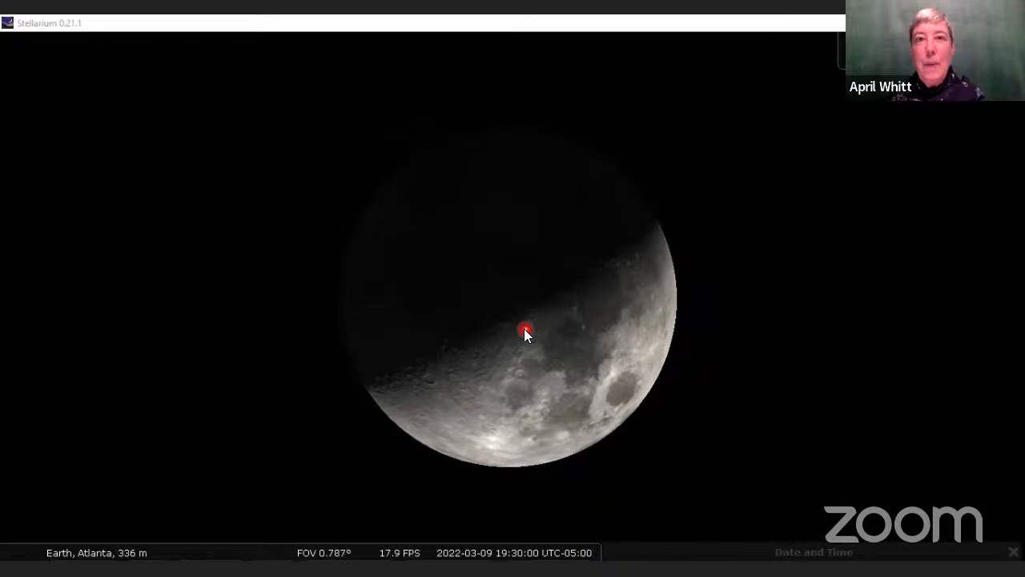
# - Zoom out from the Moon to a roughly 70° field of evening stars
pyautogui.scroll(-3)
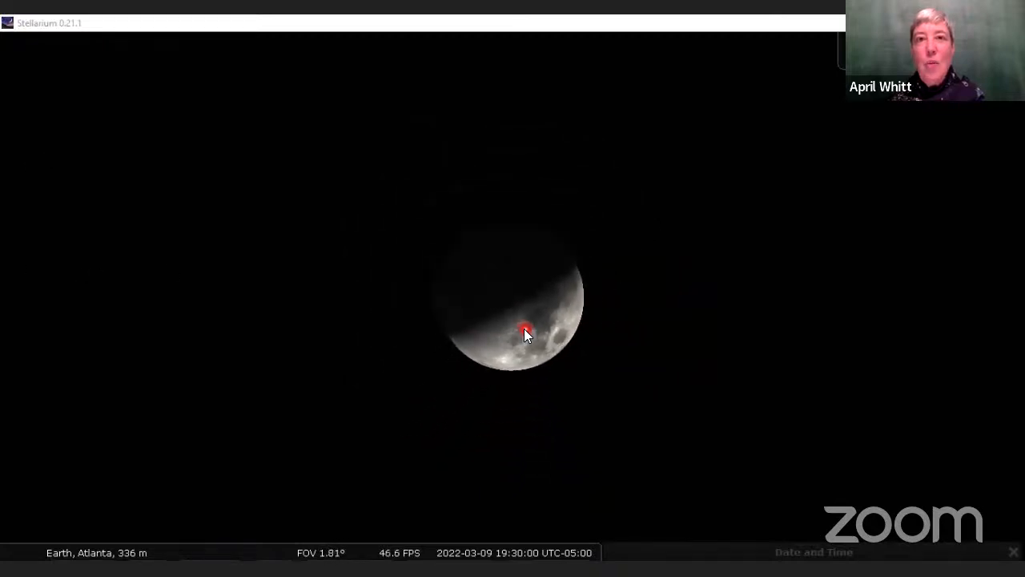
pyautogui.scroll(-3)
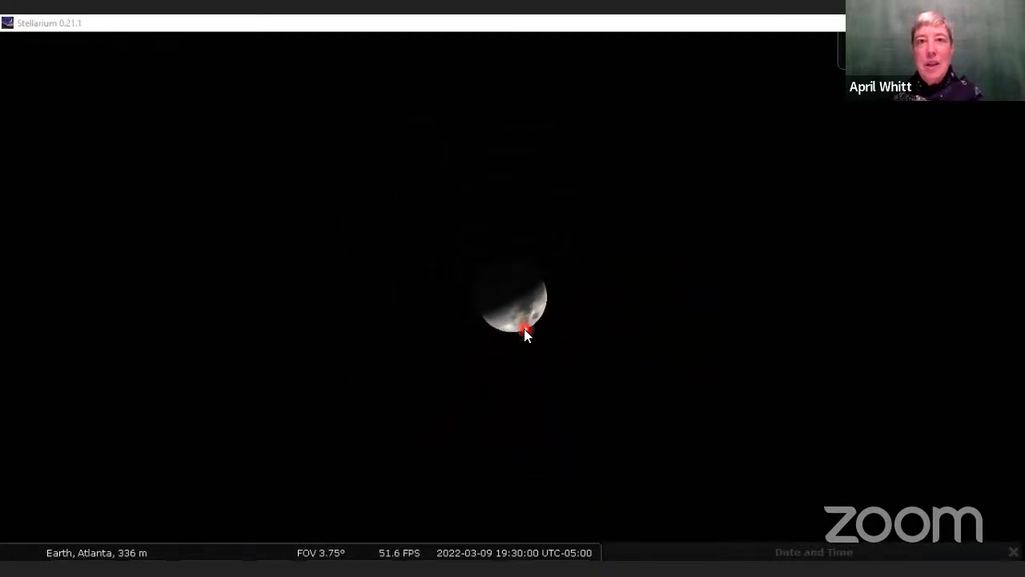
pyautogui.scroll(-3)
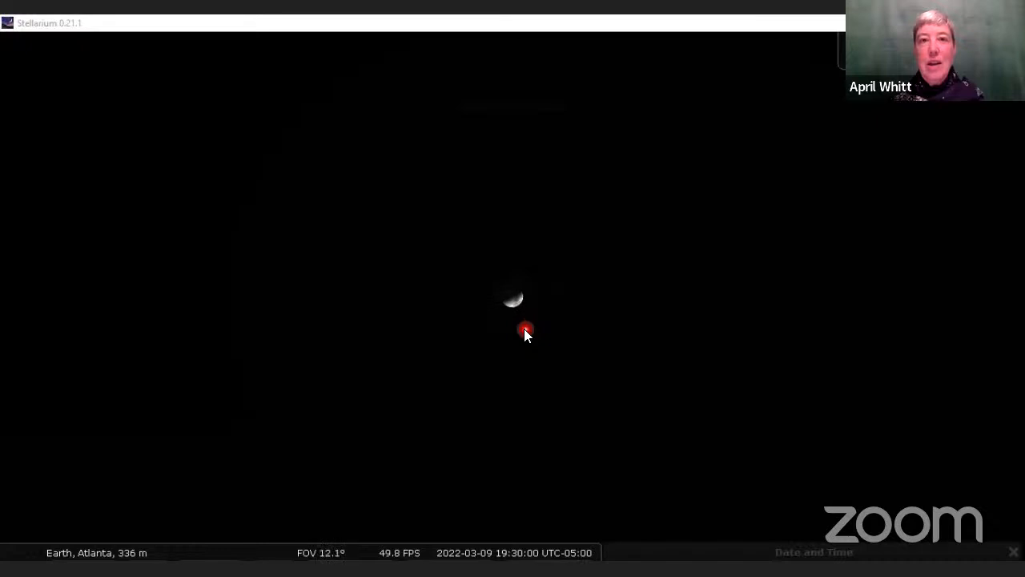
pyautogui.scroll(-3)
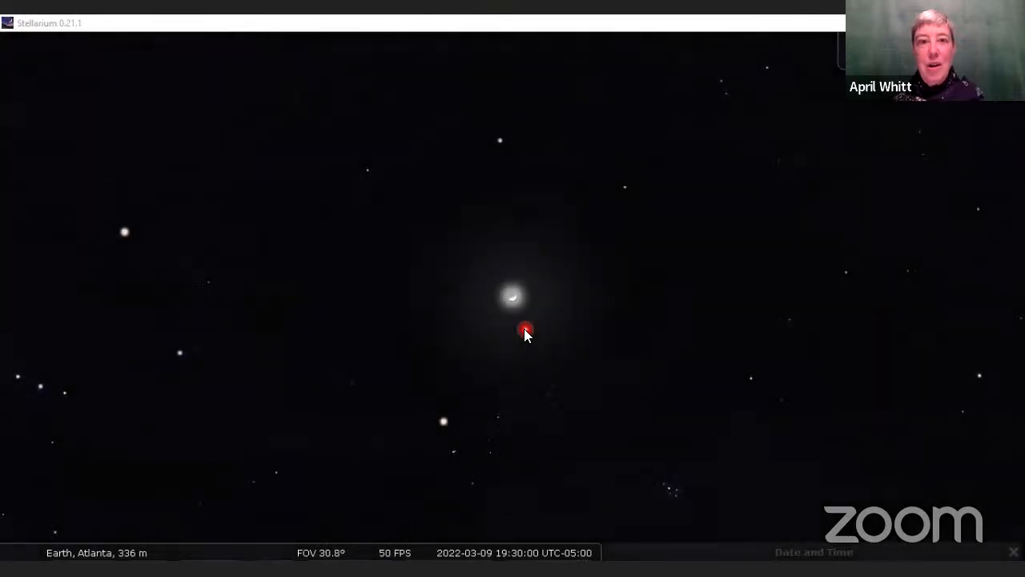
pyautogui.scroll(-3)
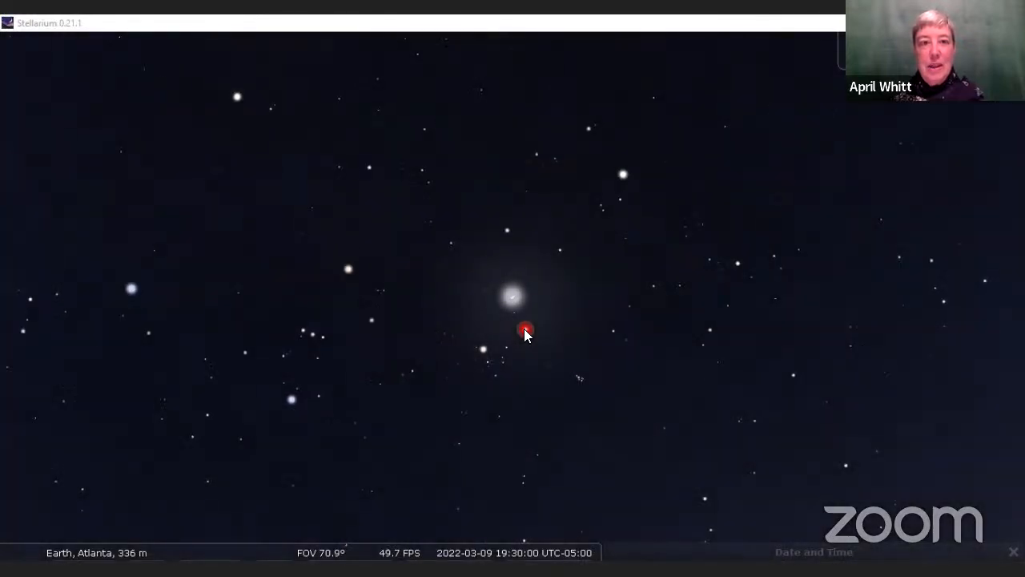
# - Widen the view to about 99° and set the date back to 9 March 2022
pyautogui.scroll(-3)
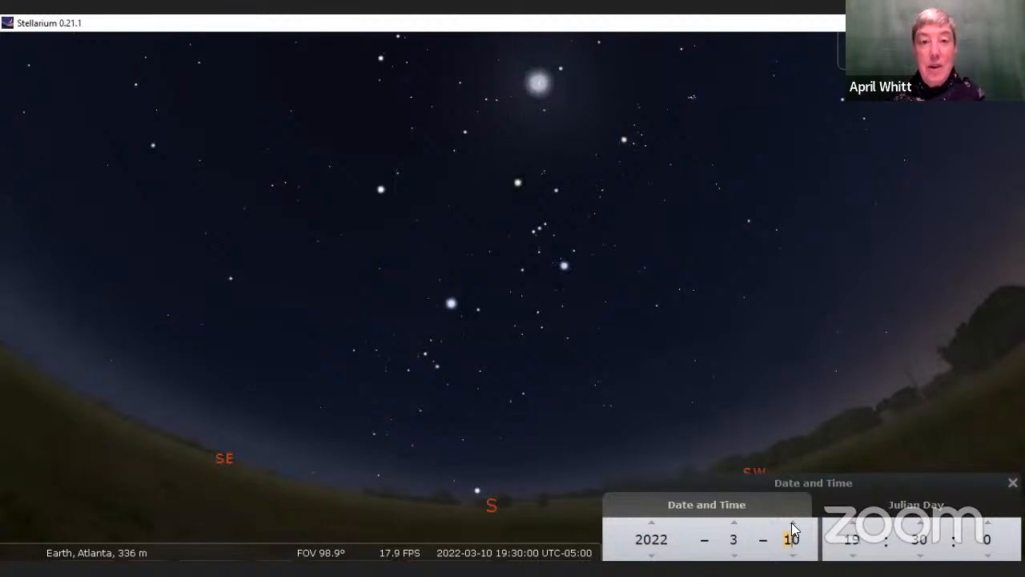
pyautogui.moveTo(640, 249)
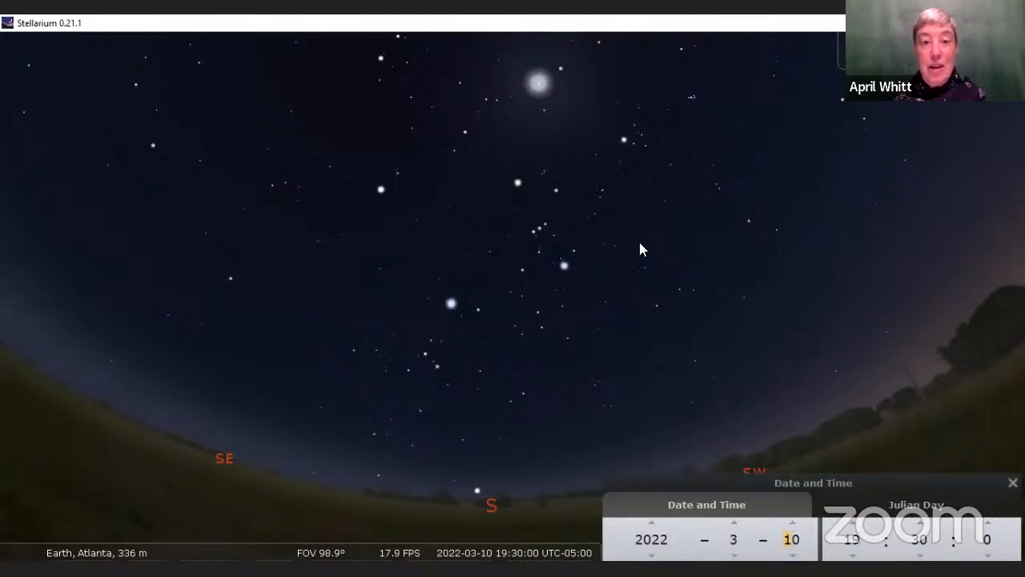
pyautogui.moveTo(717, 368)
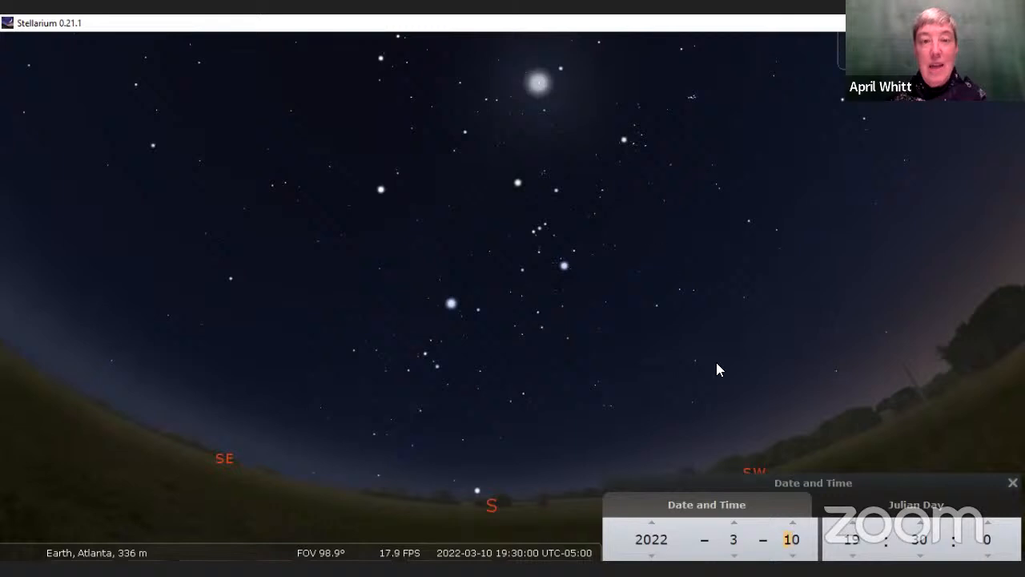
pyautogui.moveTo(791, 525)
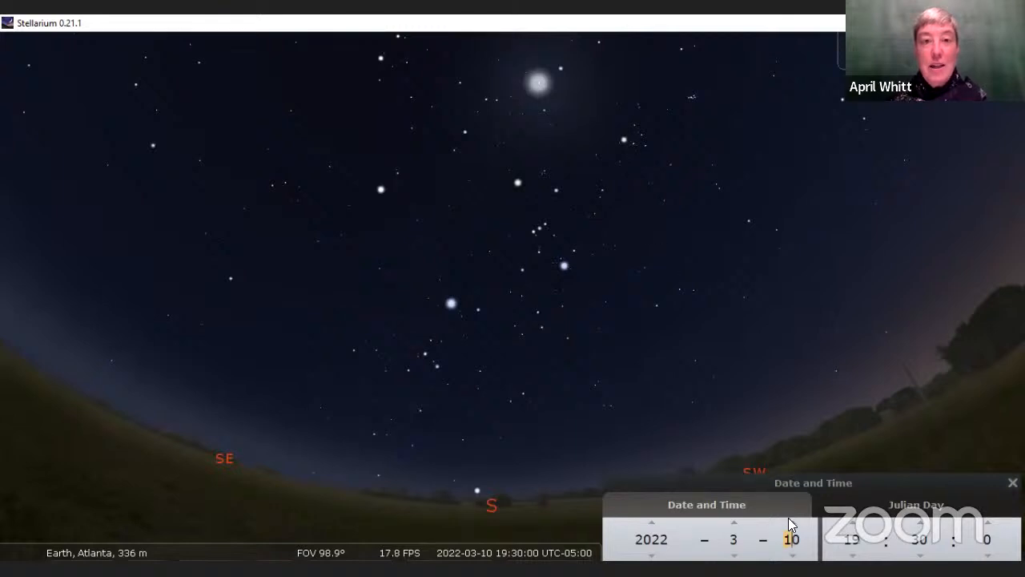
pyautogui.click(792, 522)
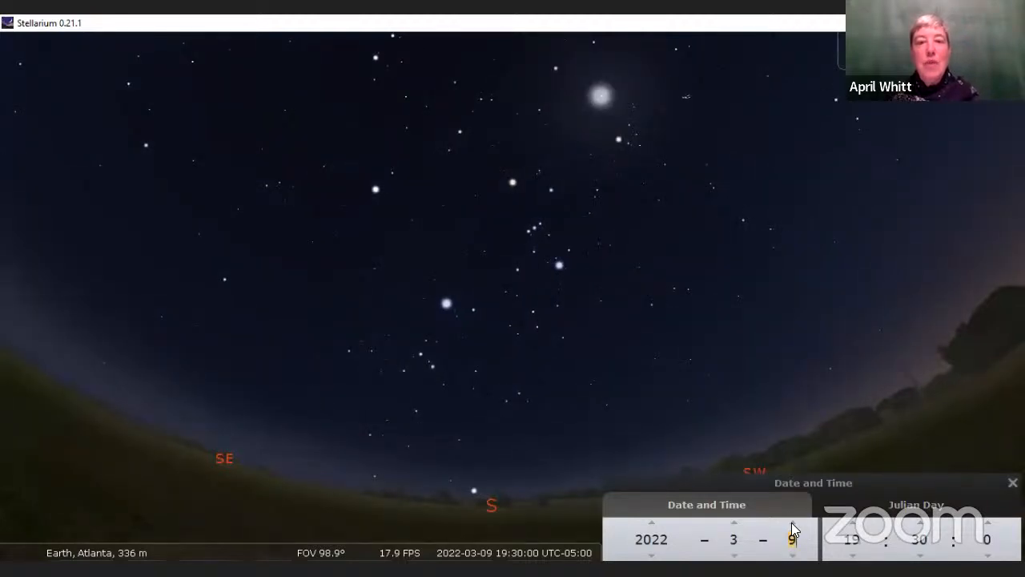
# - Step the date through 10–13 March 2022, then back toward 11 March
pyautogui.click(793, 530)
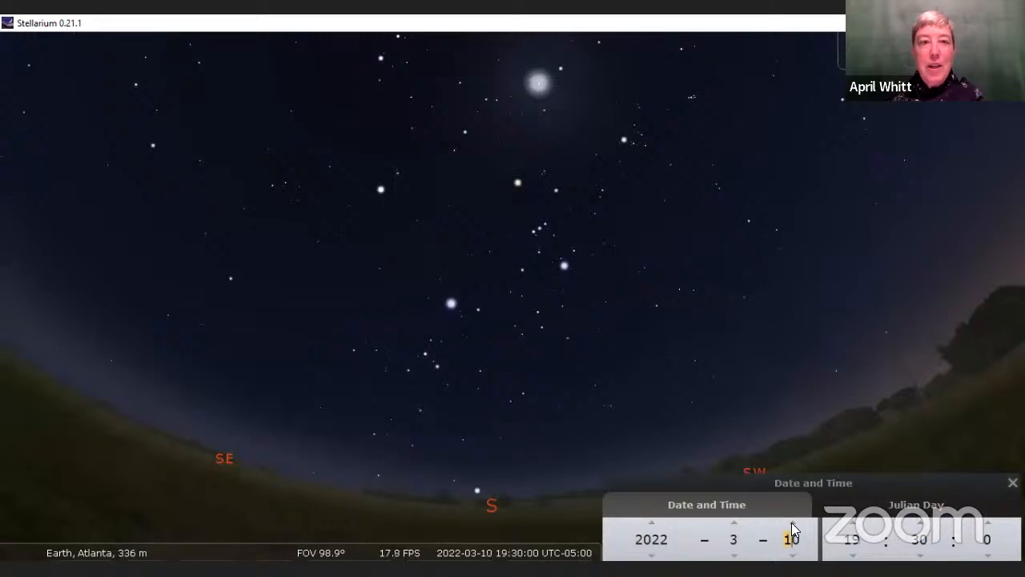
pyautogui.click(793, 521)
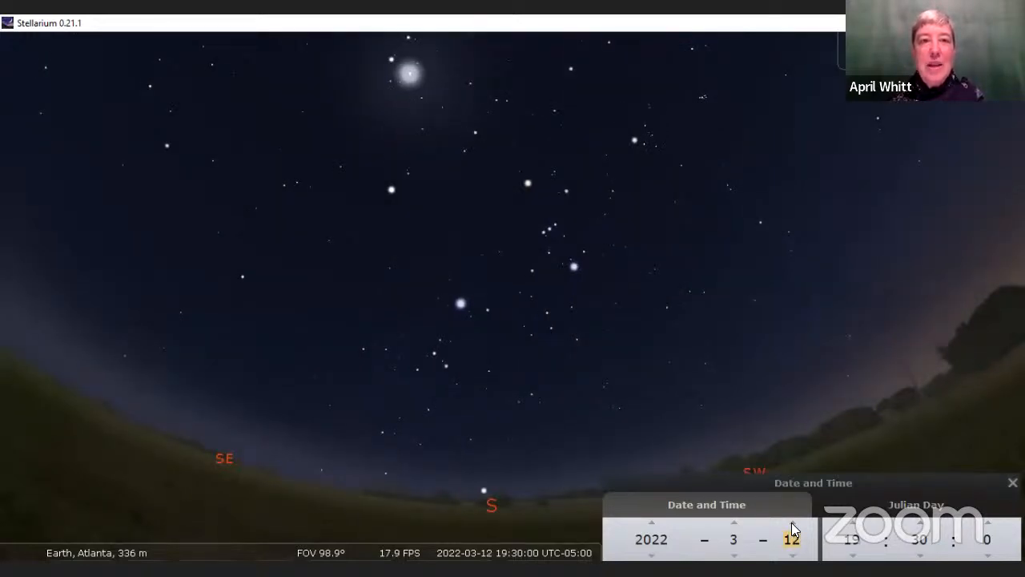
pyautogui.click(792, 521)
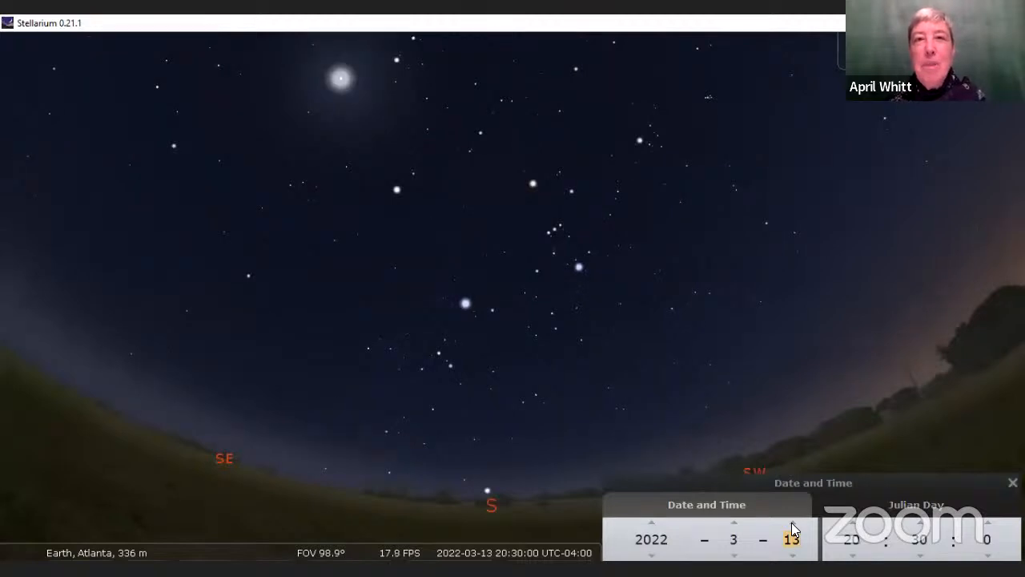
pyautogui.click(793, 534)
pyautogui.write('11')
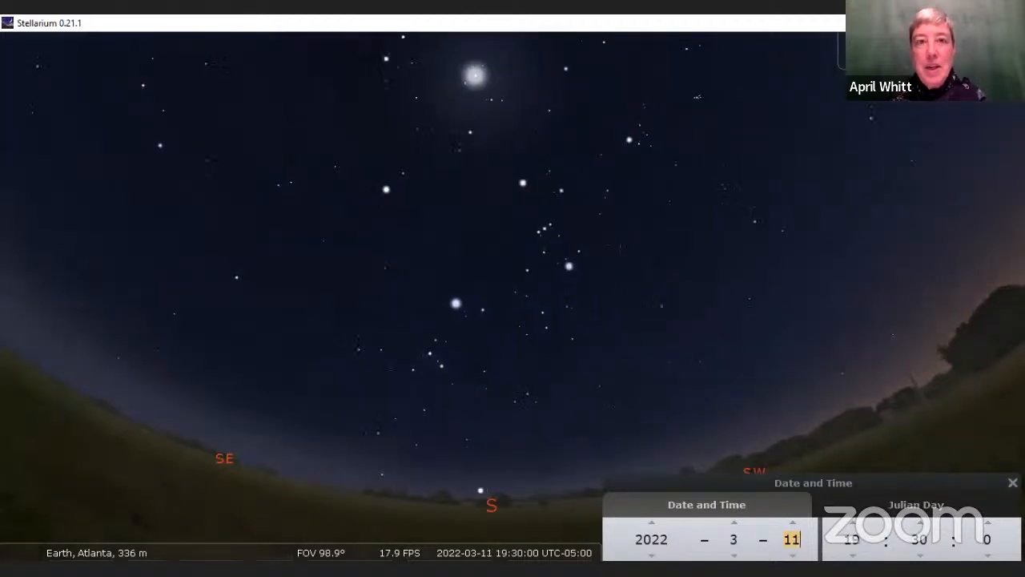
# - Step the date back to 9 March 2022 at 19:30
pyautogui.click(793, 553)
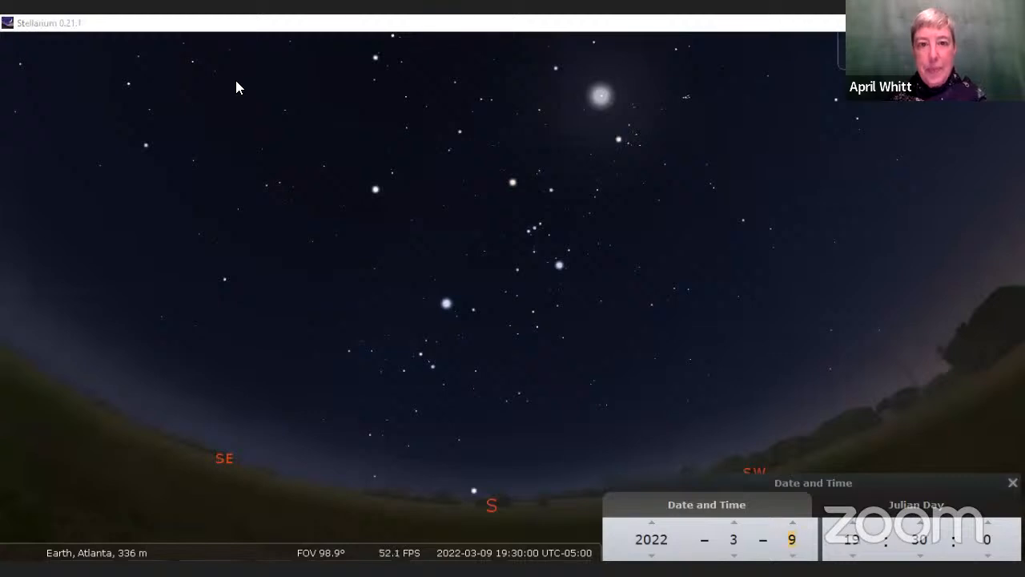
pyautogui.moveTo(468, 128)
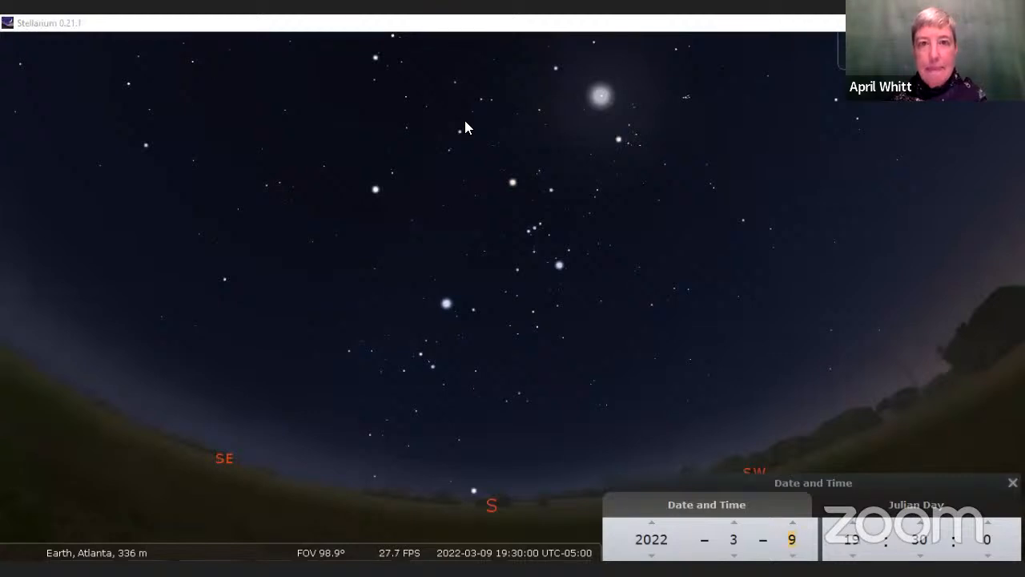
pyautogui.moveTo(473, 132)
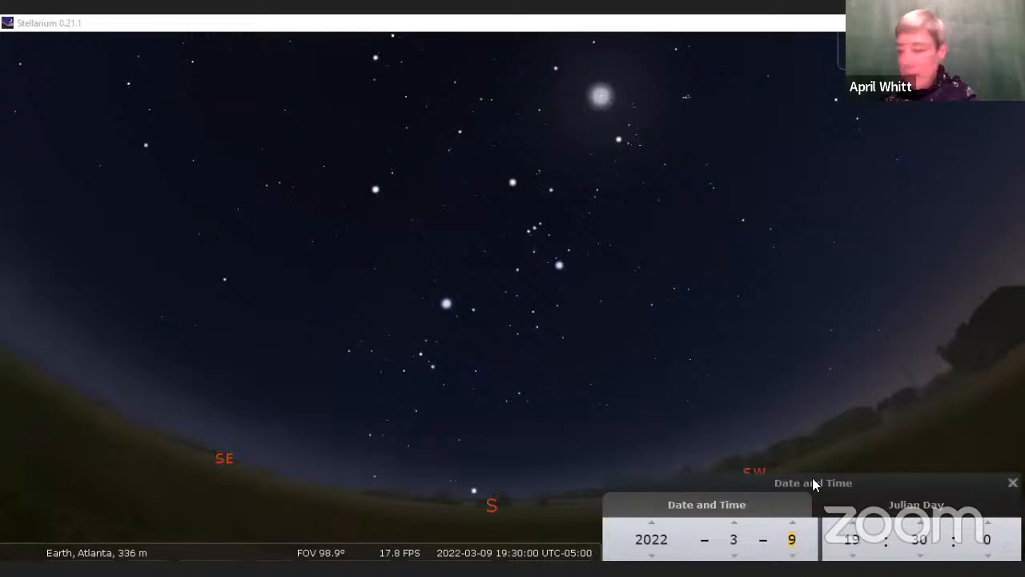
# - Close the Date and Time window and zoom in on Orion's sword to 18.7°
pyautogui.click(1013, 482)
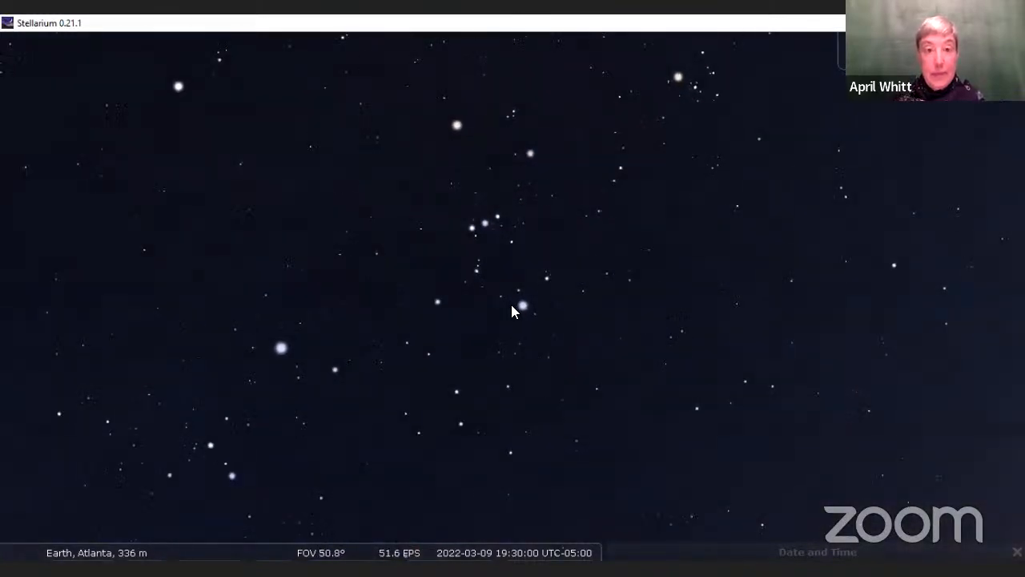
pyautogui.scroll(3)
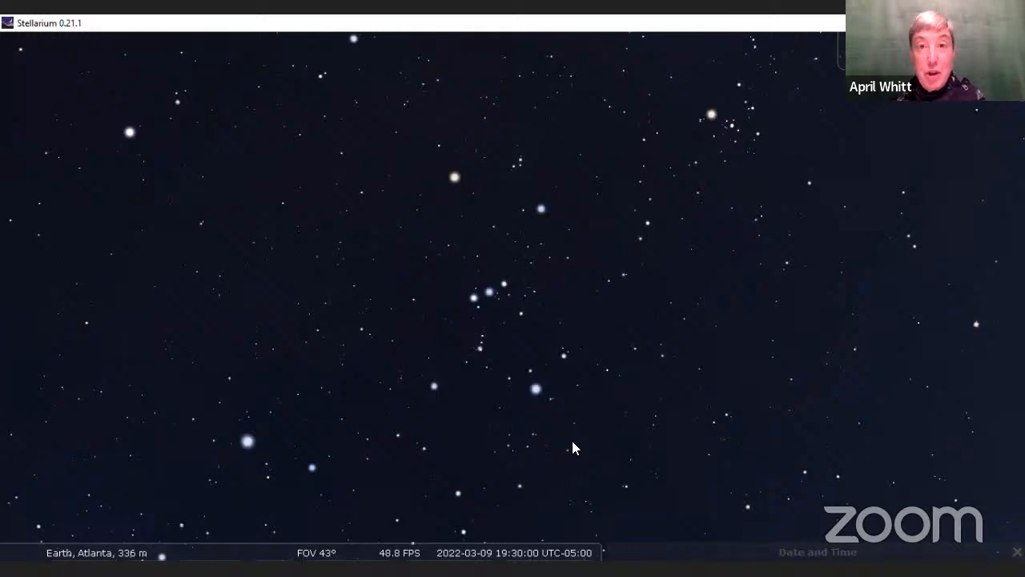
pyautogui.moveTo(453, 181)
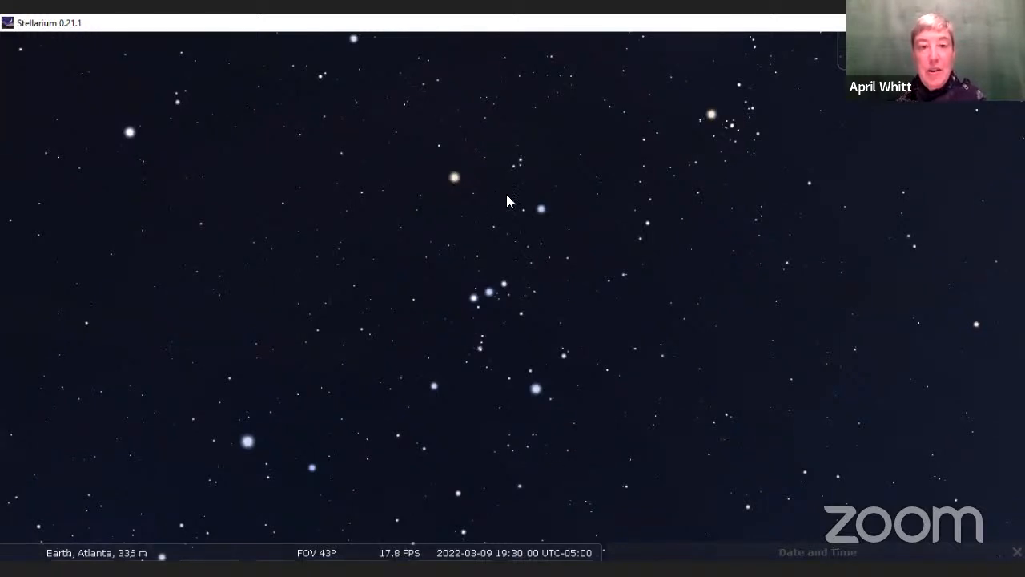
pyautogui.moveTo(545, 218)
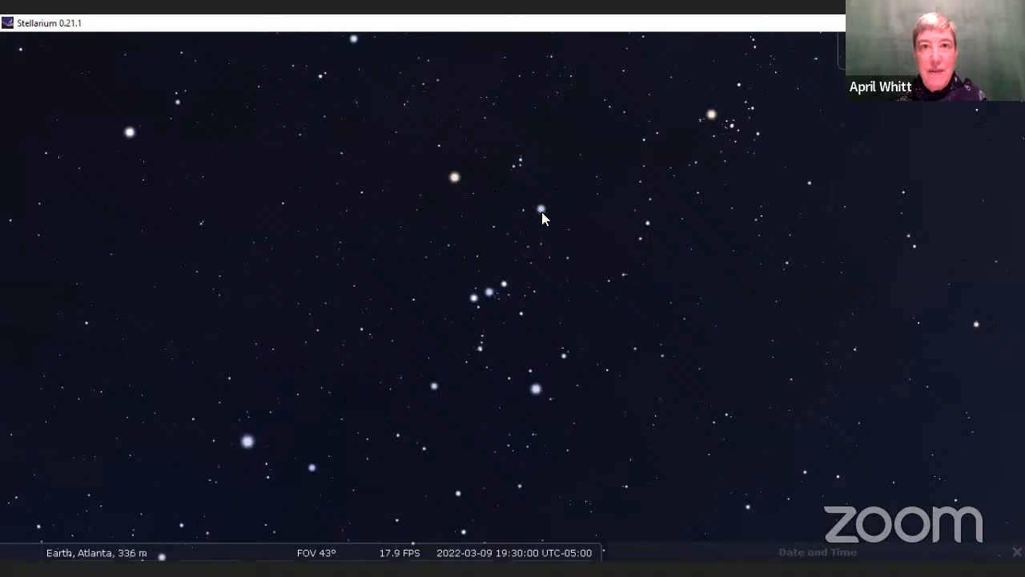
pyautogui.moveTo(521, 219)
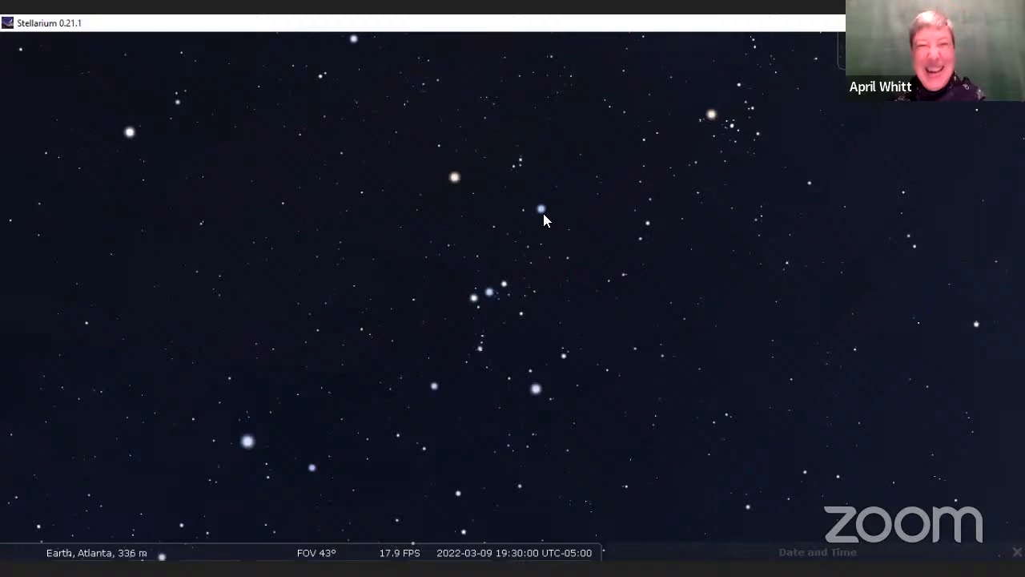
pyautogui.moveTo(471, 202)
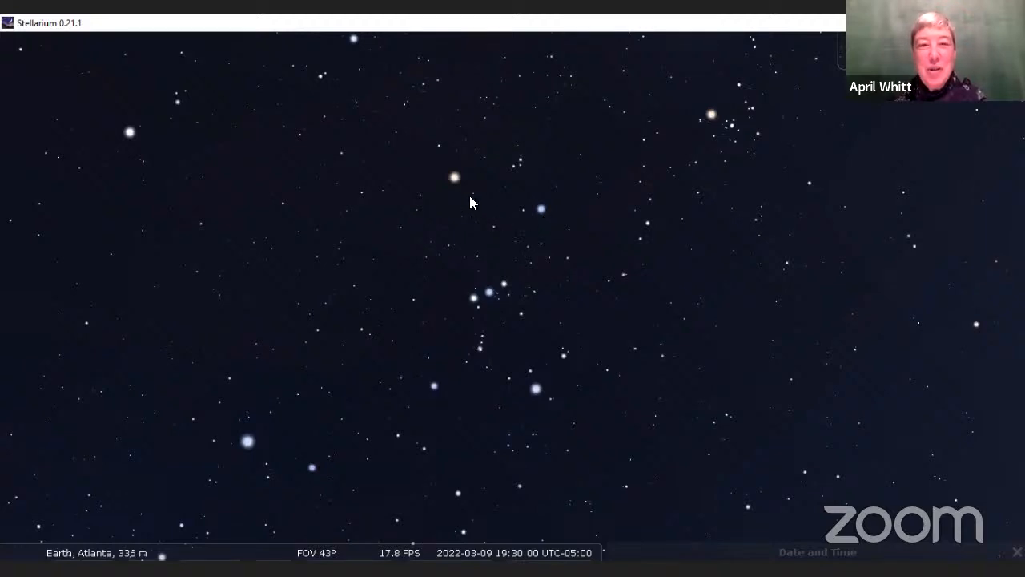
pyautogui.moveTo(542, 216)
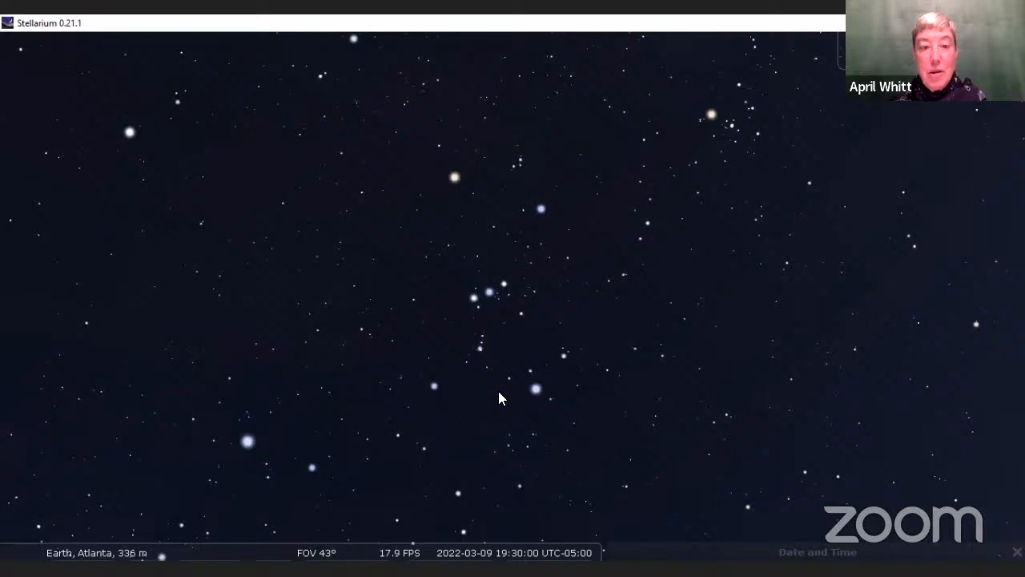
pyautogui.moveTo(438, 394)
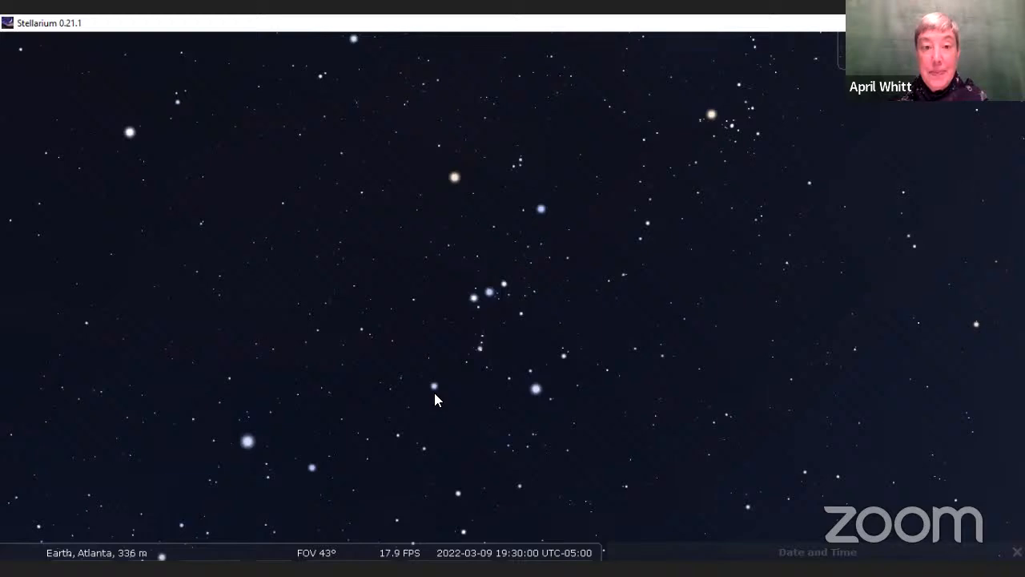
pyautogui.moveTo(496, 363)
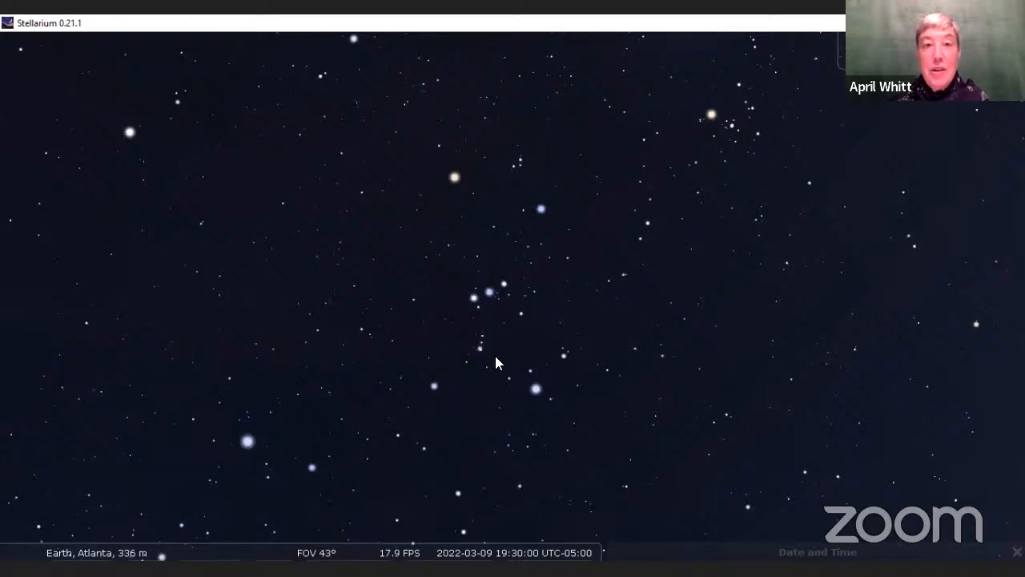
pyautogui.moveTo(465, 366)
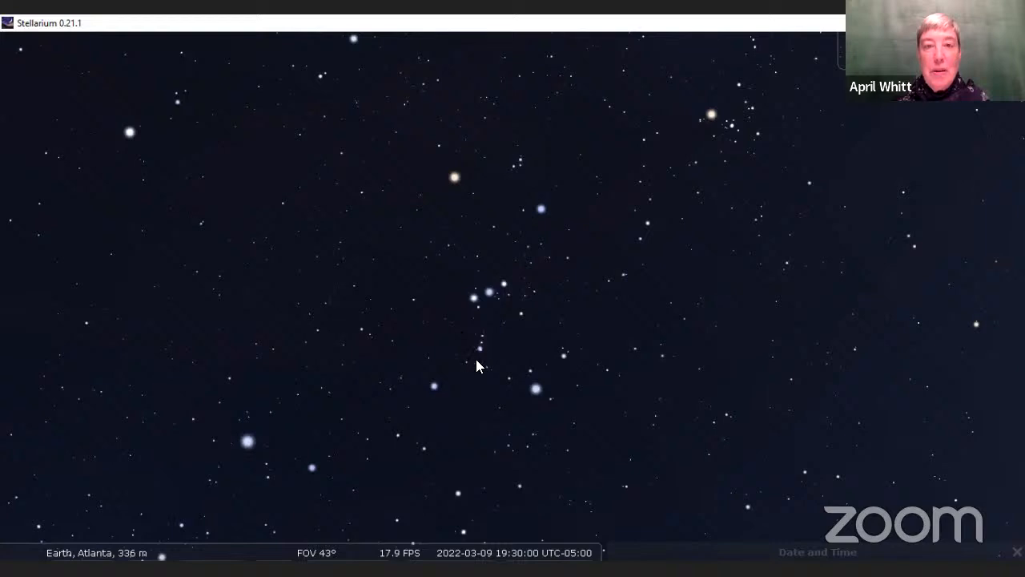
pyautogui.moveTo(493, 352)
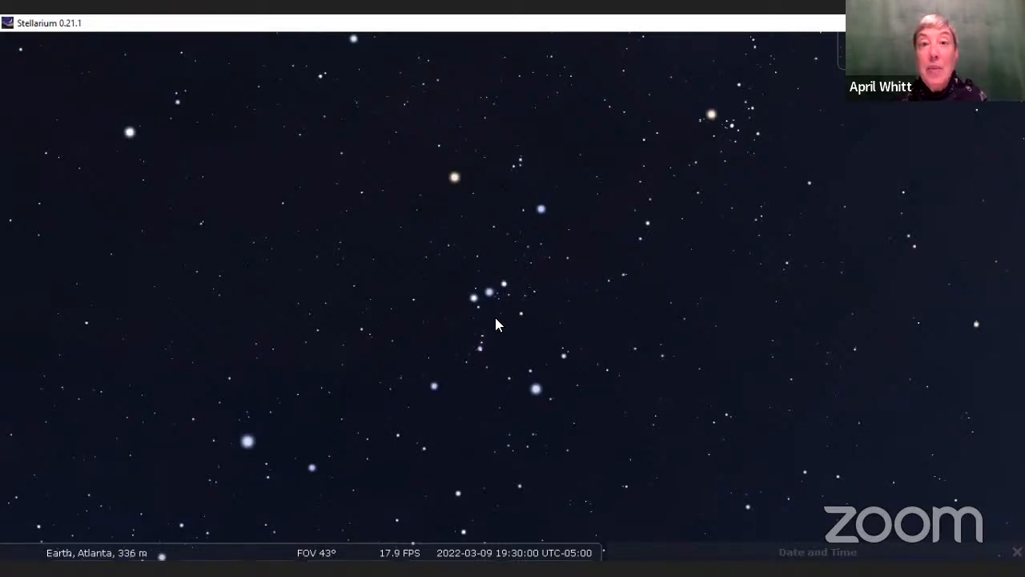
pyautogui.moveTo(481, 321)
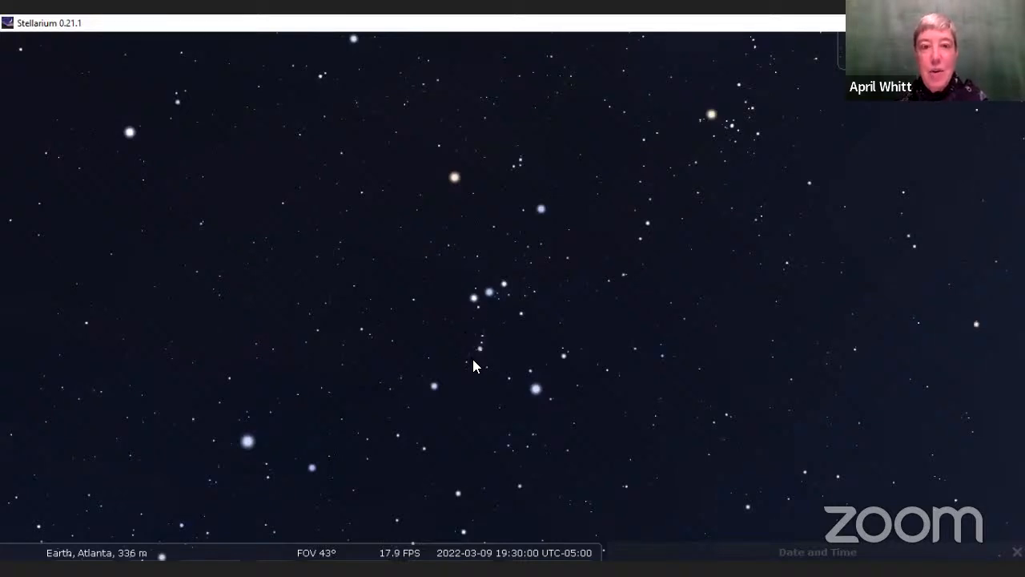
pyautogui.moveTo(483, 366)
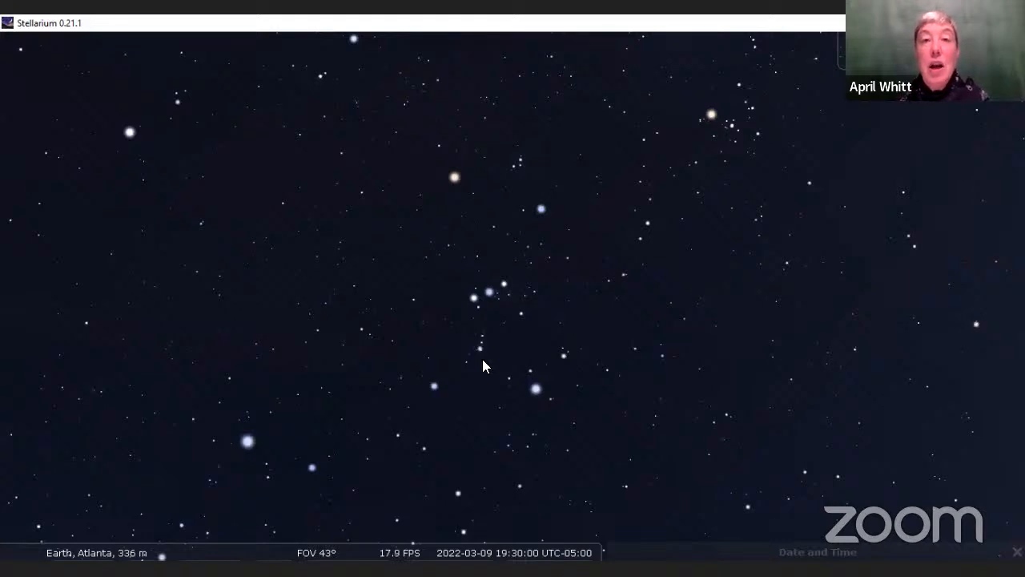
pyautogui.moveTo(439, 171)
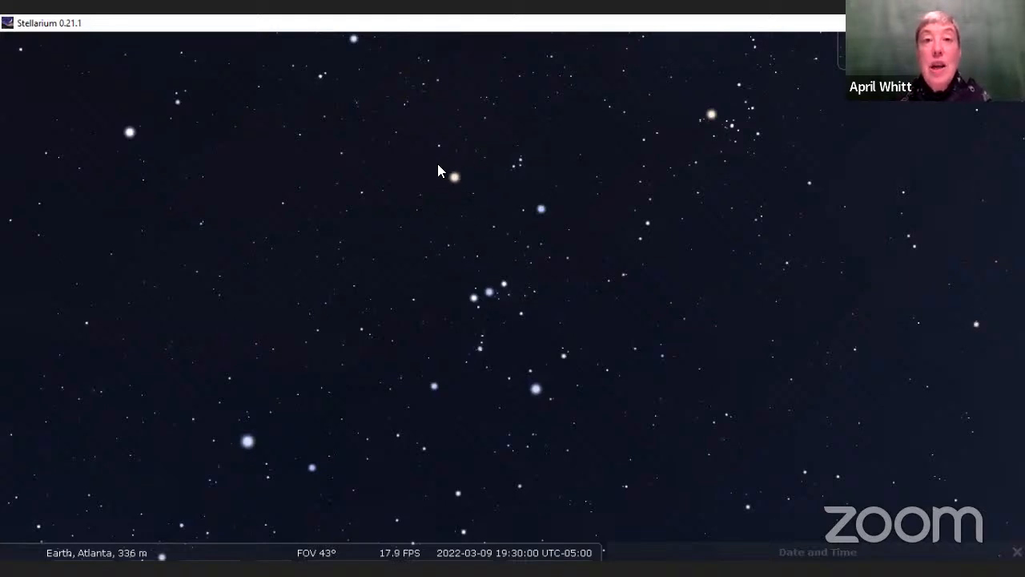
pyautogui.moveTo(467, 172)
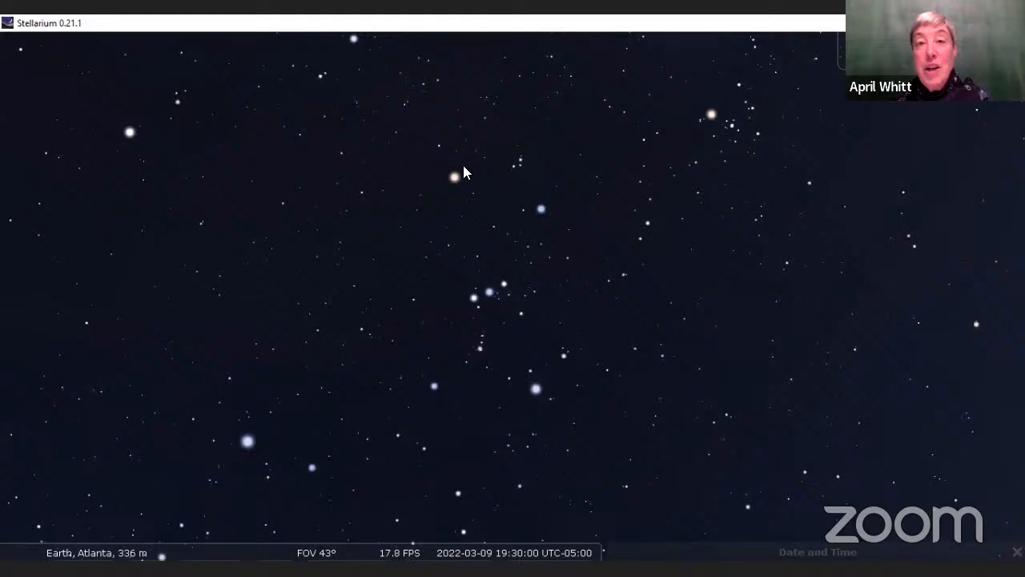
pyautogui.moveTo(461, 192)
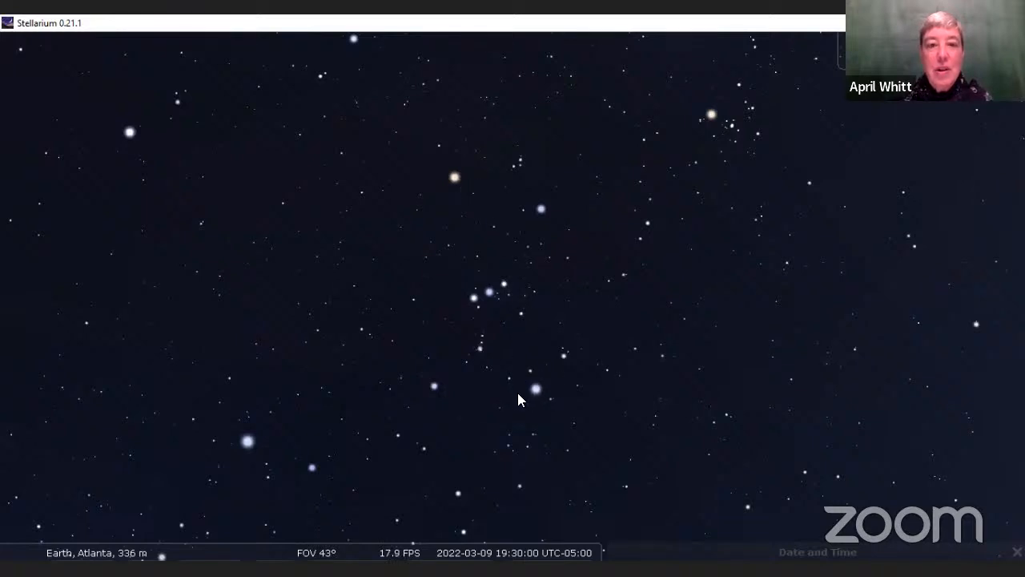
pyautogui.moveTo(520, 384)
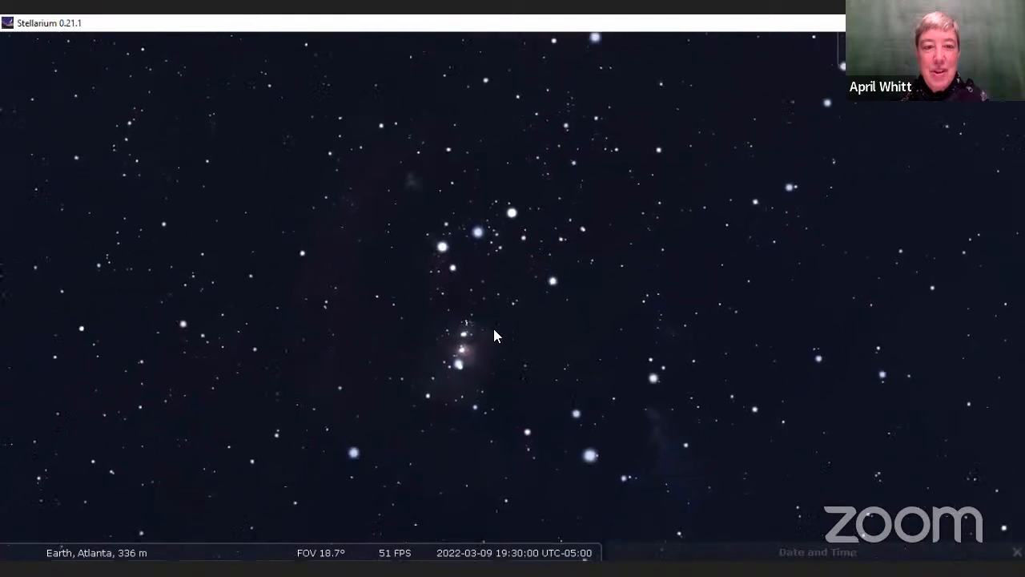
# - Zoom to about a 6° field on the Orion Nebula in Orion's Sword
pyautogui.scroll(3)
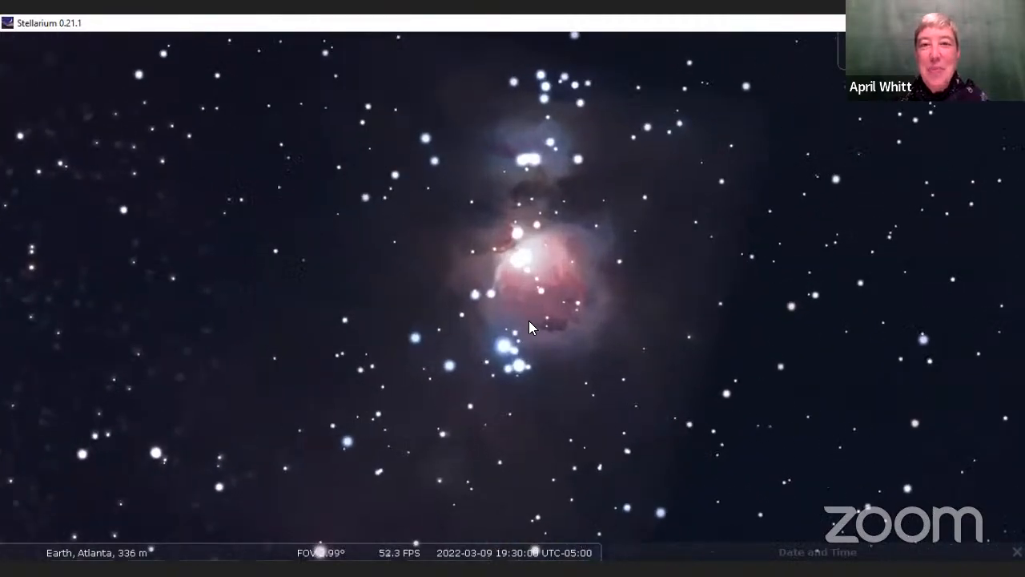
pyautogui.moveTo(734, 446)
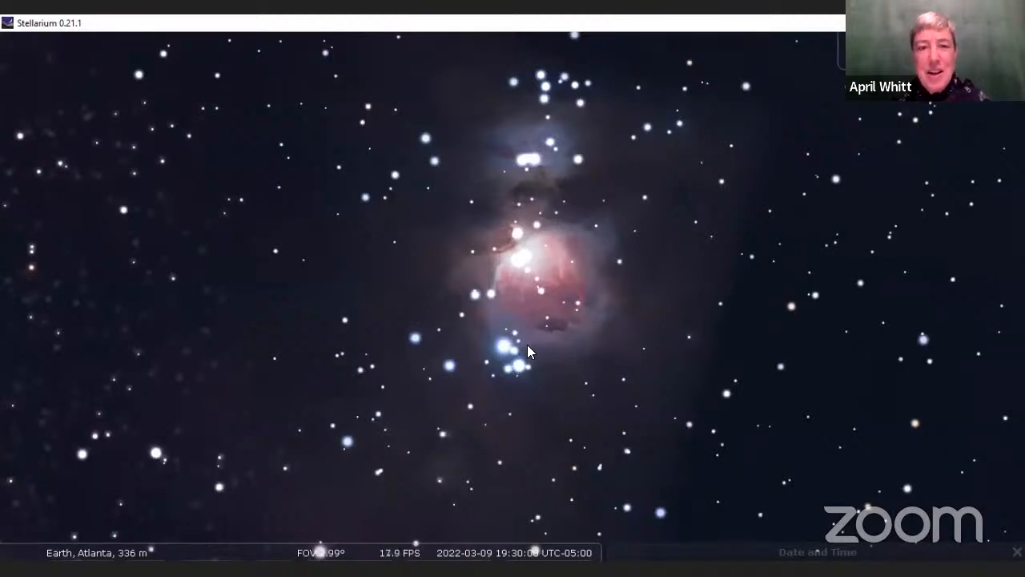
pyautogui.moveTo(437, 209)
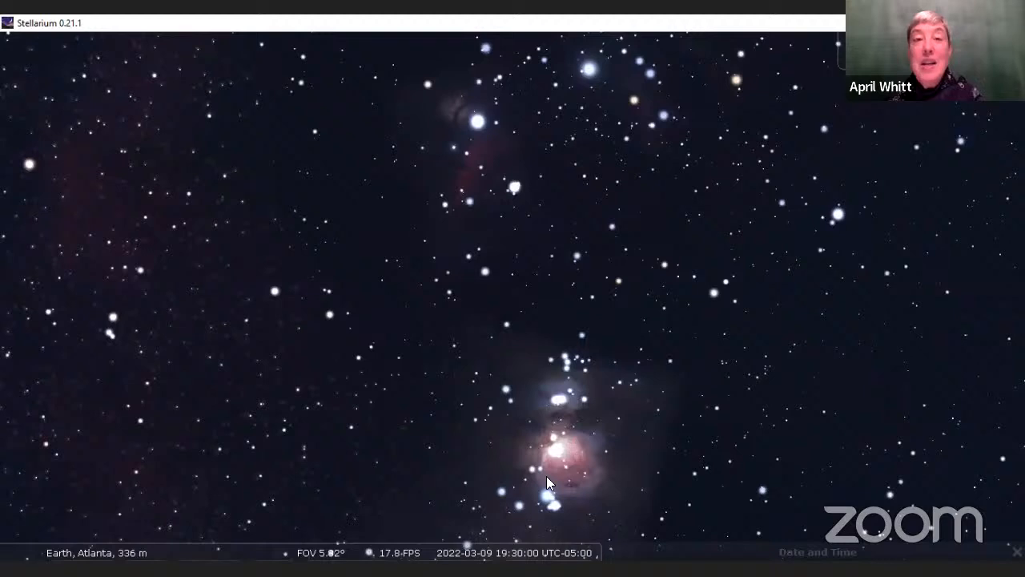
pyautogui.moveTo(596, 441)
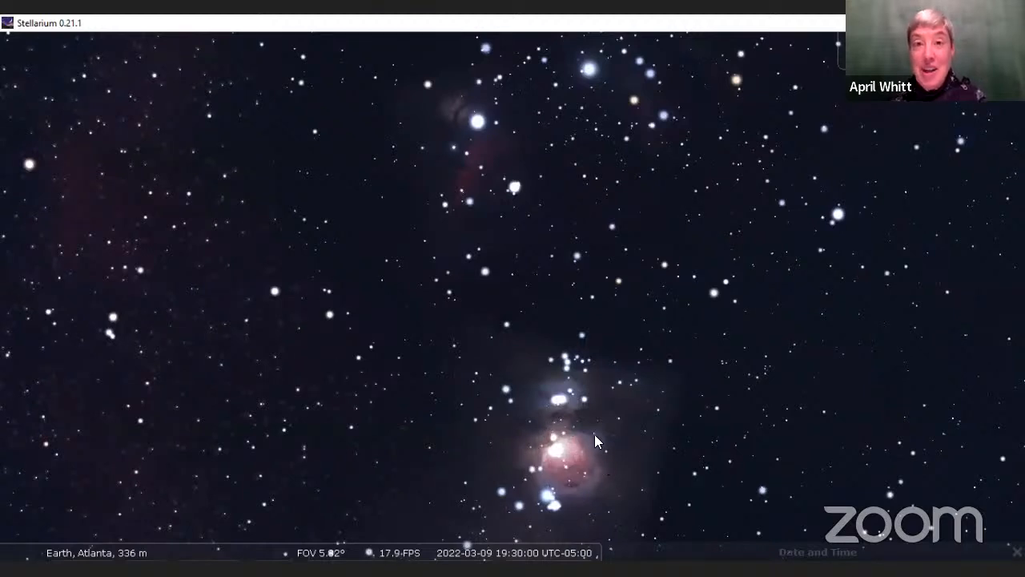
pyautogui.moveTo(526, 457)
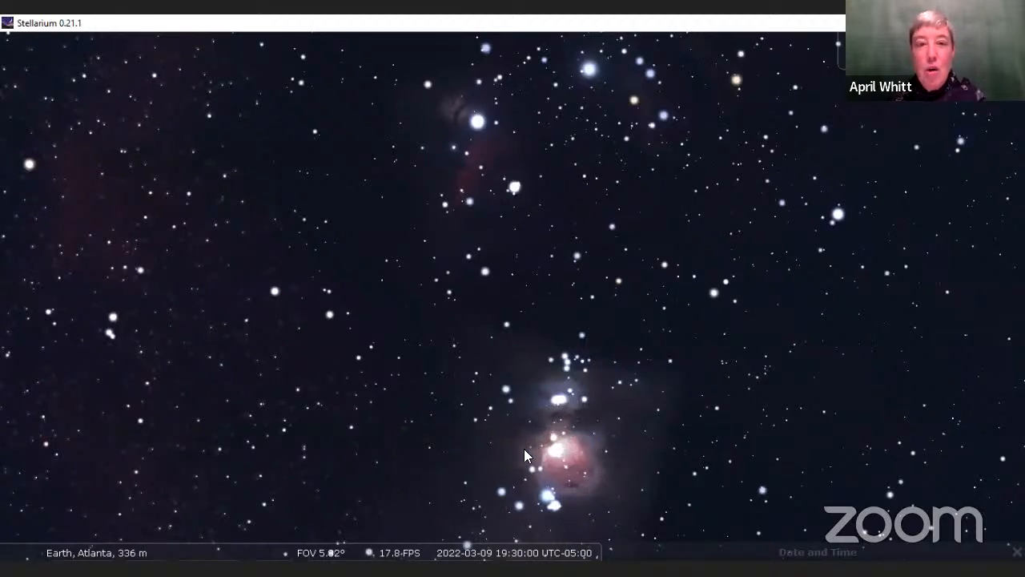
pyautogui.moveTo(518, 298)
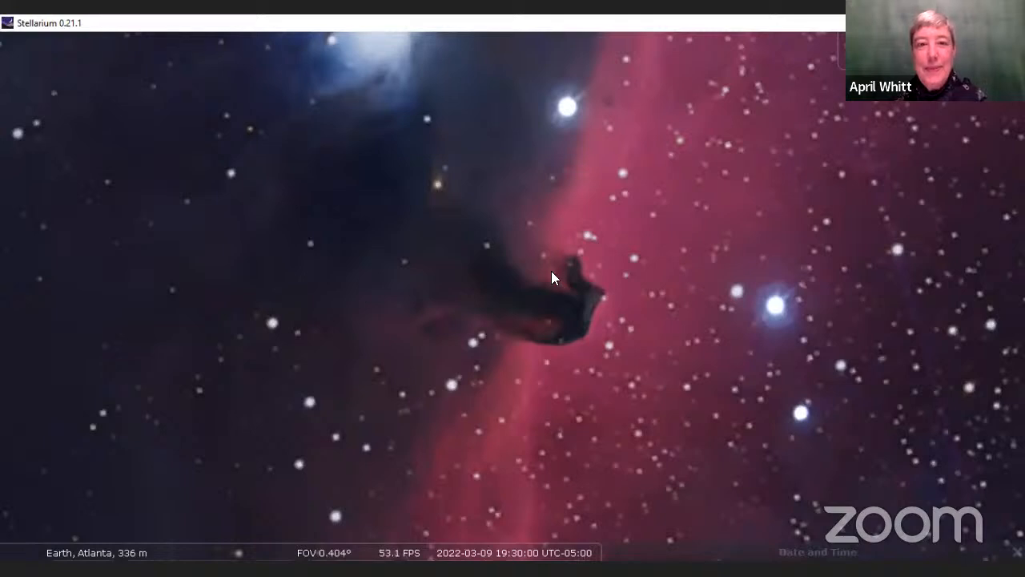
pyautogui.moveTo(579, 350)
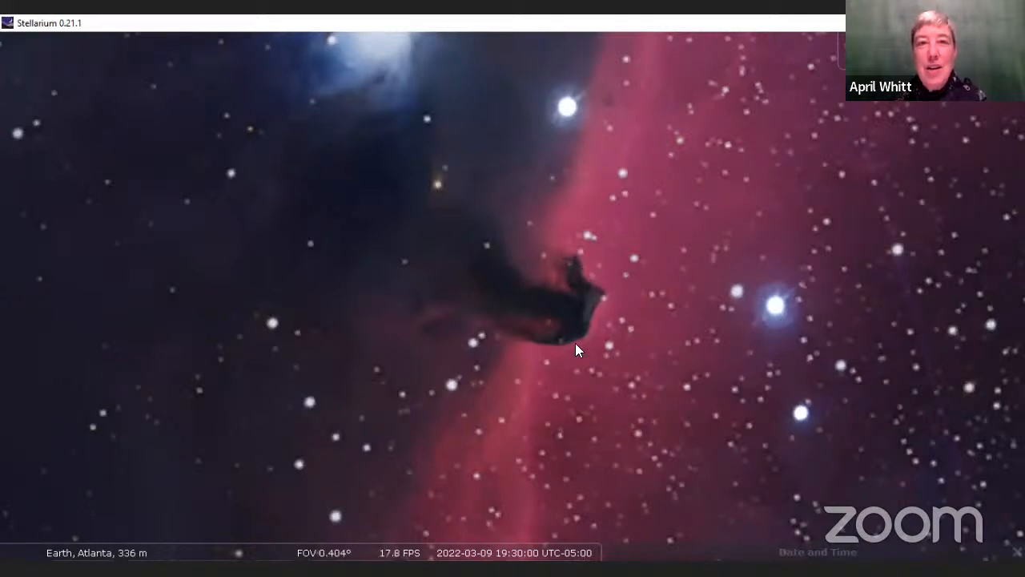
pyautogui.moveTo(595, 310)
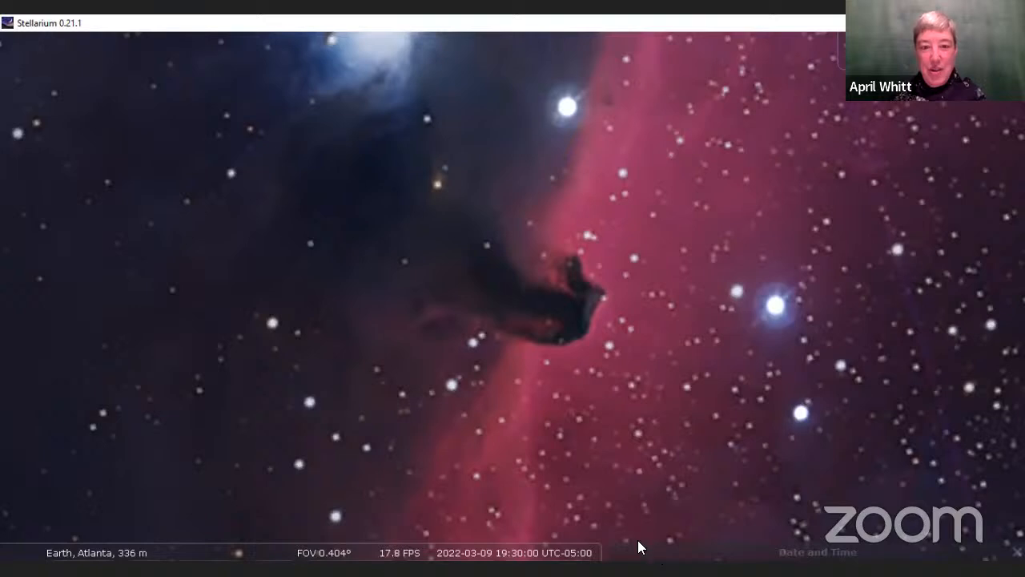
pyautogui.moveTo(669, 110)
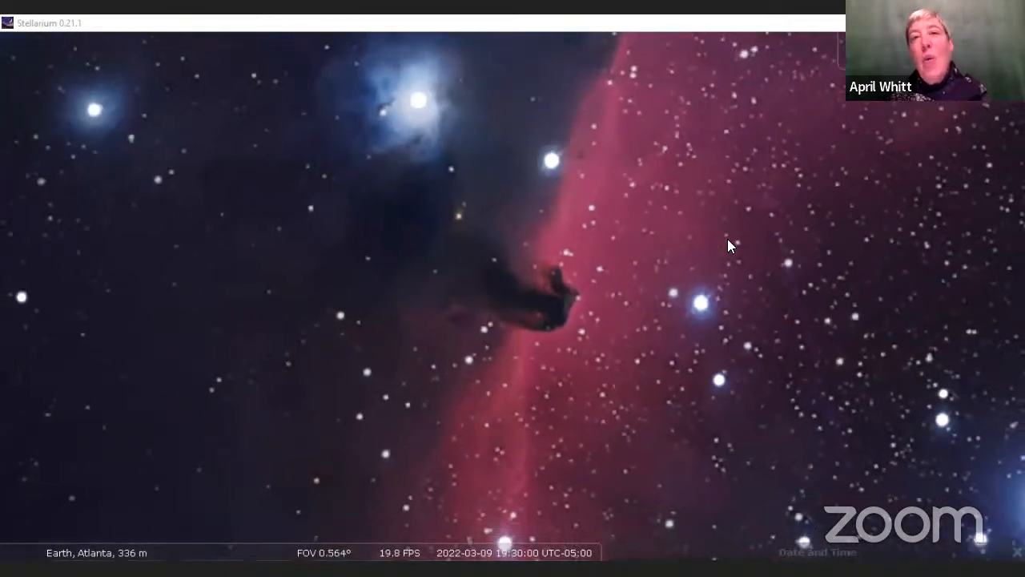
# - Zoom out from the Horsehead Nebula to the wide southeastern Atlanta sky with Orion
pyautogui.scroll(-3)
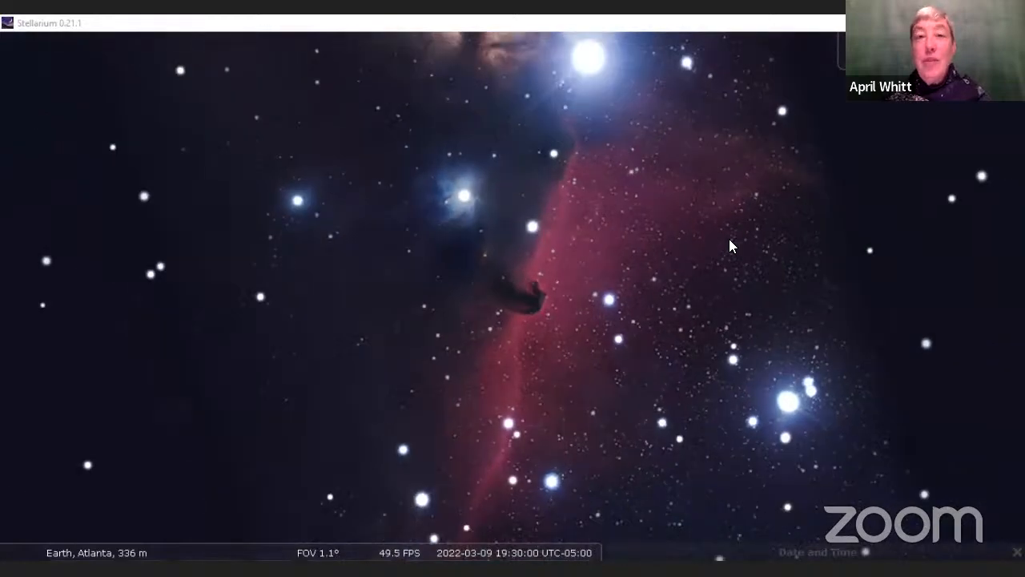
pyautogui.scroll(-3)
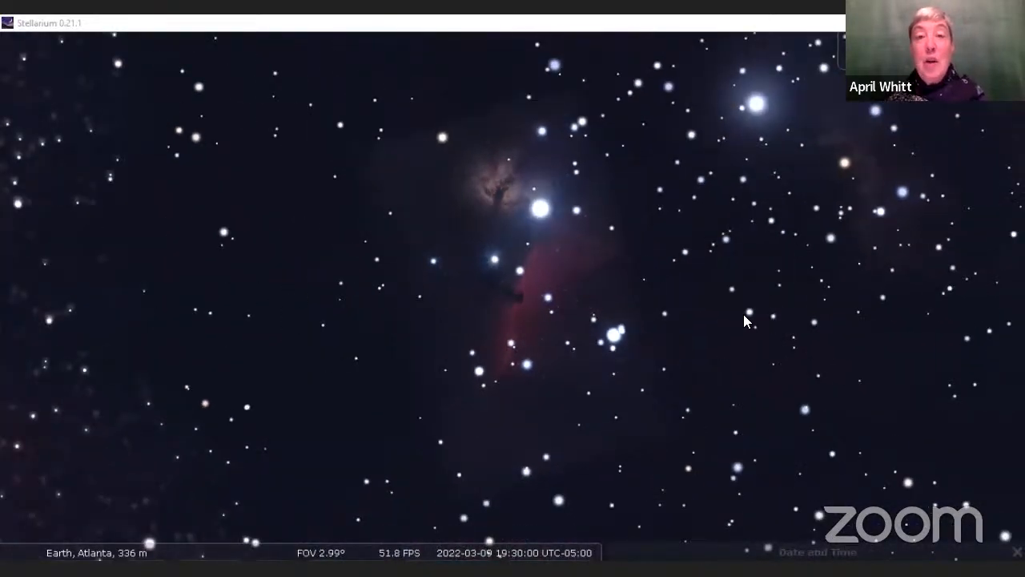
pyautogui.scroll(-3)
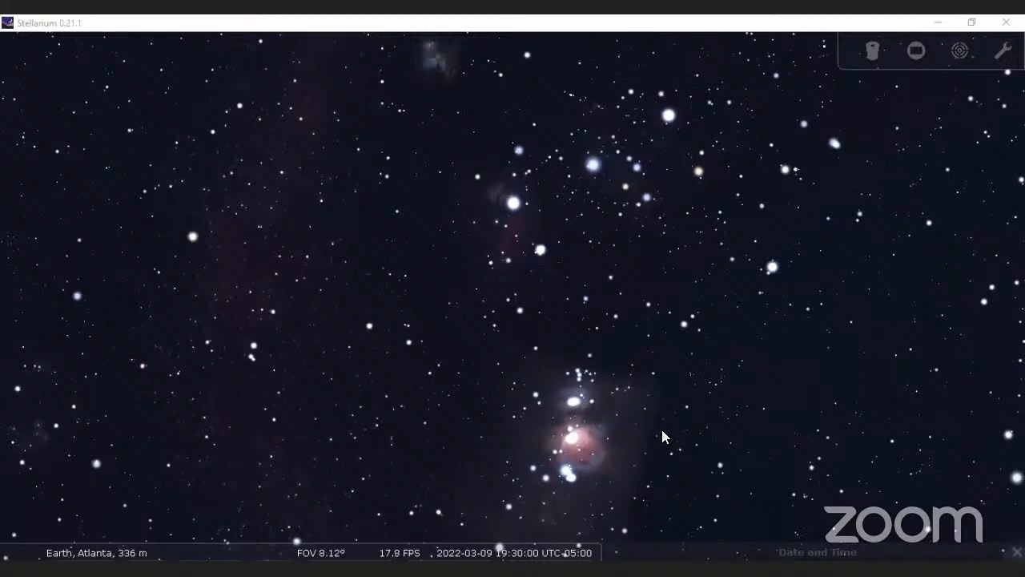
pyautogui.scroll(-3)
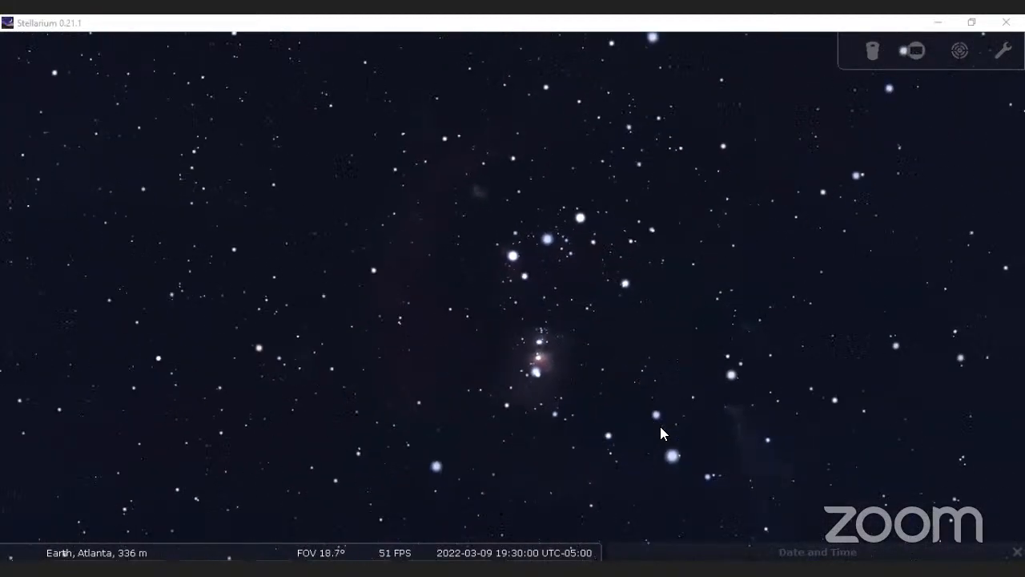
pyautogui.scroll(-3)
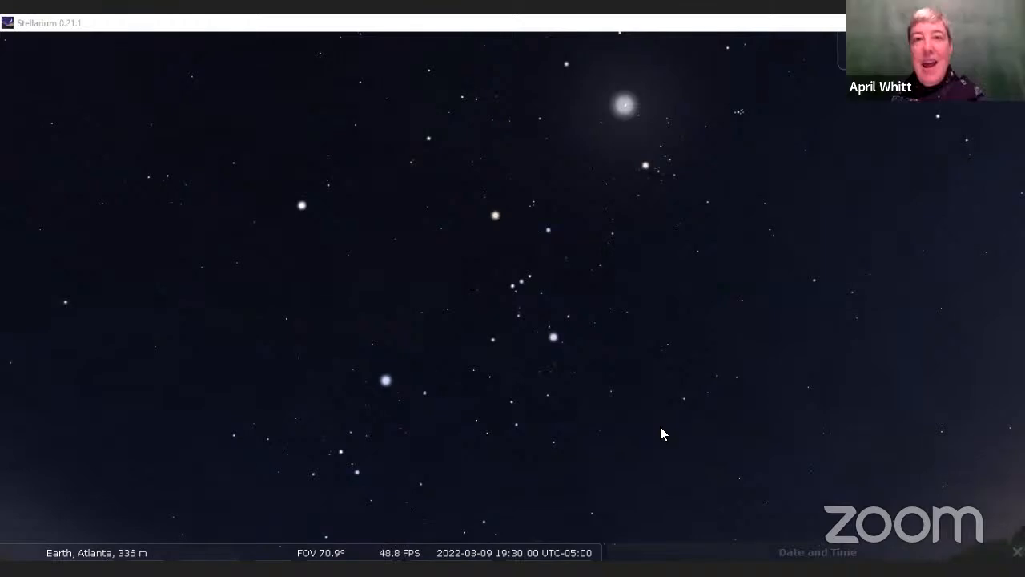
pyautogui.scroll(-3)
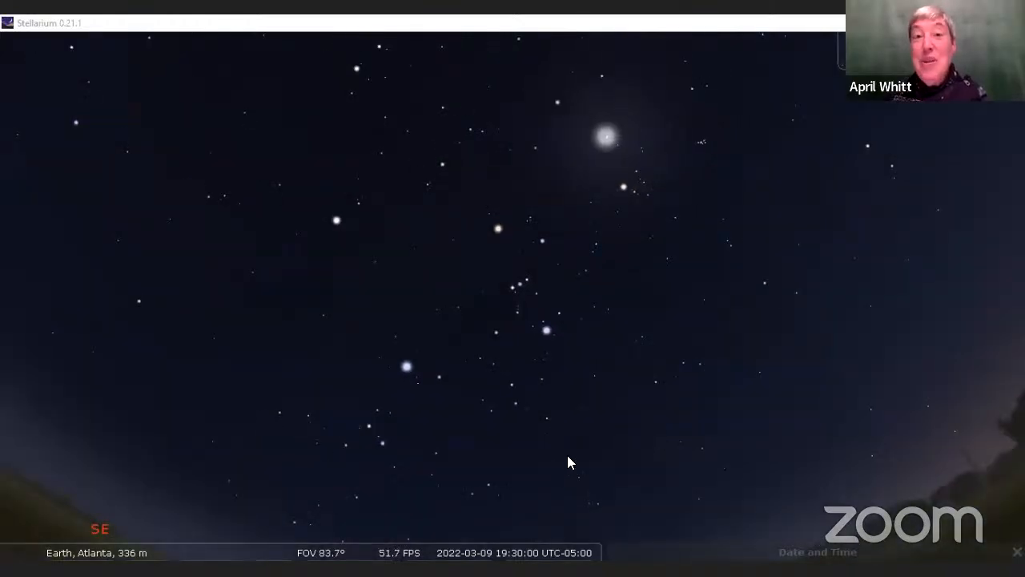
pyautogui.scroll(-3)
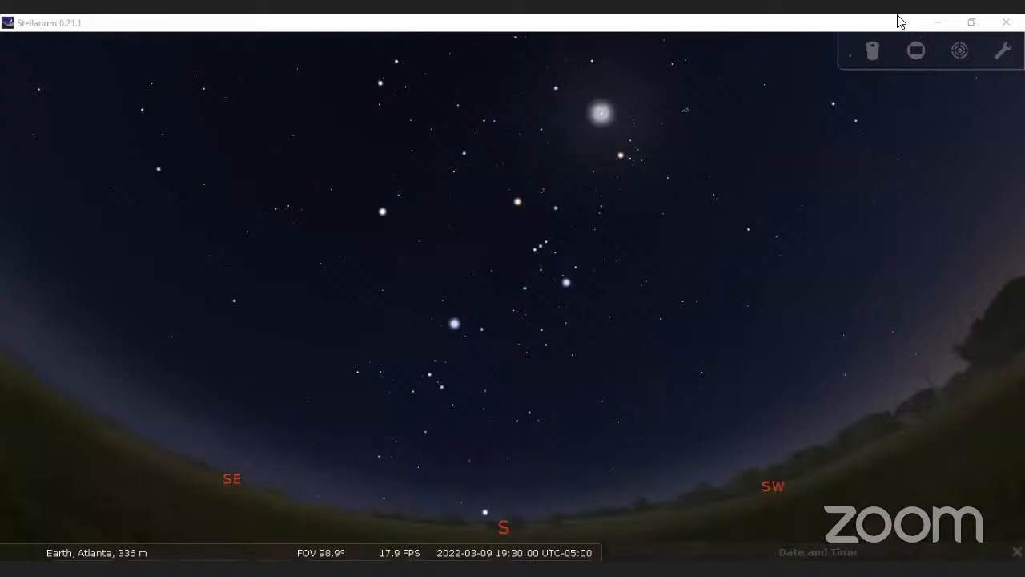
pyautogui.moveTo(728, 111)
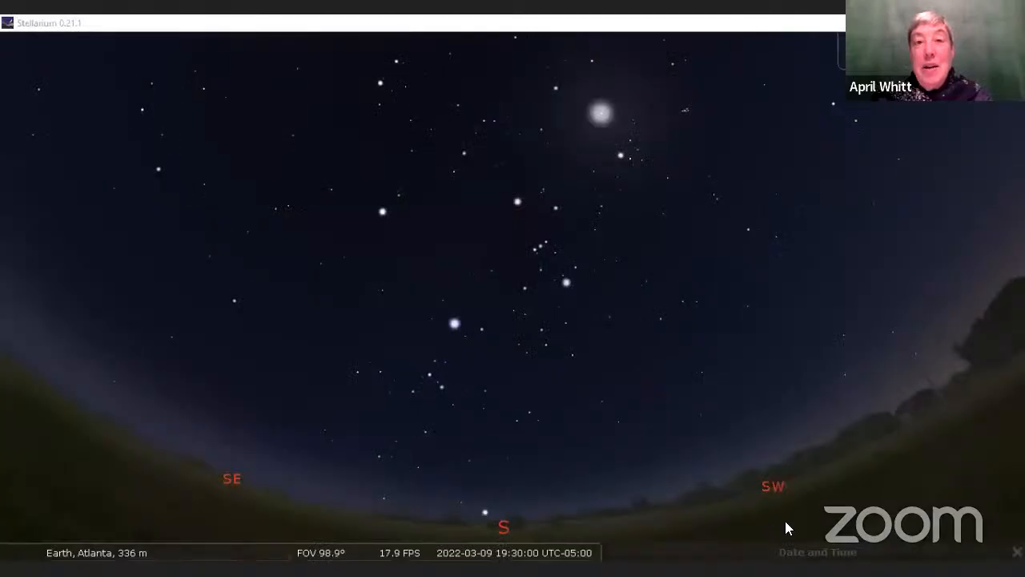
pyautogui.moveTo(777, 514)
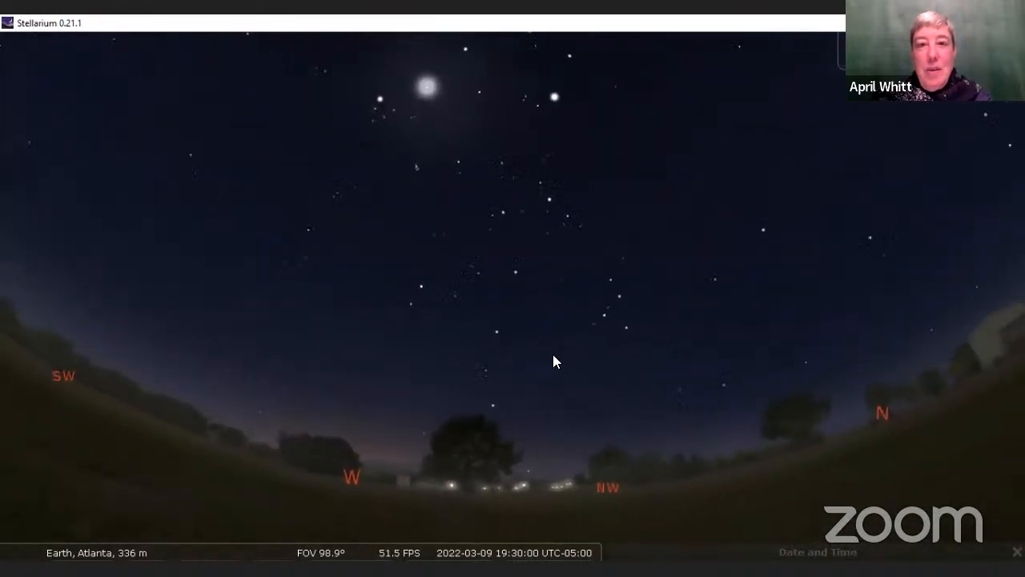
pyautogui.moveTo(557, 361); pyautogui.dragTo(661, 366)
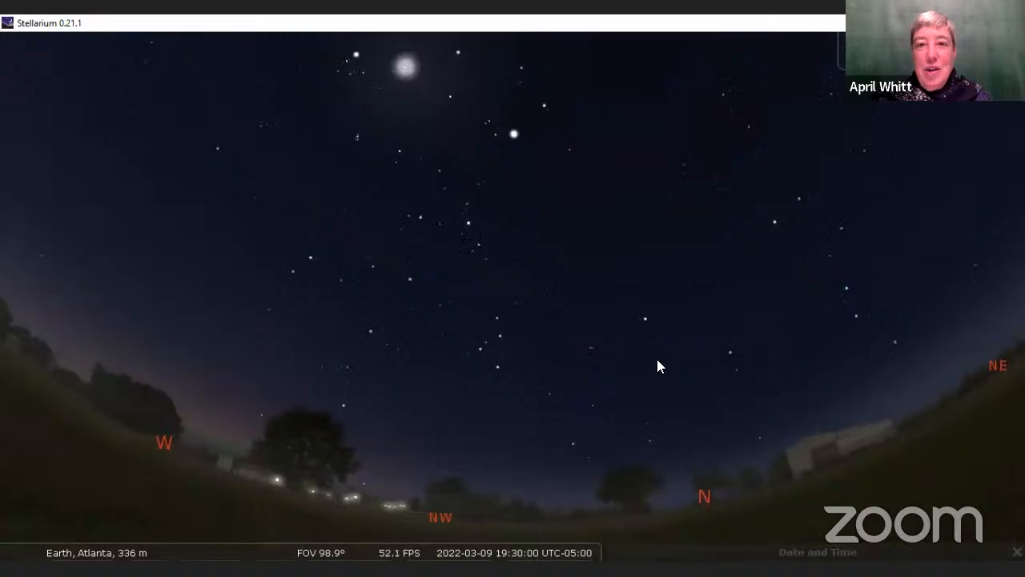
pyautogui.moveTo(657, 366); pyautogui.dragTo(512, 378)
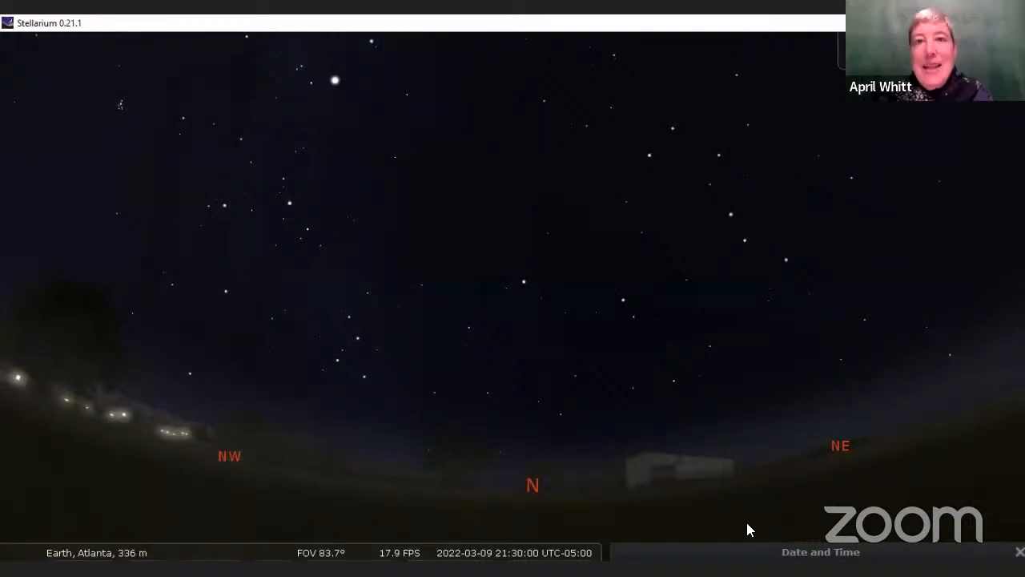
pyautogui.moveTo(544, 465)
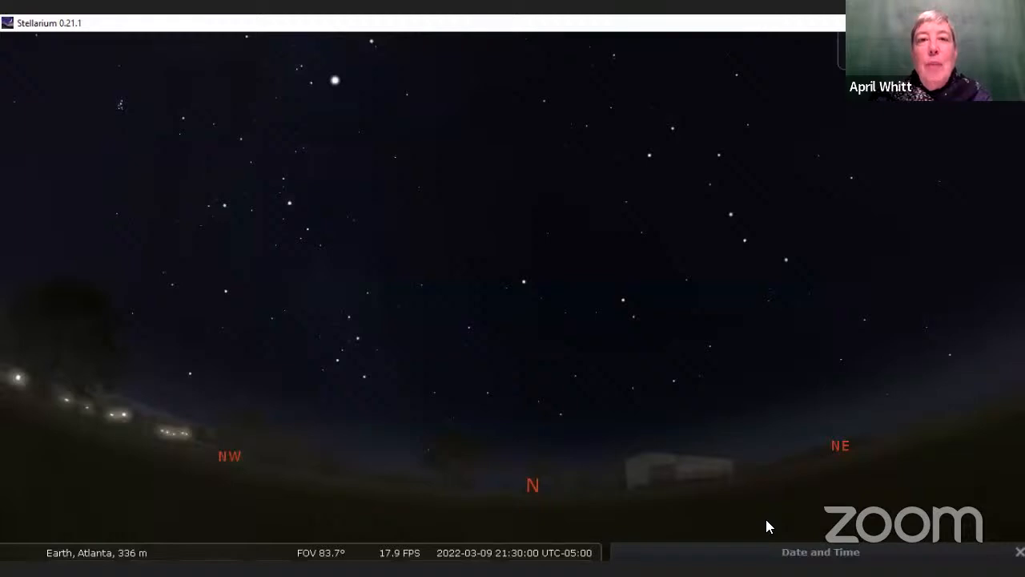
pyautogui.moveTo(831, 494)
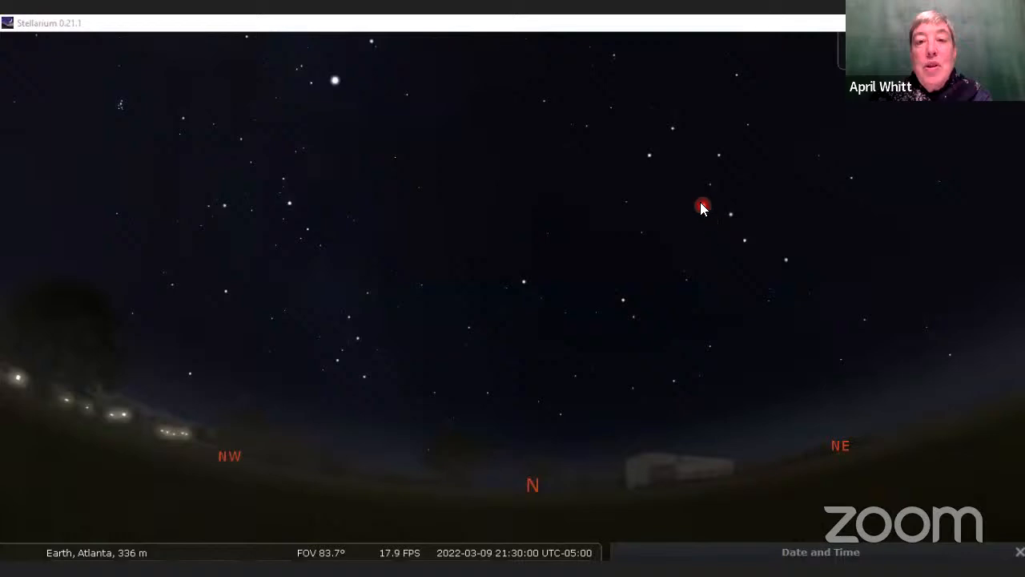
pyautogui.moveTo(663, 138)
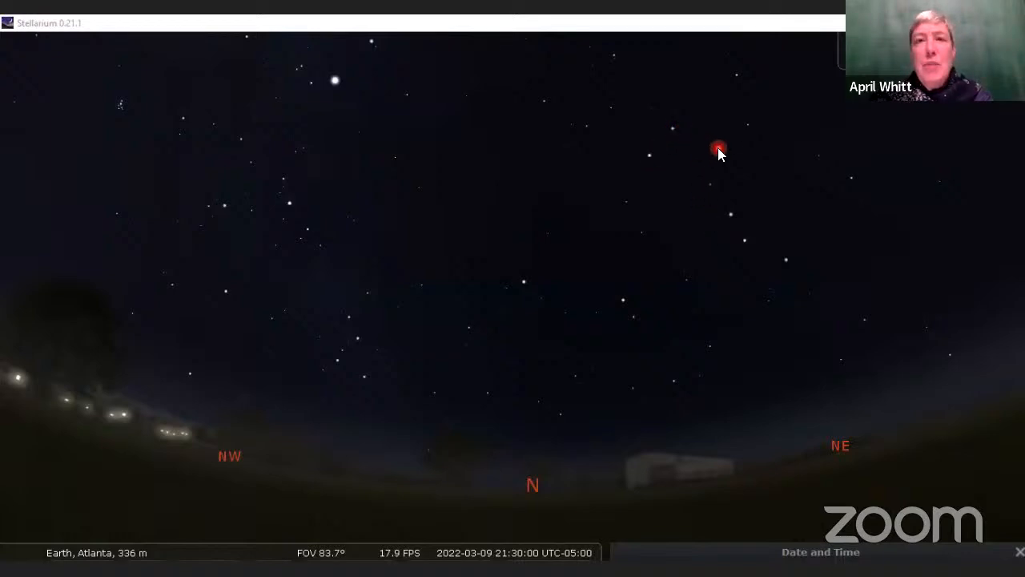
pyautogui.moveTo(790, 266)
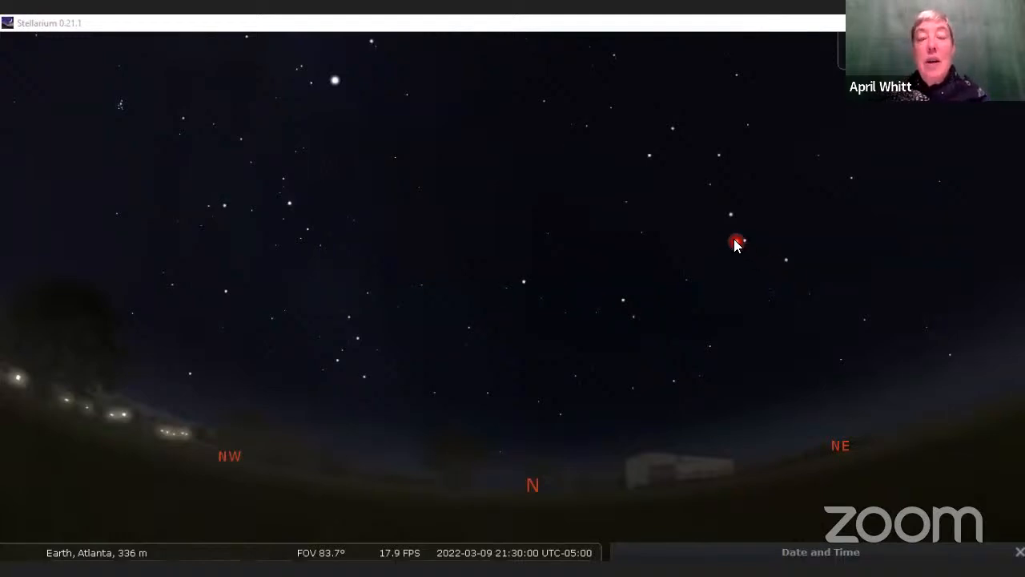
pyautogui.moveTo(669, 133)
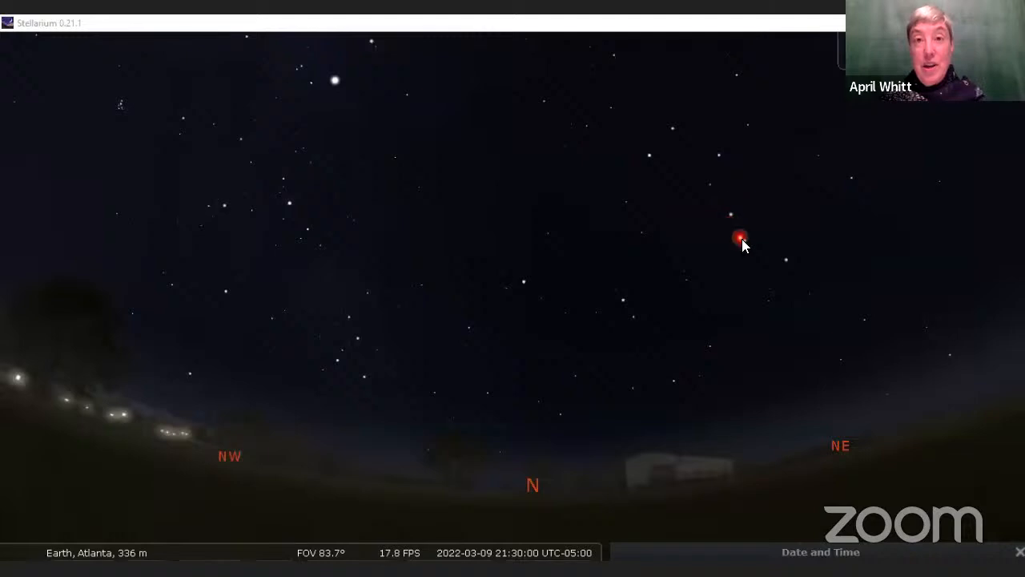
pyautogui.moveTo(817, 510)
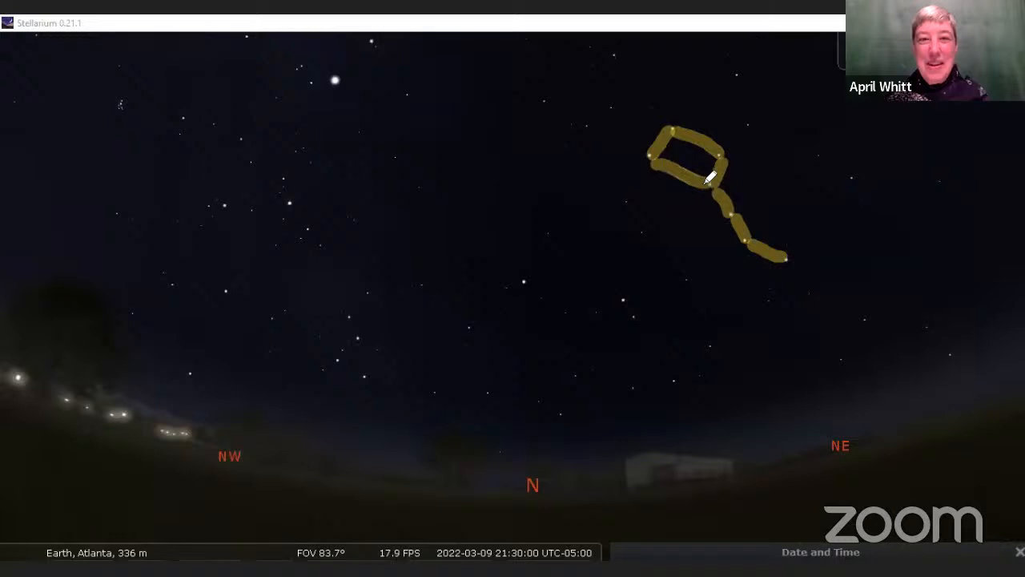
pyautogui.moveTo(753, 490)
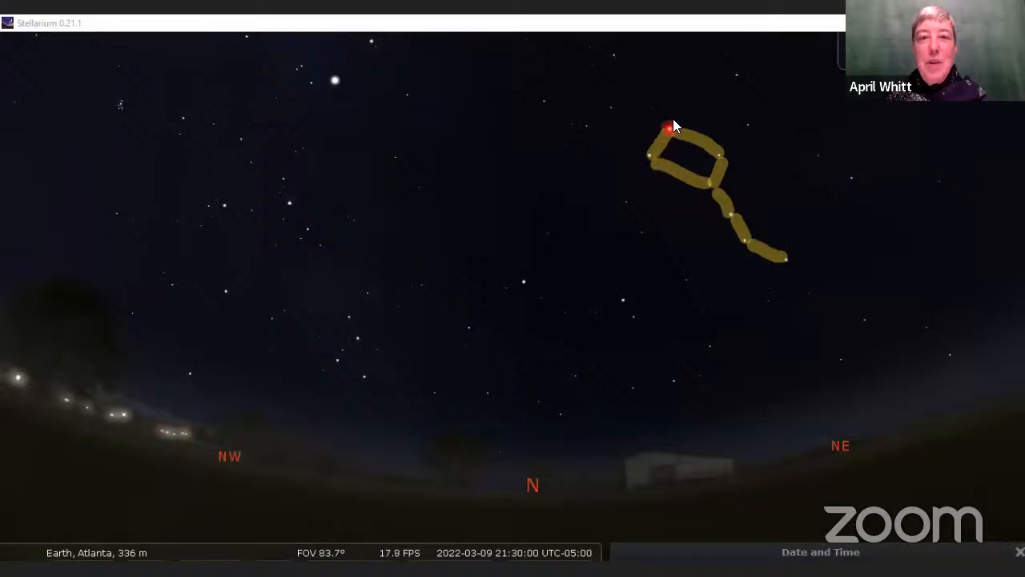
pyautogui.moveTo(669, 133)
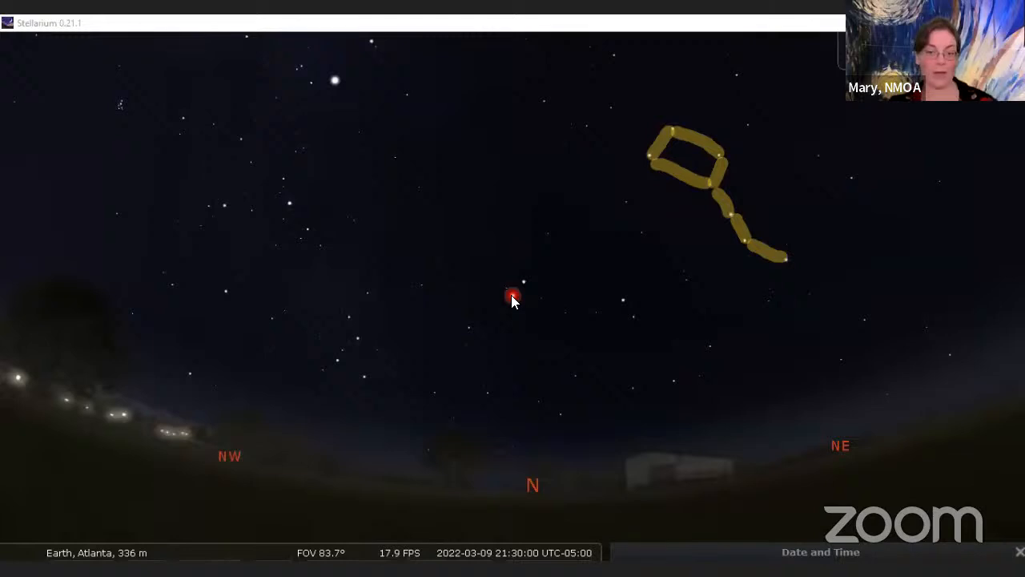
pyautogui.moveTo(535, 290)
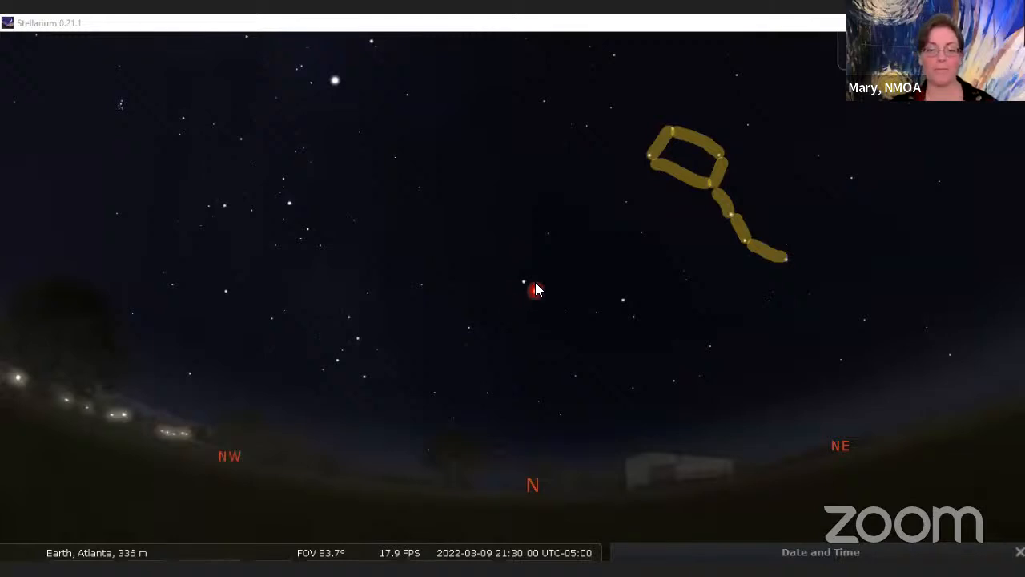
# - Remove the yellow Big Dipper outline drawing from the northern sky view
pyautogui.click(510, 281)
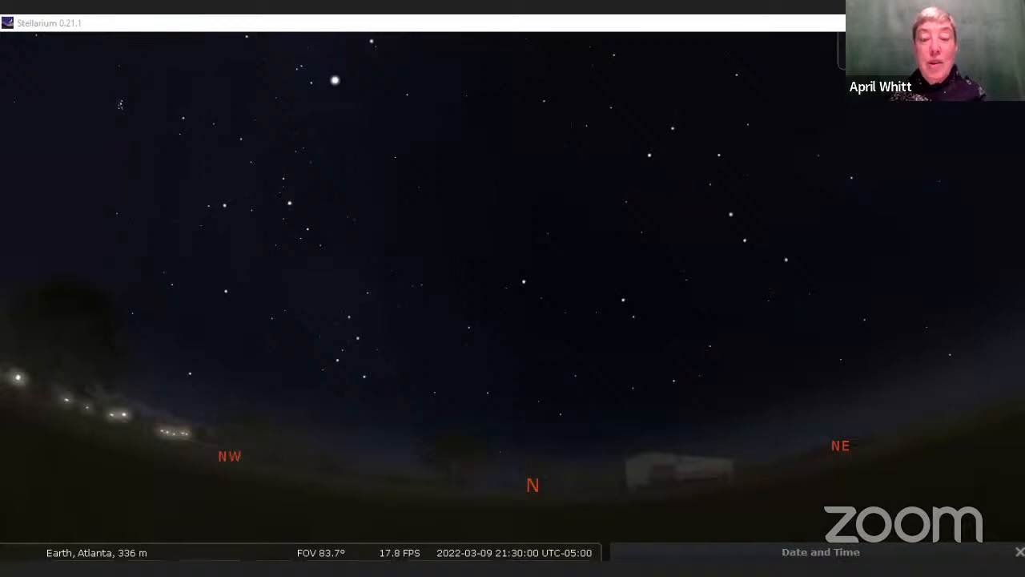
pyautogui.click(655, 157)
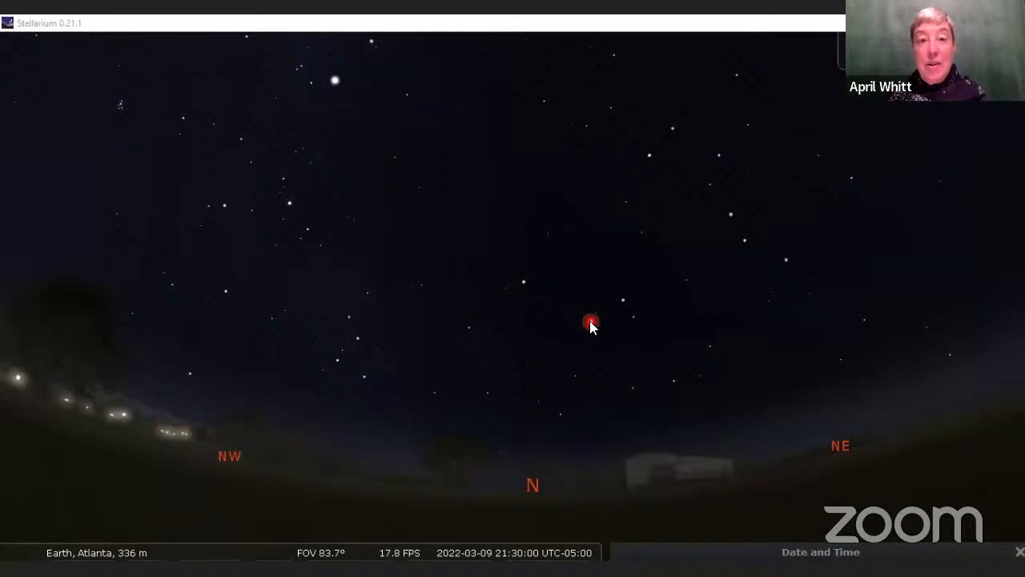
pyautogui.moveTo(641, 299)
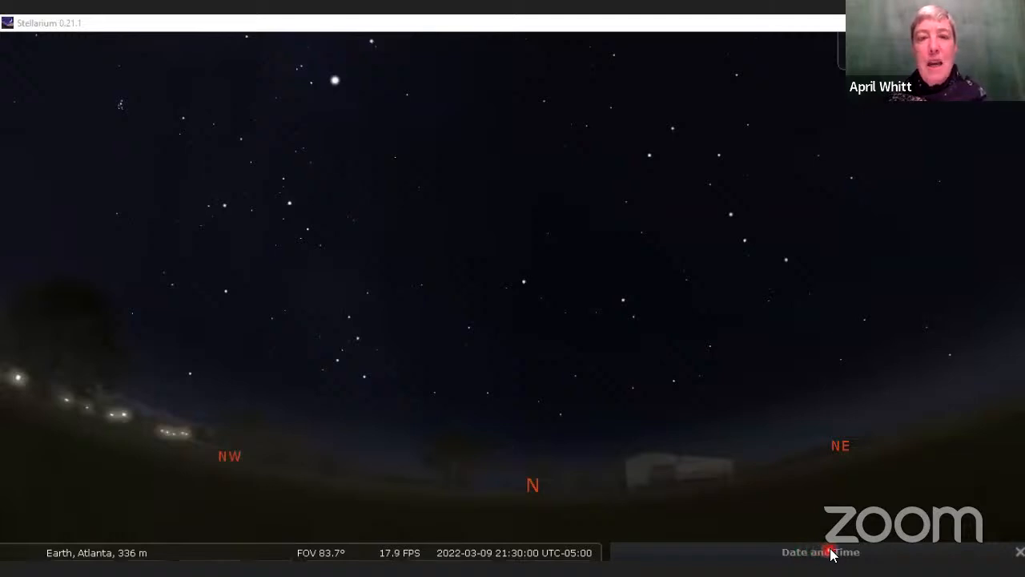
# - Run time forward to about 05:15 on 2022-03-10, then restore normal time rate
pyautogui.click(820, 552)
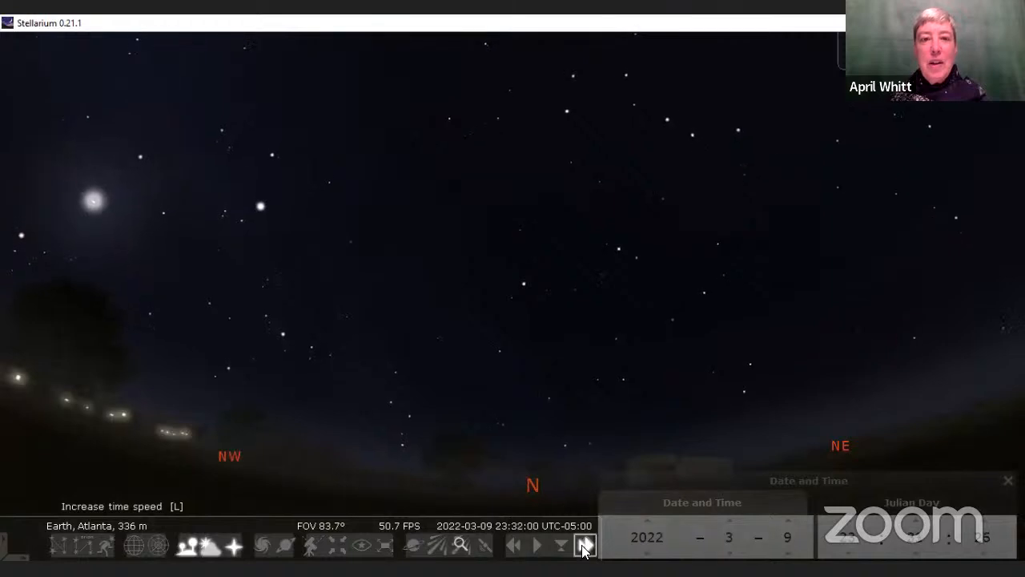
pyautogui.click(584, 544)
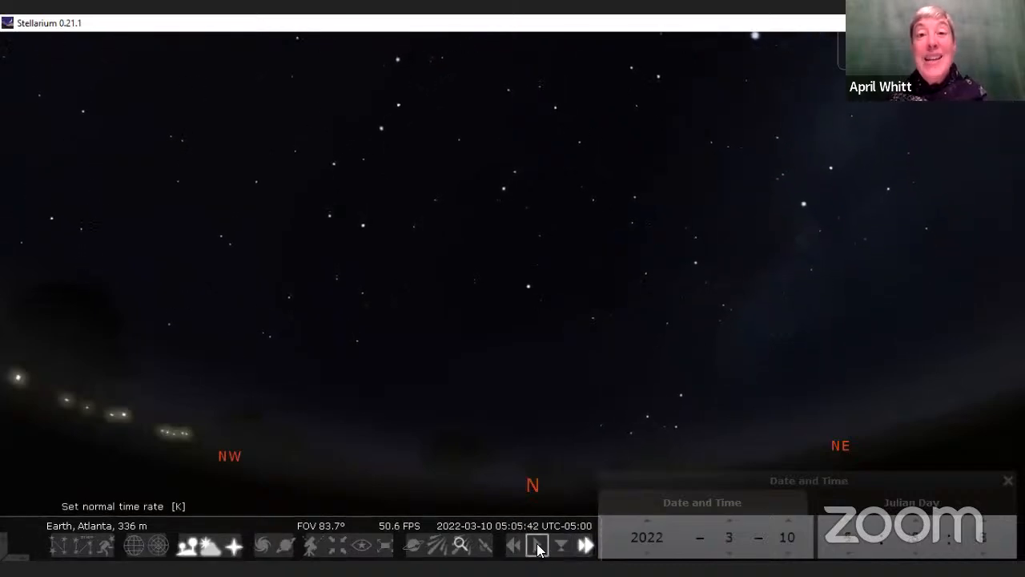
pyautogui.click(539, 546)
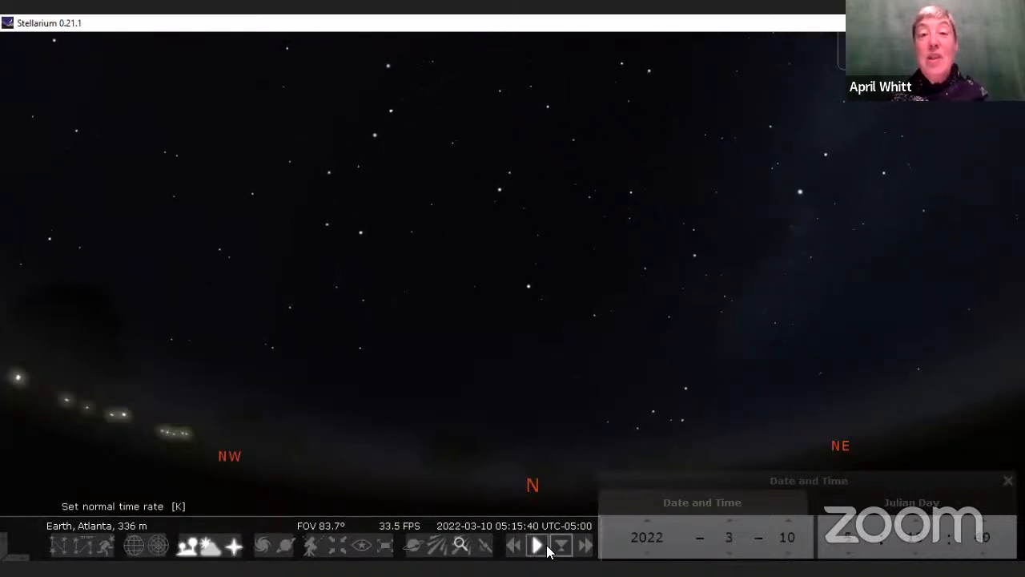
pyautogui.moveTo(534, 277)
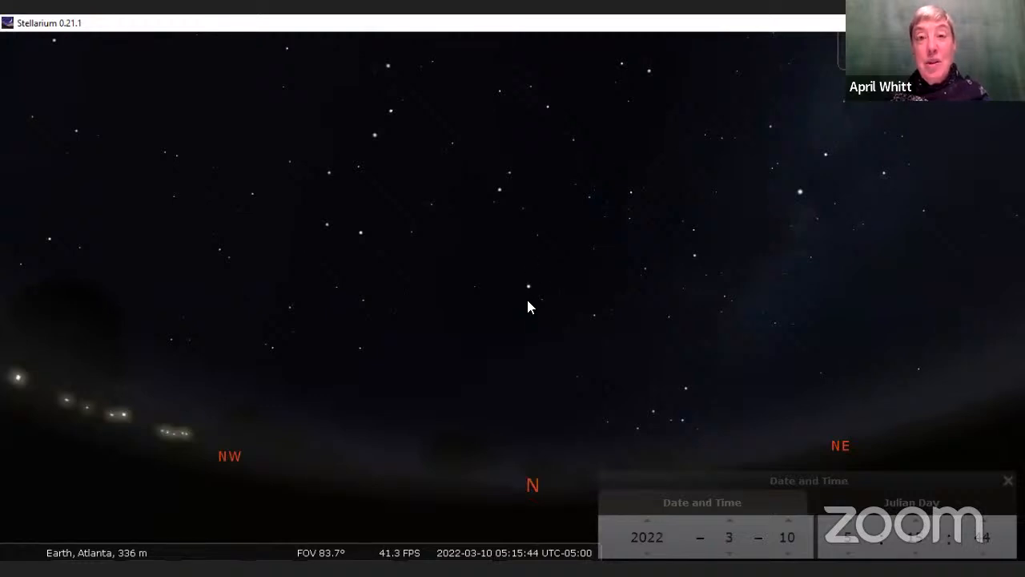
pyautogui.moveTo(519, 288)
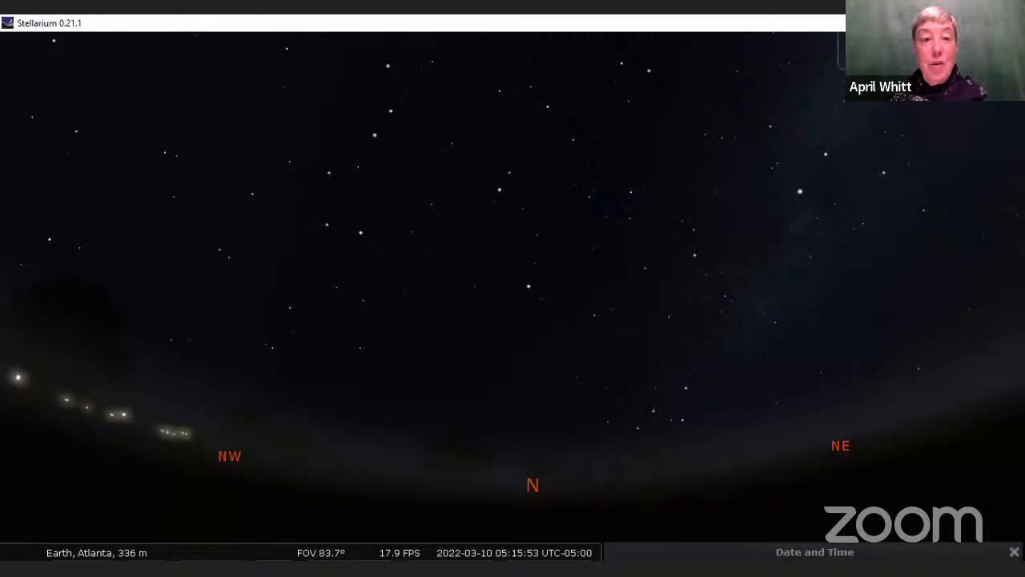
pyautogui.moveTo(474, 301)
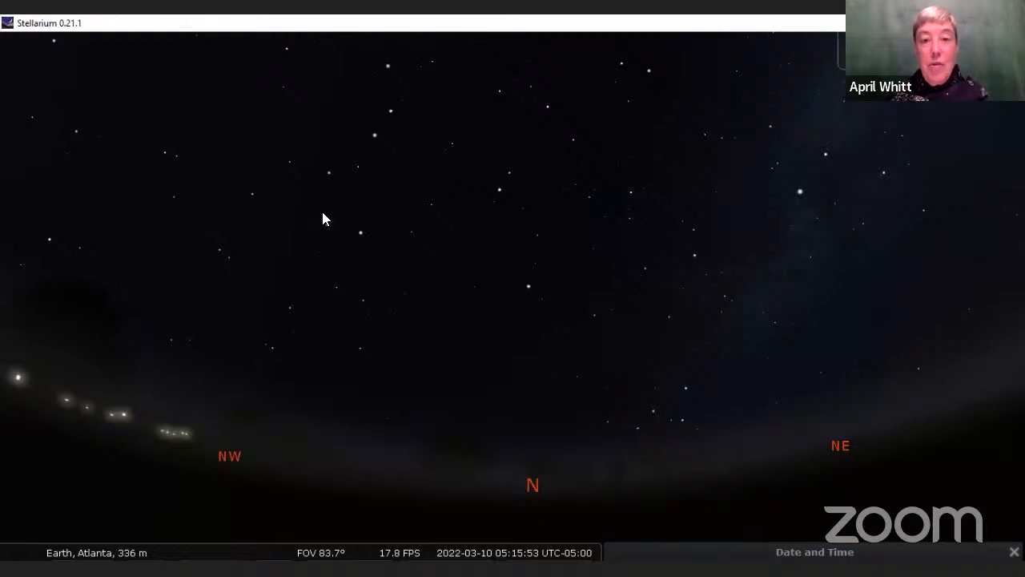
pyautogui.moveTo(502, 279)
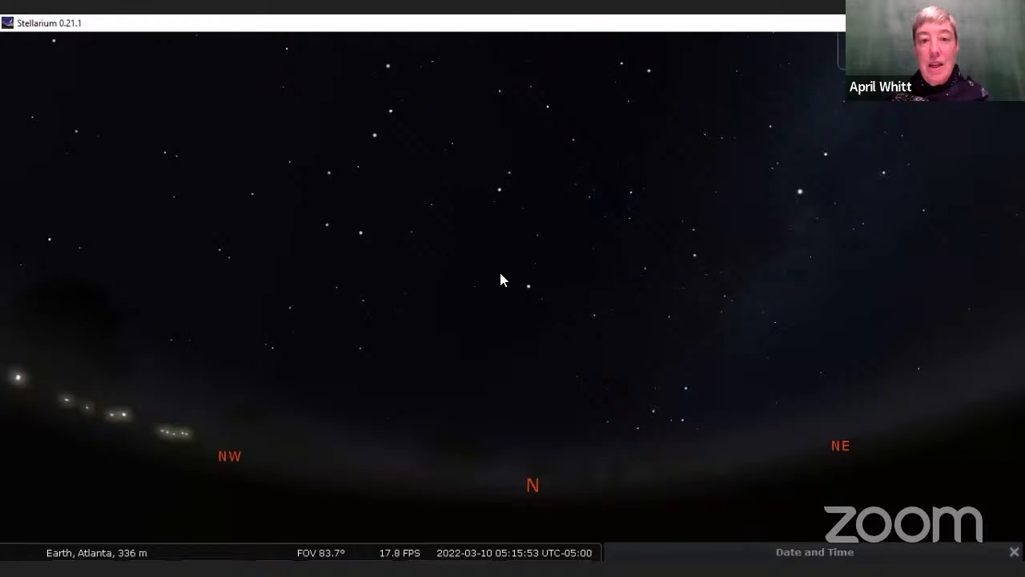
pyautogui.moveTo(671, 376)
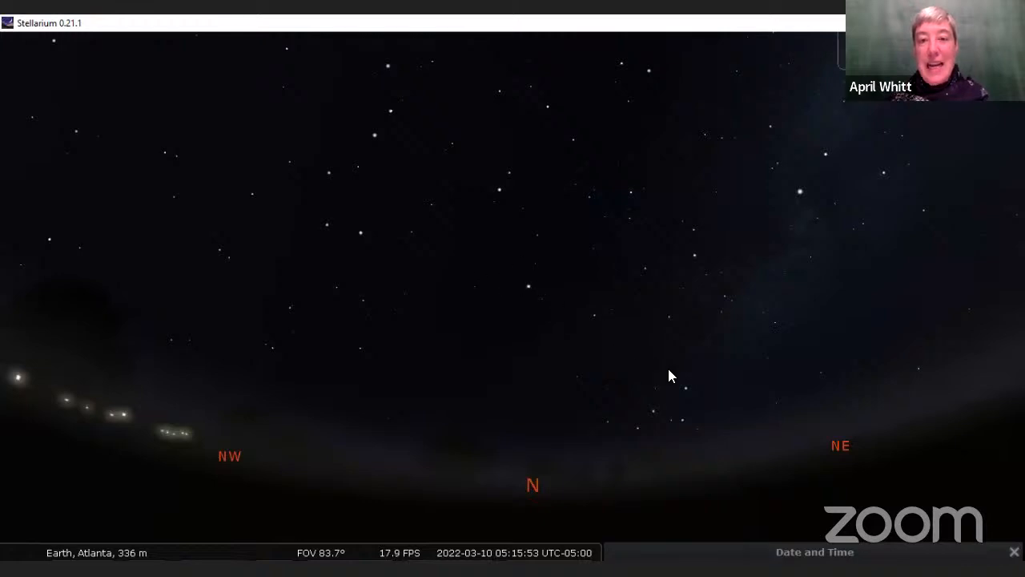
pyautogui.moveTo(654, 415)
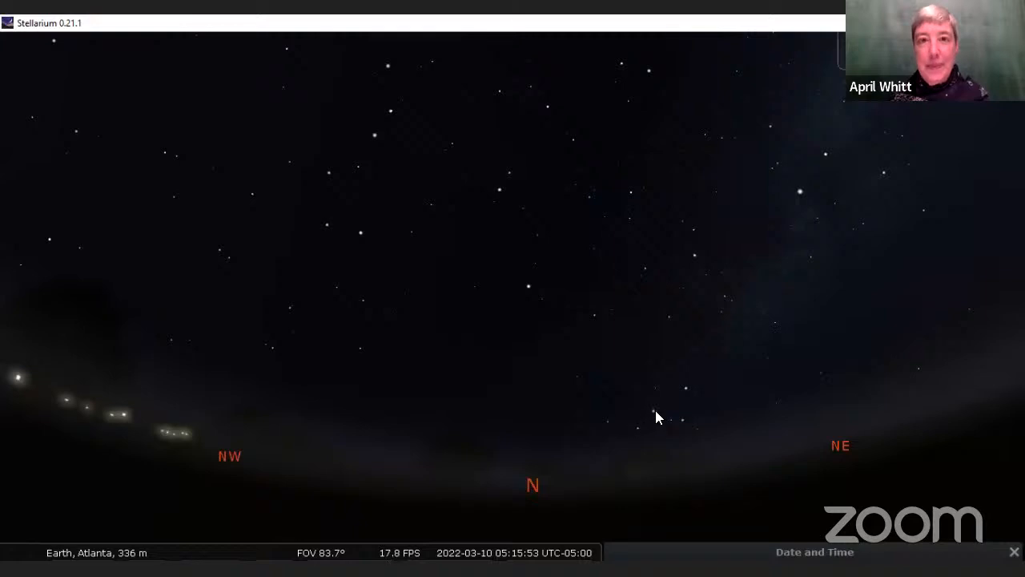
pyautogui.moveTo(653, 415)
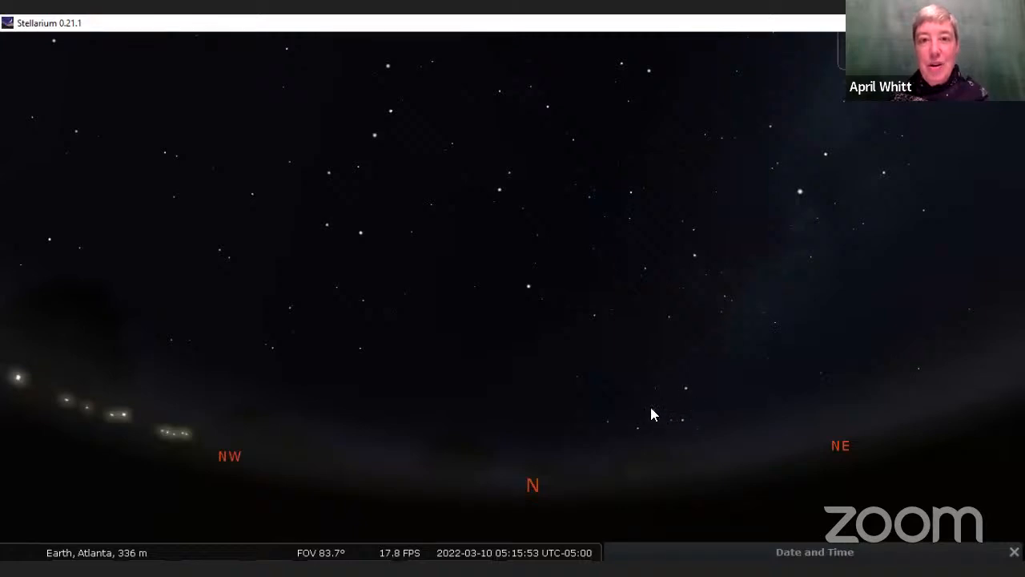
pyautogui.moveTo(669, 516)
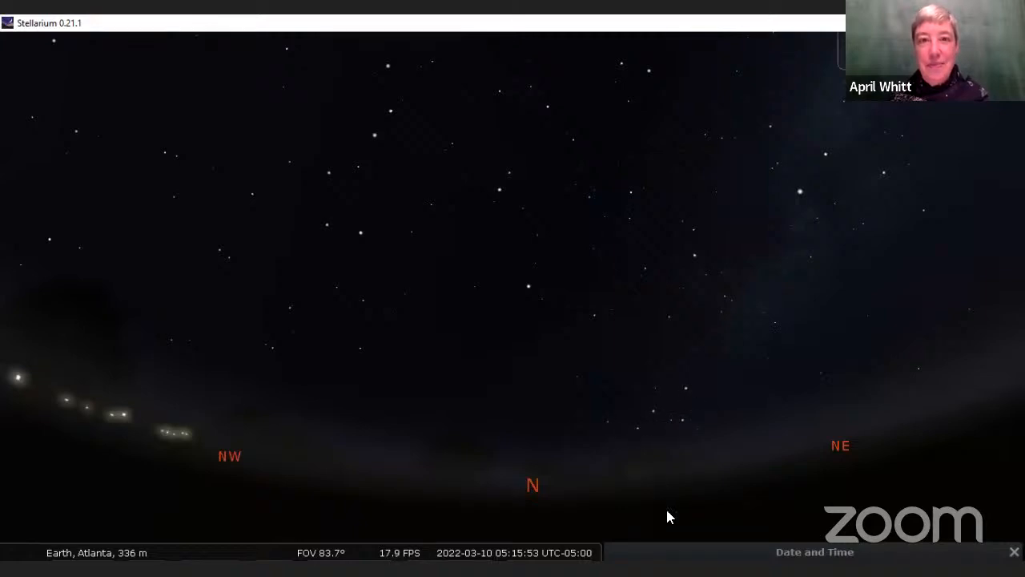
pyautogui.moveTo(707, 556)
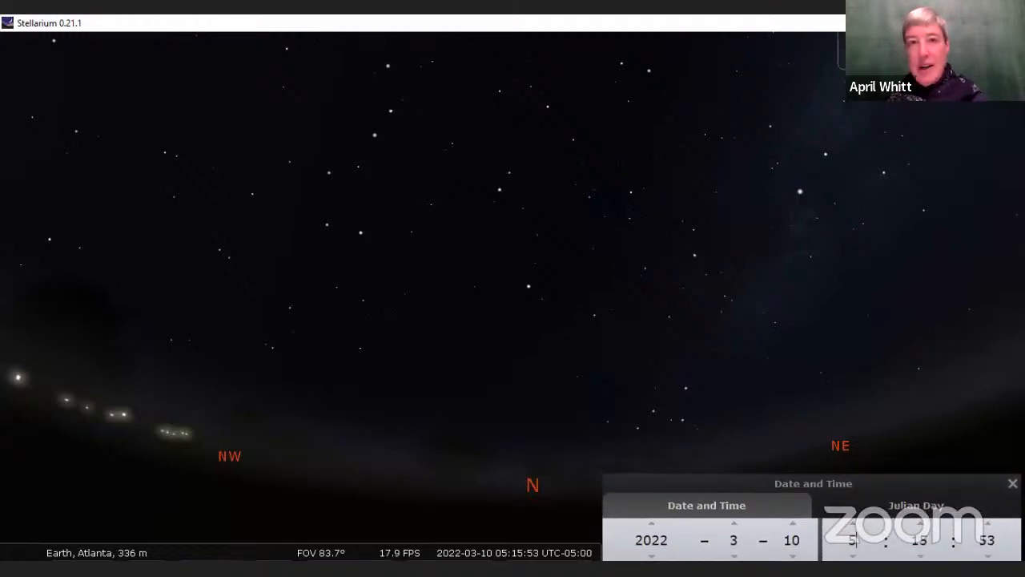
# - Set time back to 21:15 on March 9, turn view northeast, and zoom in
pyautogui.click(853, 546)
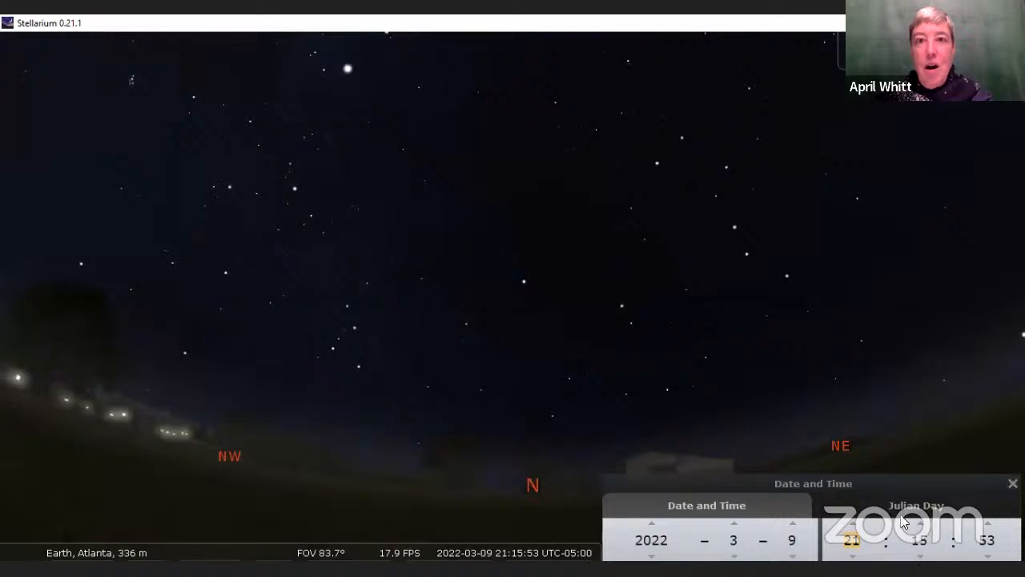
pyautogui.moveTo(721, 177)
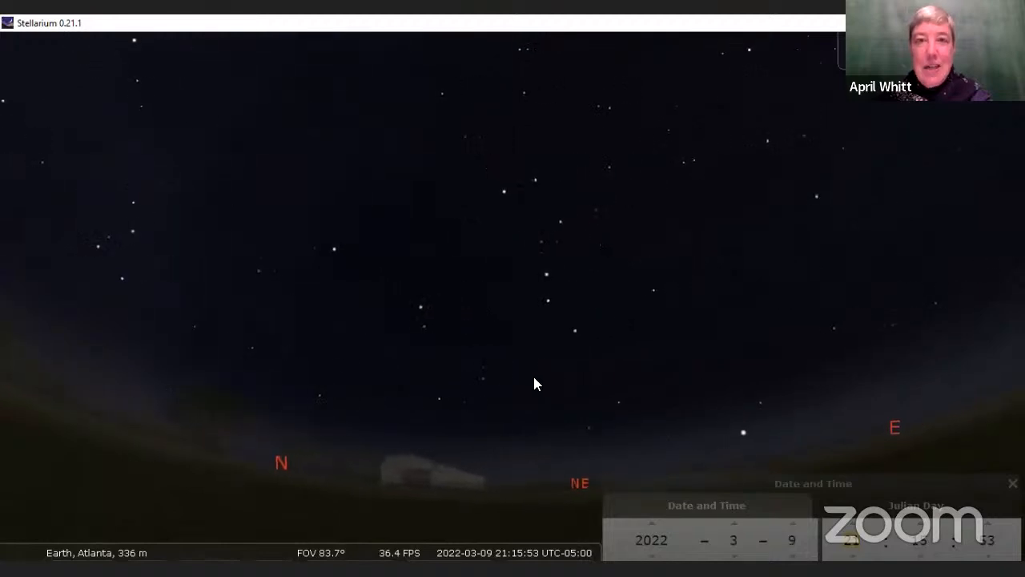
pyautogui.moveTo(537, 384); pyautogui.dragTo(485, 316)
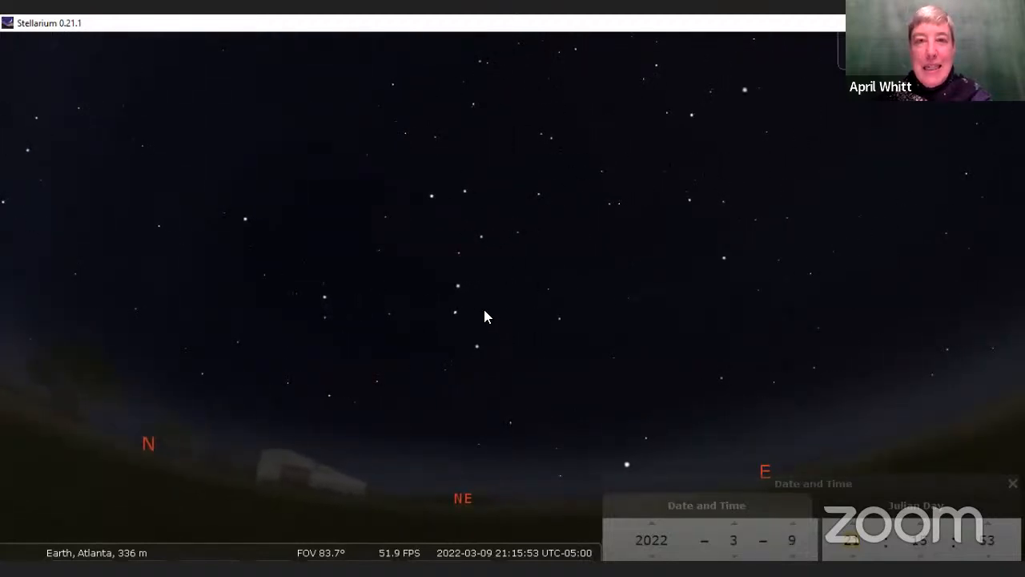
pyautogui.moveTo(492, 331)
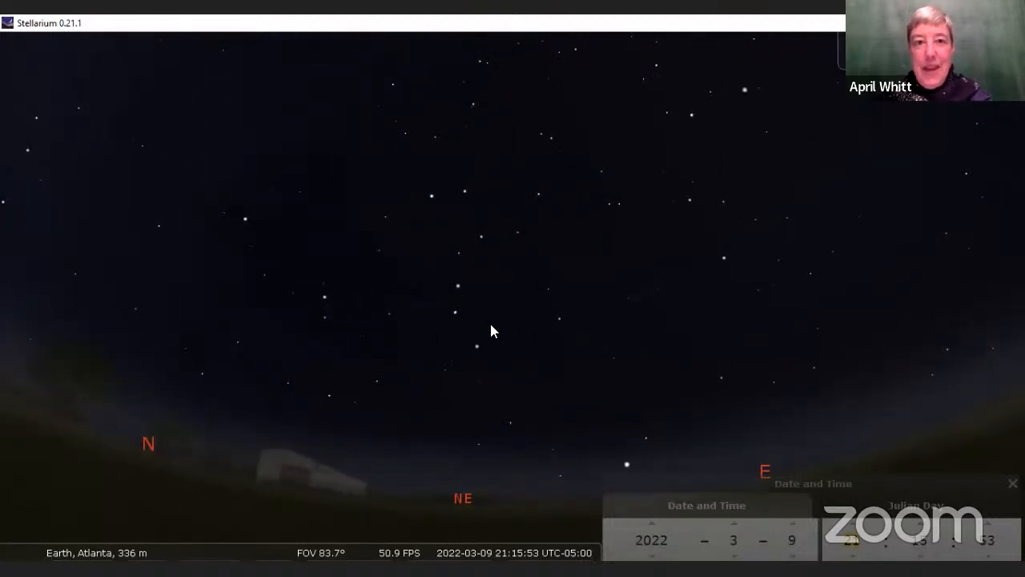
pyautogui.scroll(3)
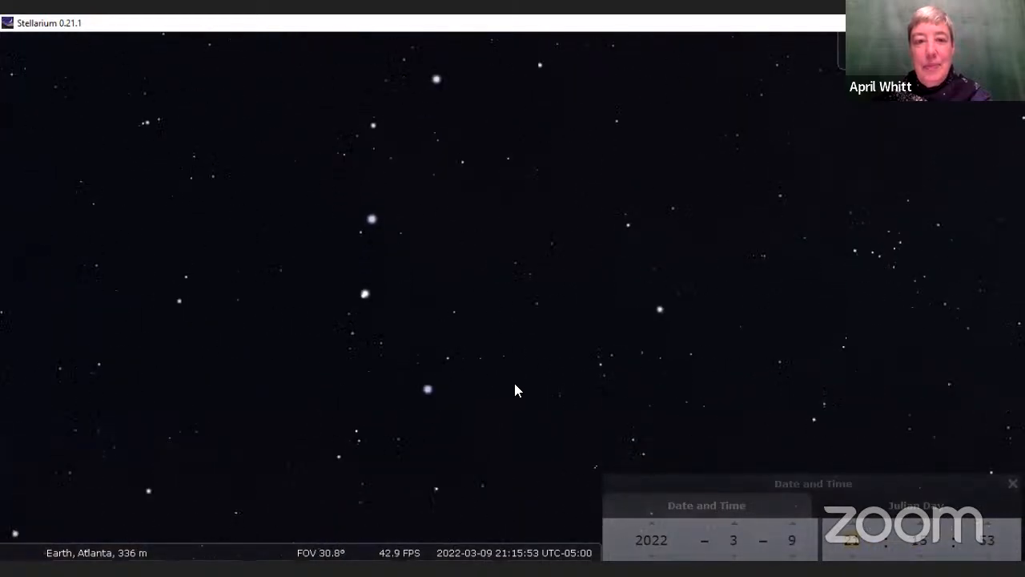
# - Zoom from the Whirlpool Galaxy to a 13° star field and collapse the Date and Time window
pyautogui.scroll(3)
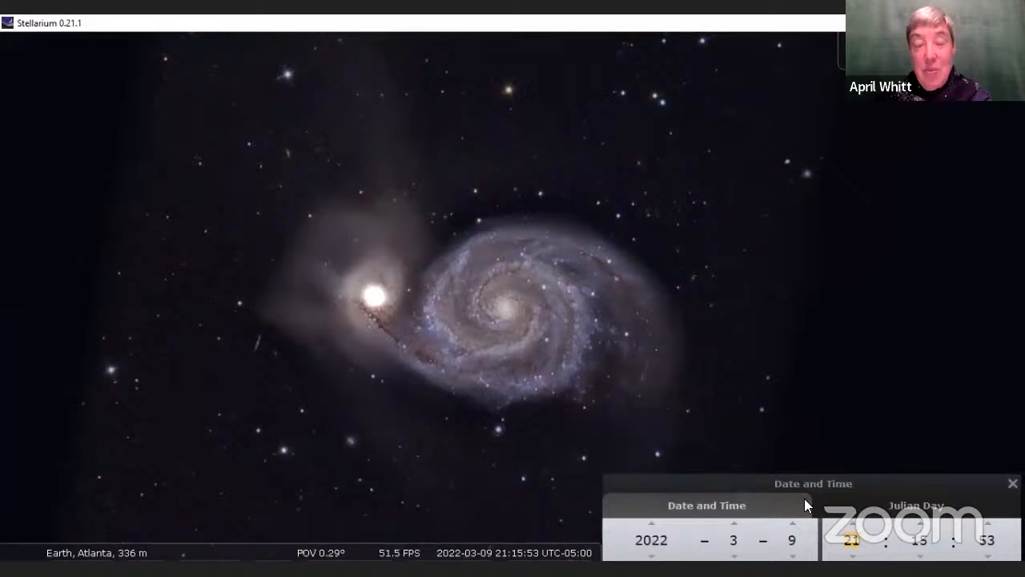
pyautogui.click(1013, 483)
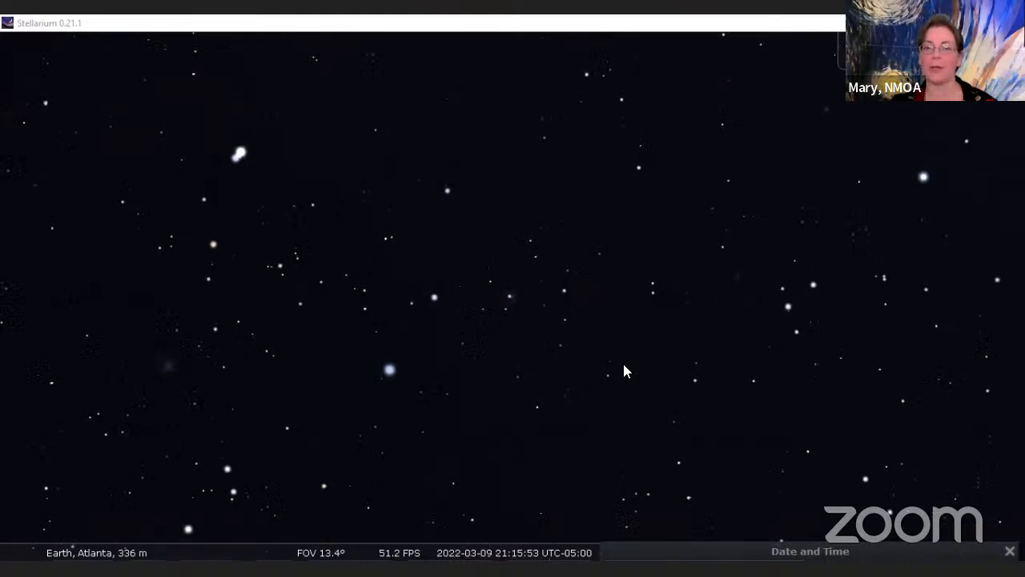
# - Zoom out to about 70° and show the 05:15 pre-dawn southeastern sky
pyautogui.scroll(-3)
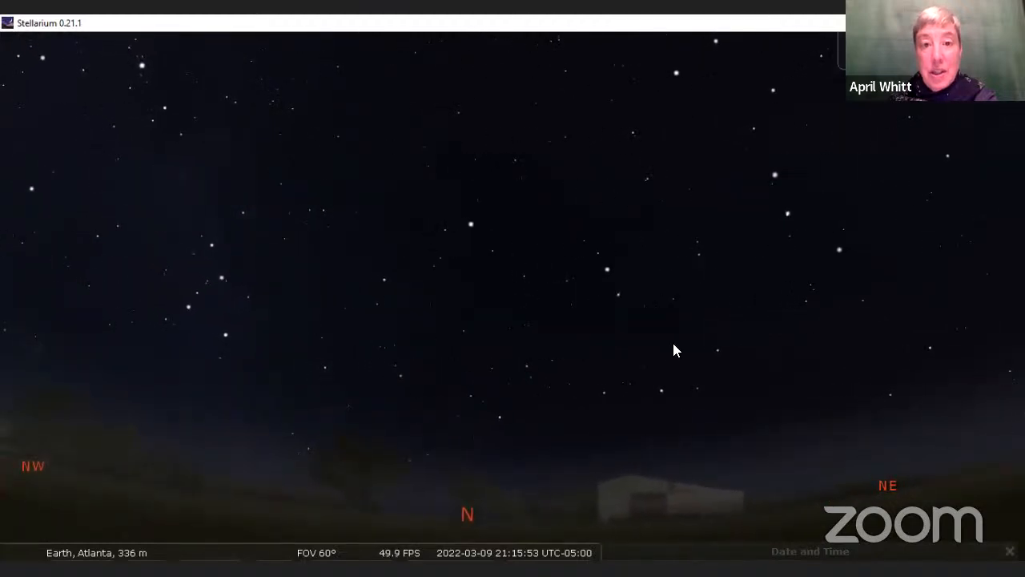
pyautogui.scroll(-3)
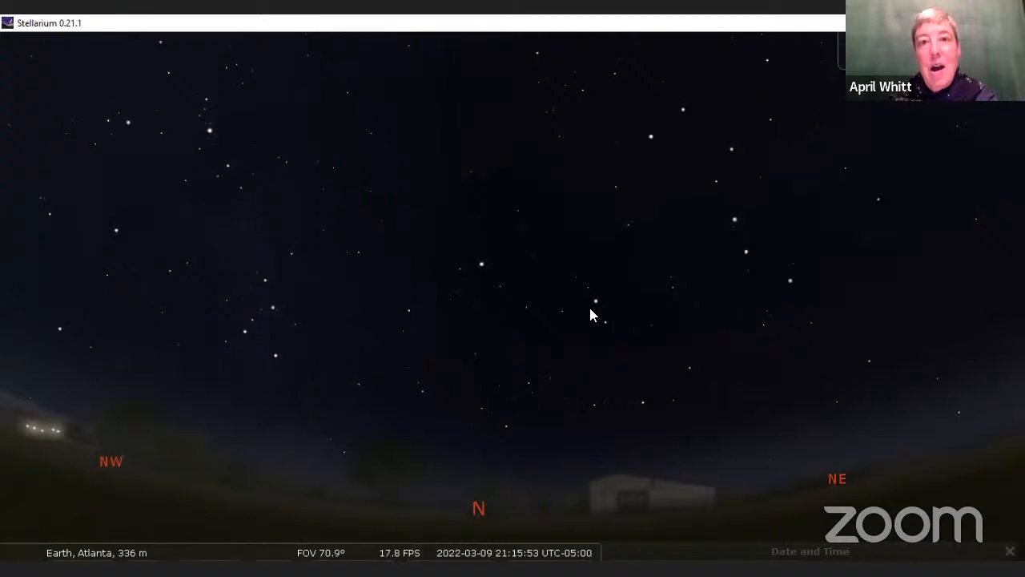
pyautogui.moveTo(624, 318)
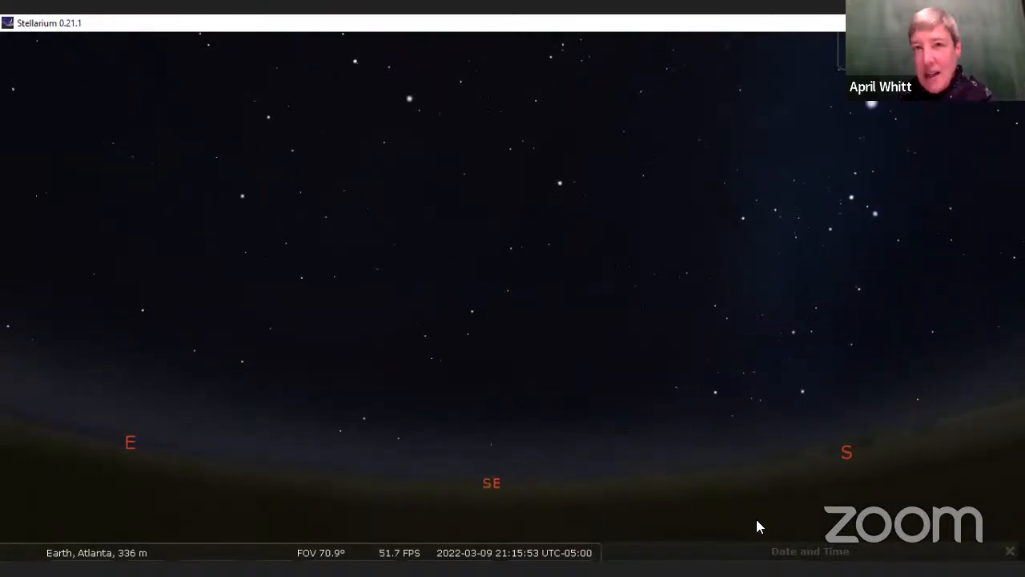
pyautogui.click(810, 551)
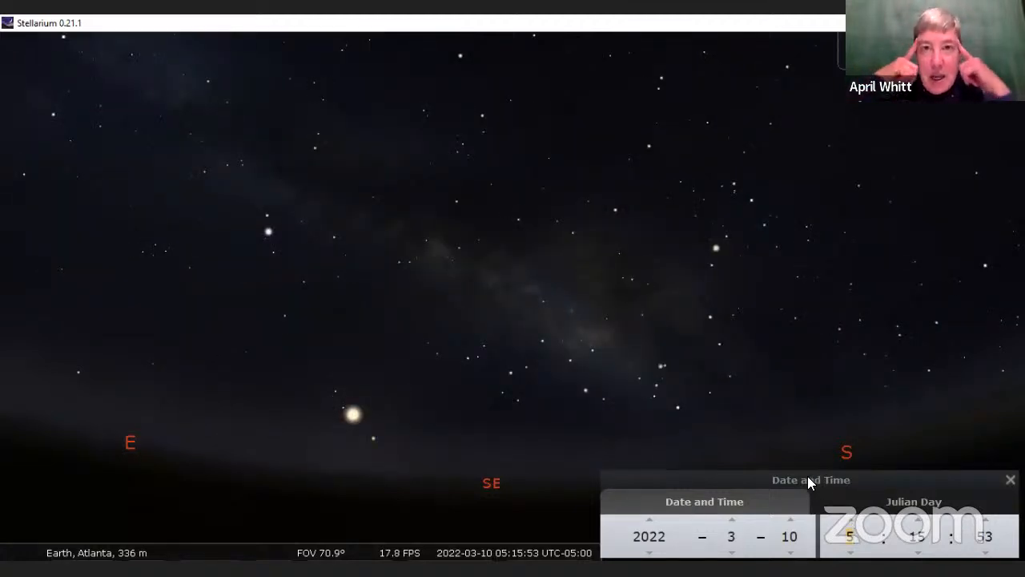
pyautogui.click(1010, 479)
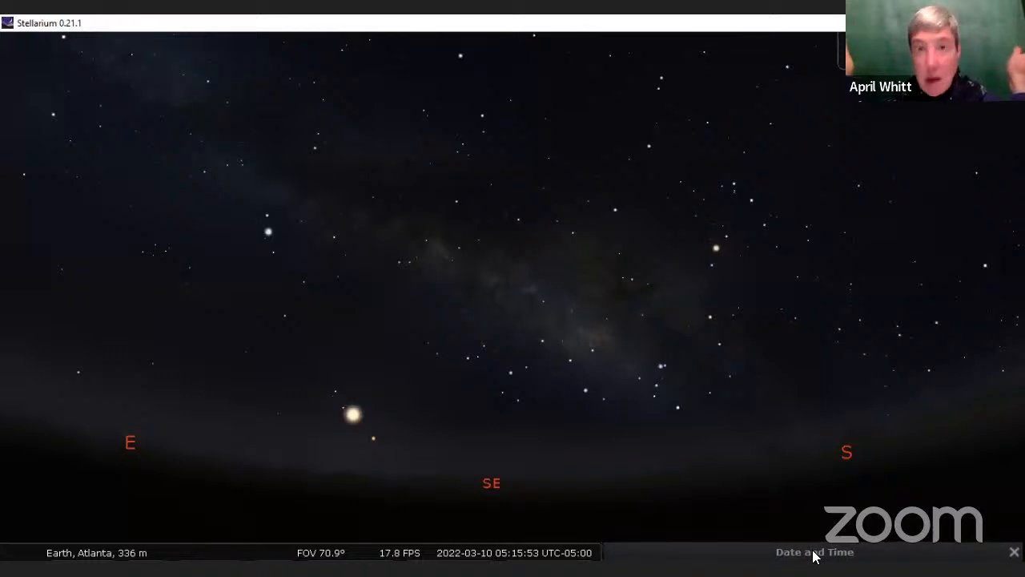
pyautogui.moveTo(806, 532)
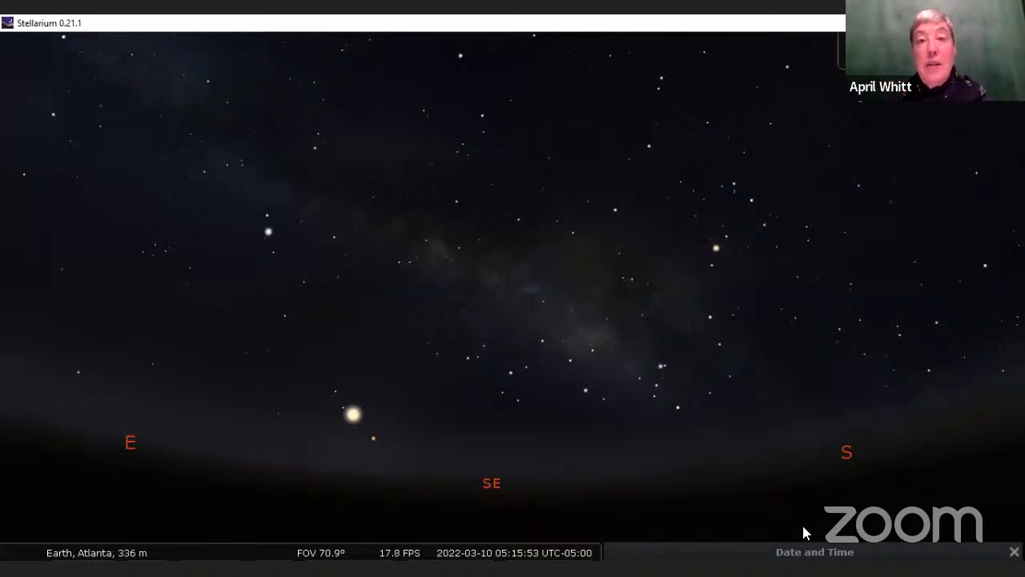
pyautogui.moveTo(753, 552)
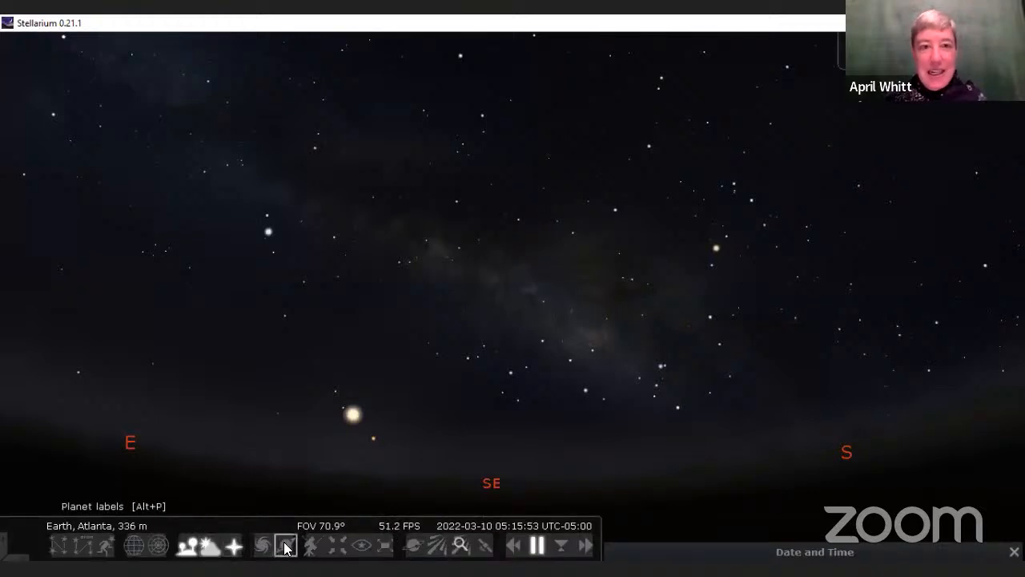
# - Turn on planet labels so Venus and Mars are named in the southeast
pyautogui.click(286, 546)
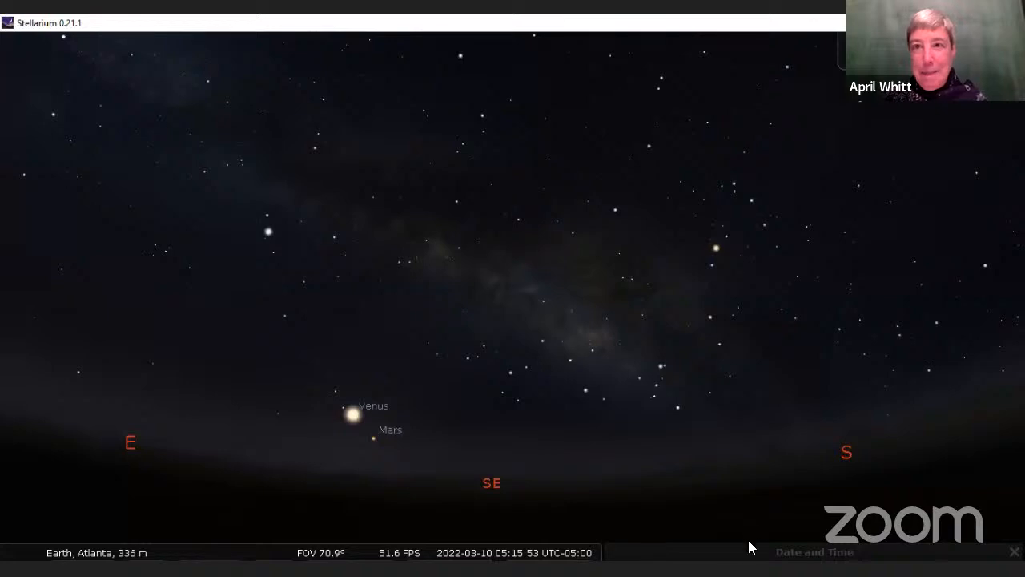
pyautogui.moveTo(735, 553)
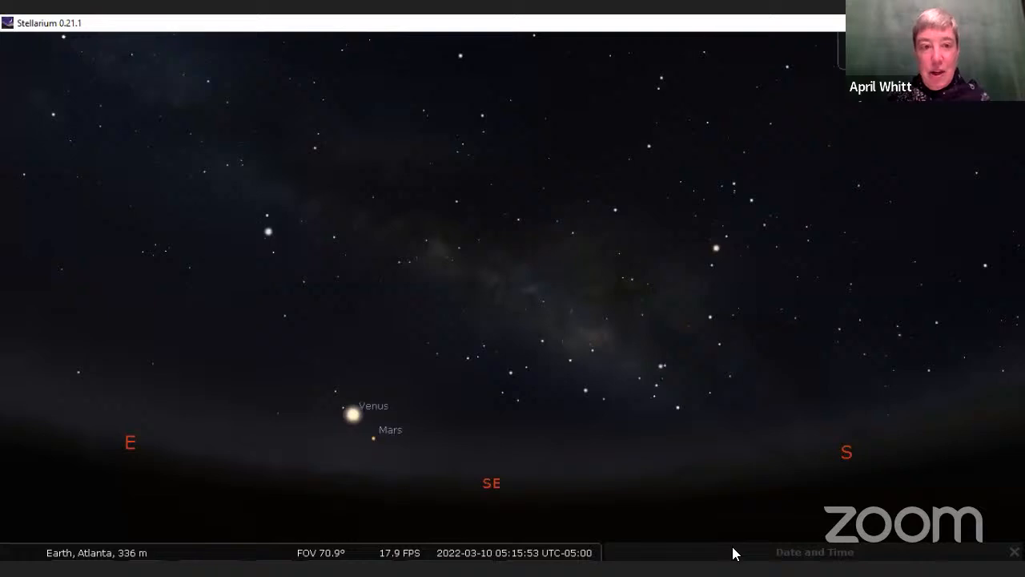
pyautogui.moveTo(681, 555)
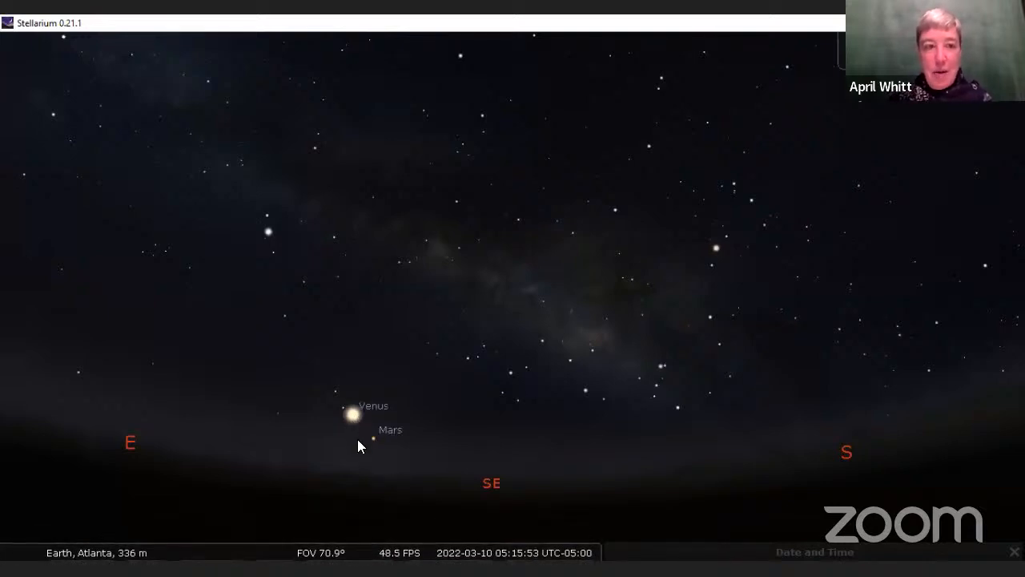
pyautogui.moveTo(349, 425)
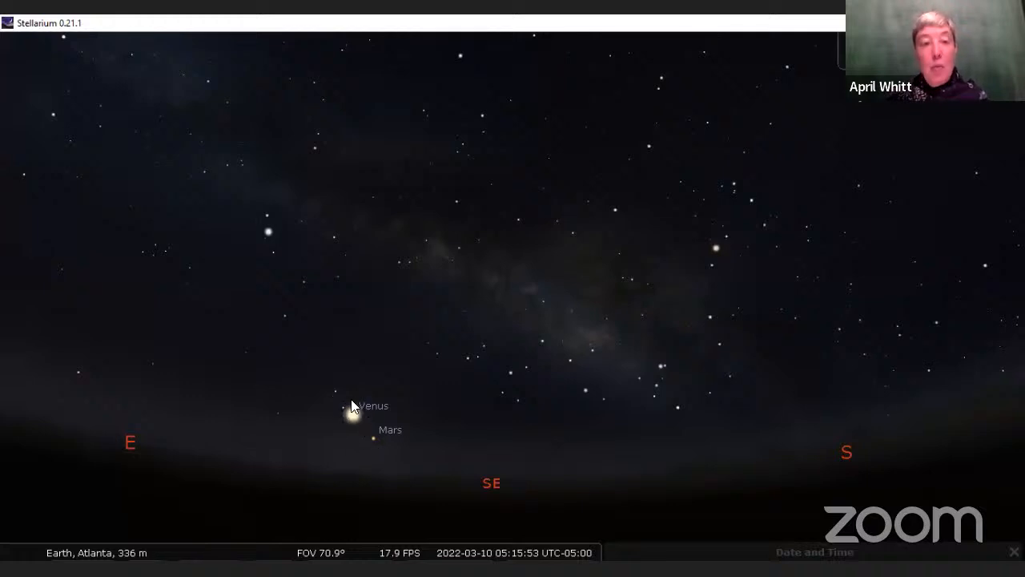
pyautogui.moveTo(364, 435)
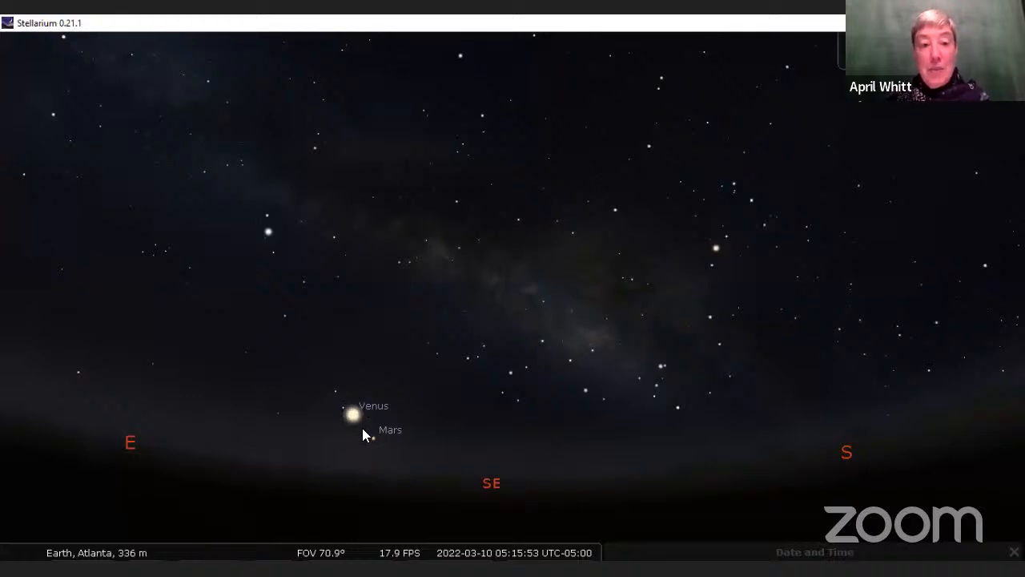
pyautogui.moveTo(538, 527)
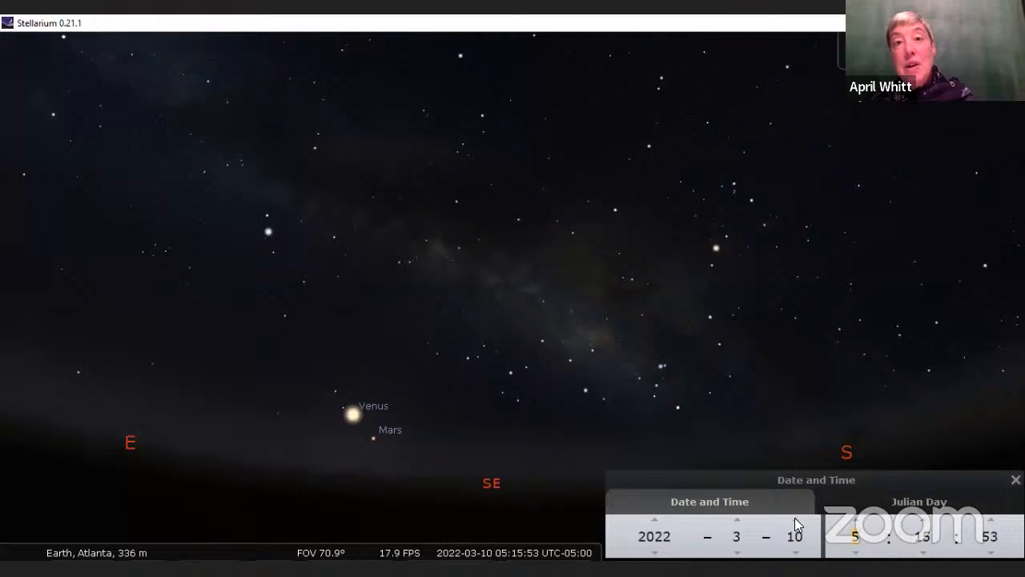
pyautogui.moveTo(793, 536)
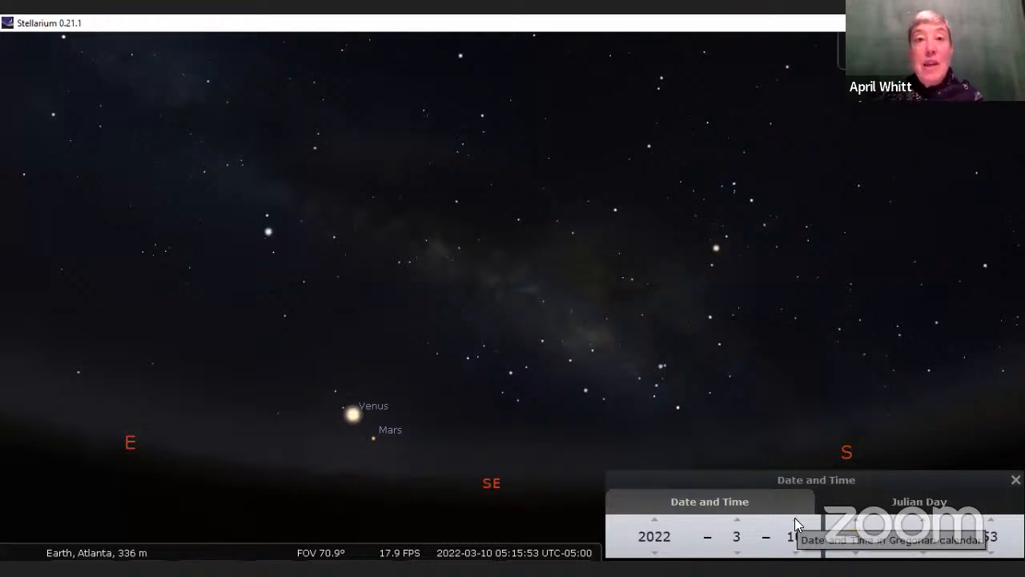
# - Advance the date day by day from March 10 to April 10, 2022
pyautogui.click(794, 520)
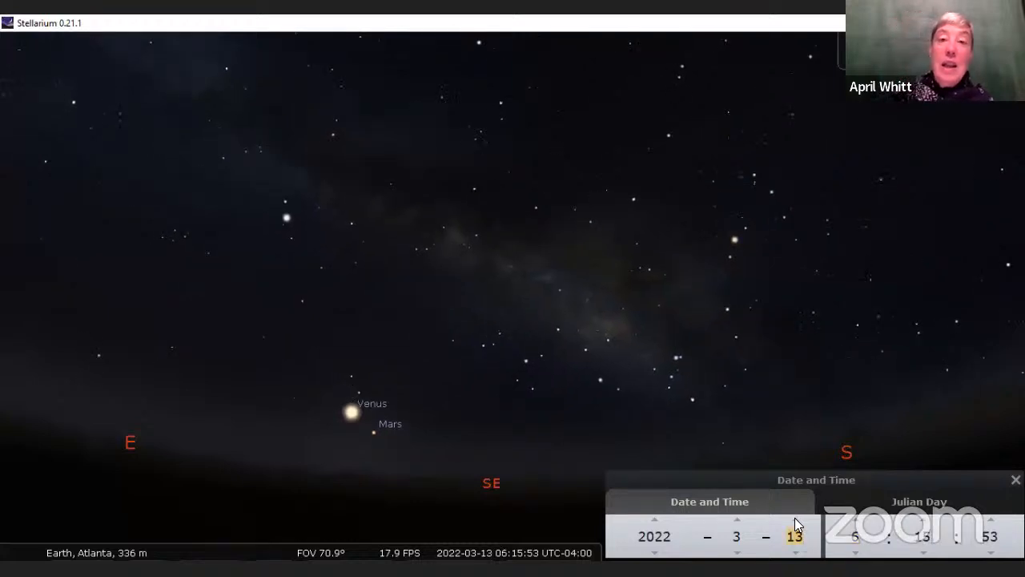
pyautogui.click(794, 520)
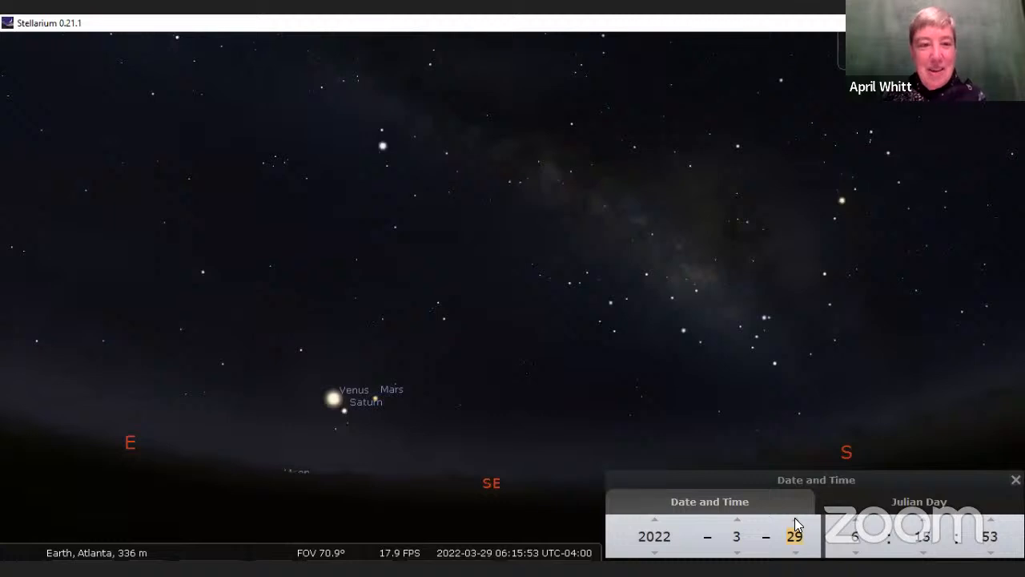
pyautogui.click(795, 519)
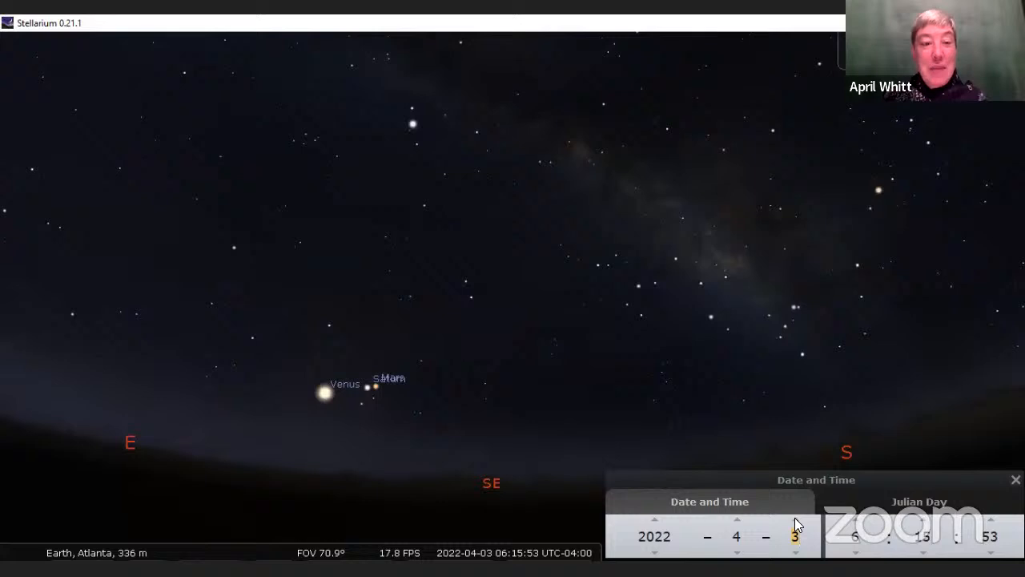
pyautogui.click(795, 518)
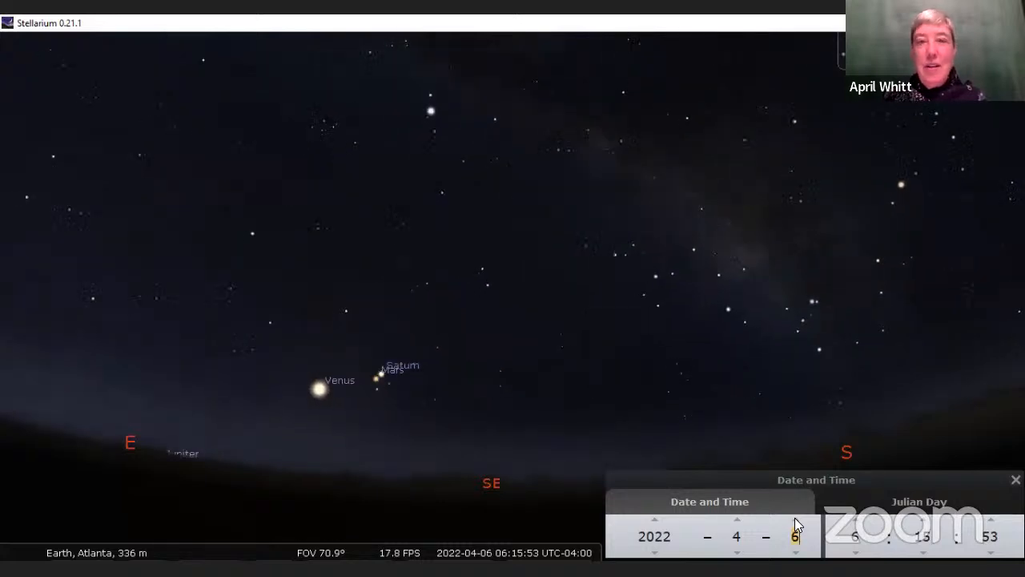
pyautogui.click(795, 518)
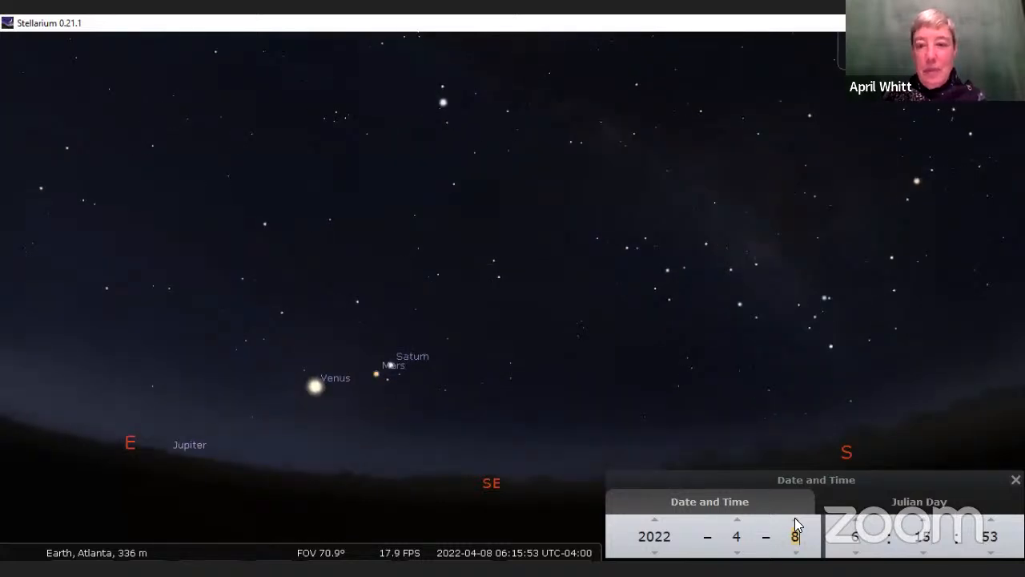
pyautogui.click(795, 519)
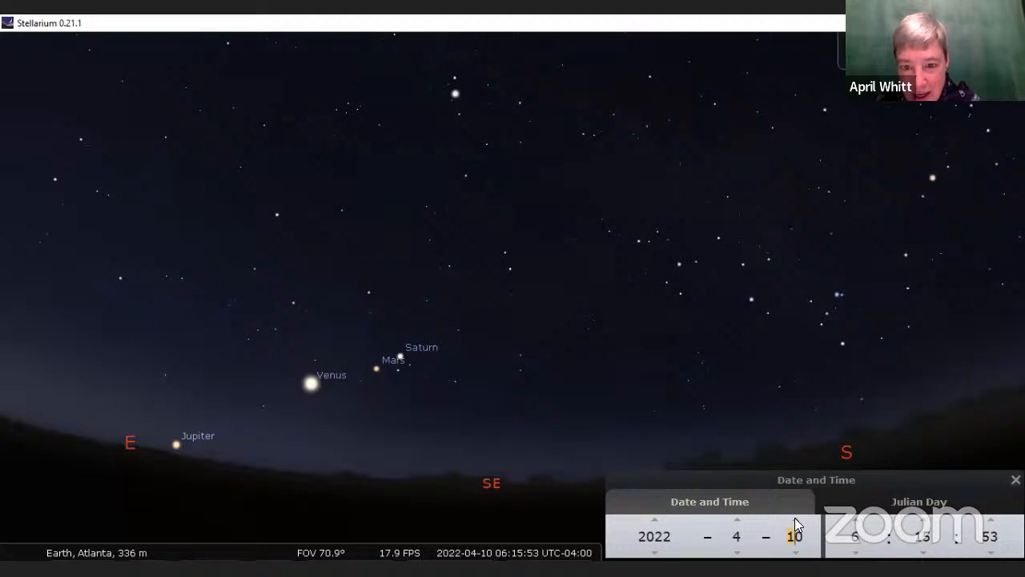
# - Advance the date to 2022-04-15, lining up Jupiter, Venus, Mars and Saturn
pyautogui.click(793, 519)
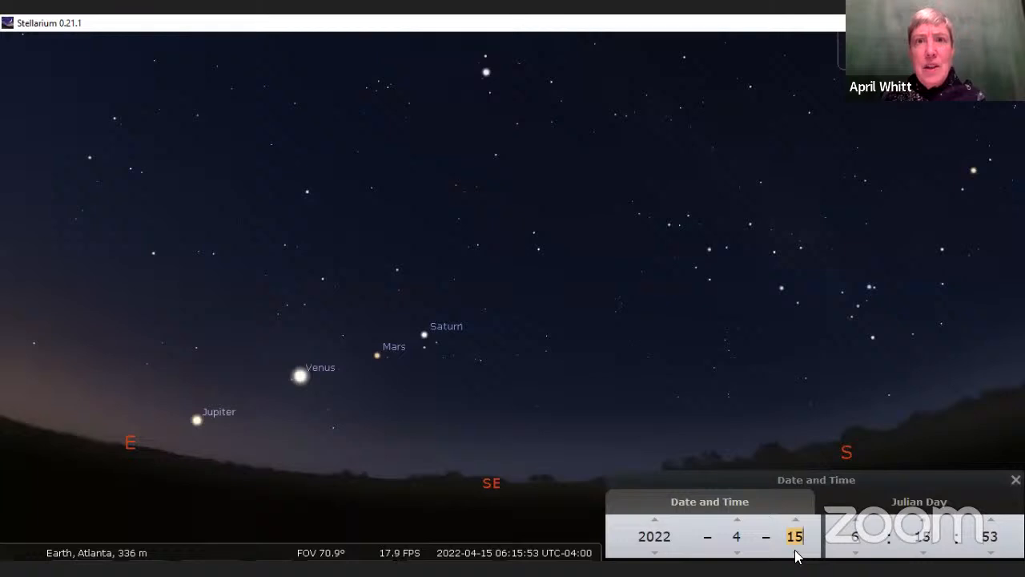
pyautogui.moveTo(870, 526)
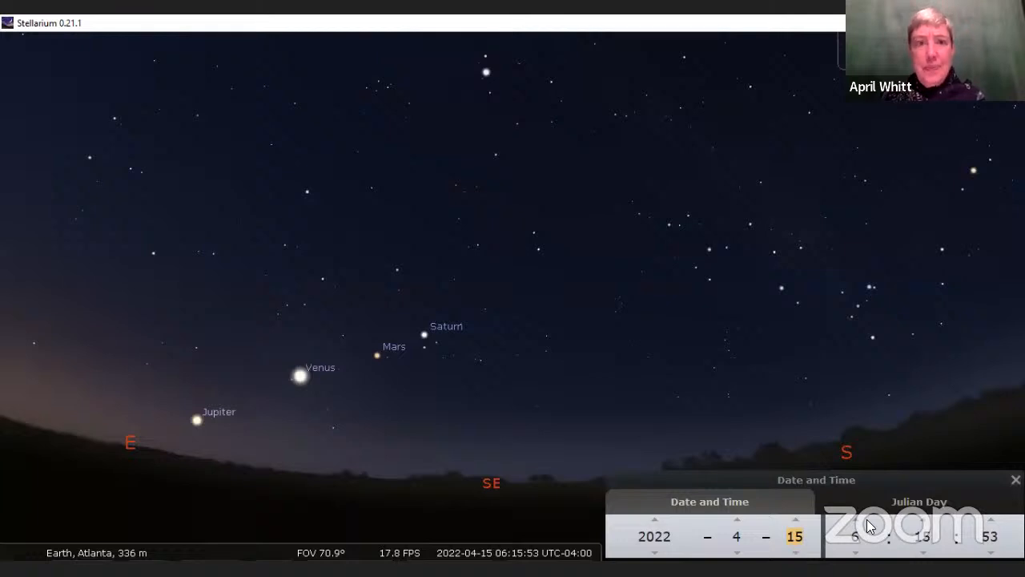